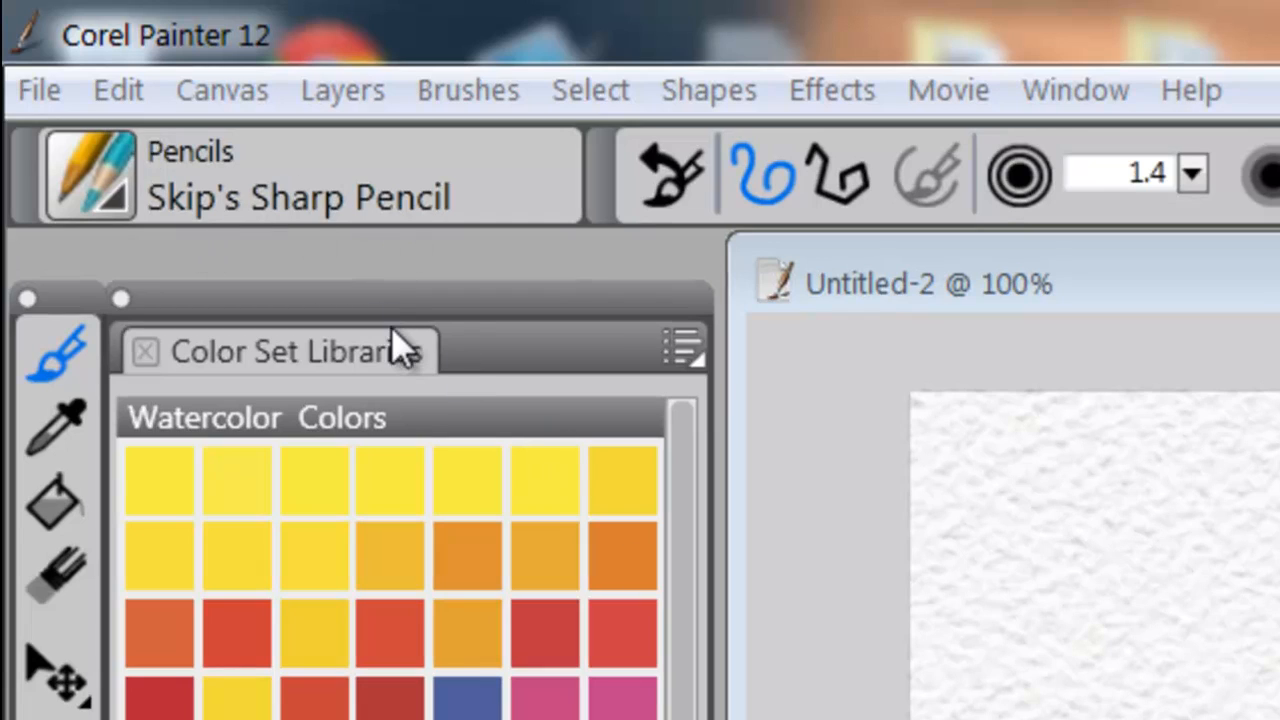
{"action": "mouse_move", "coordinate": [400, 360]}
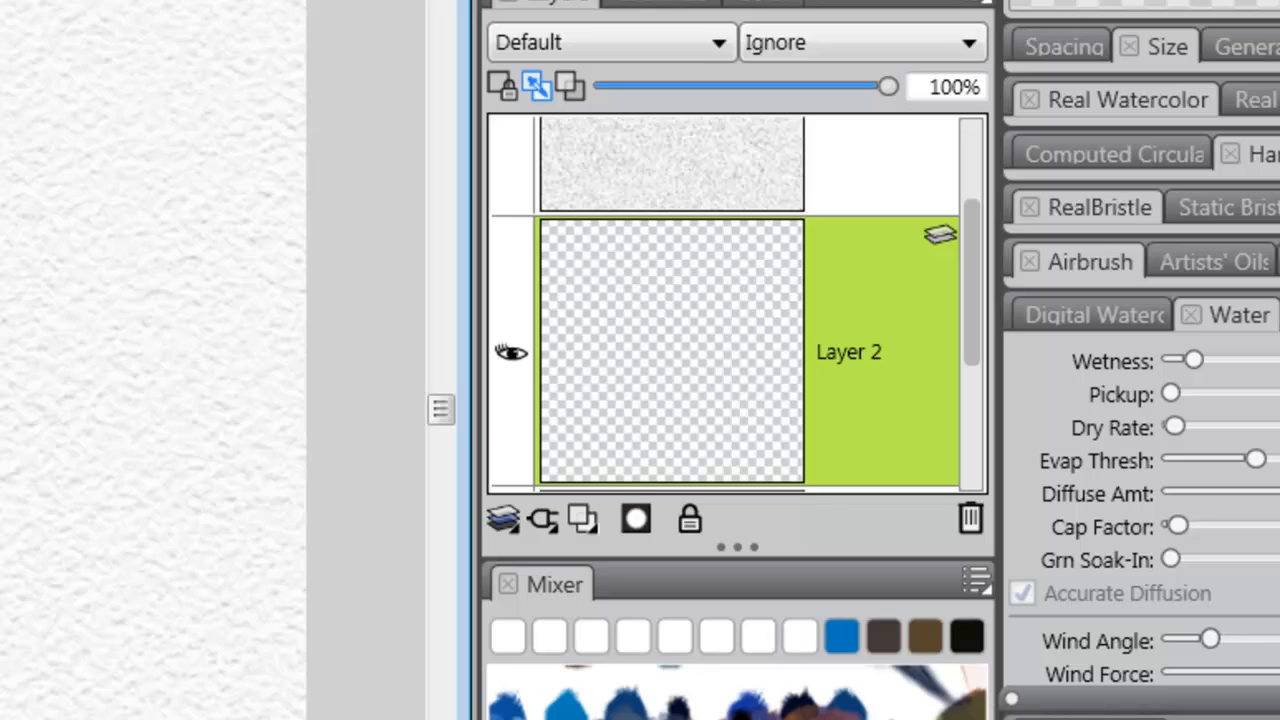
{"action": "mouse_move", "coordinate": [570, 140]}
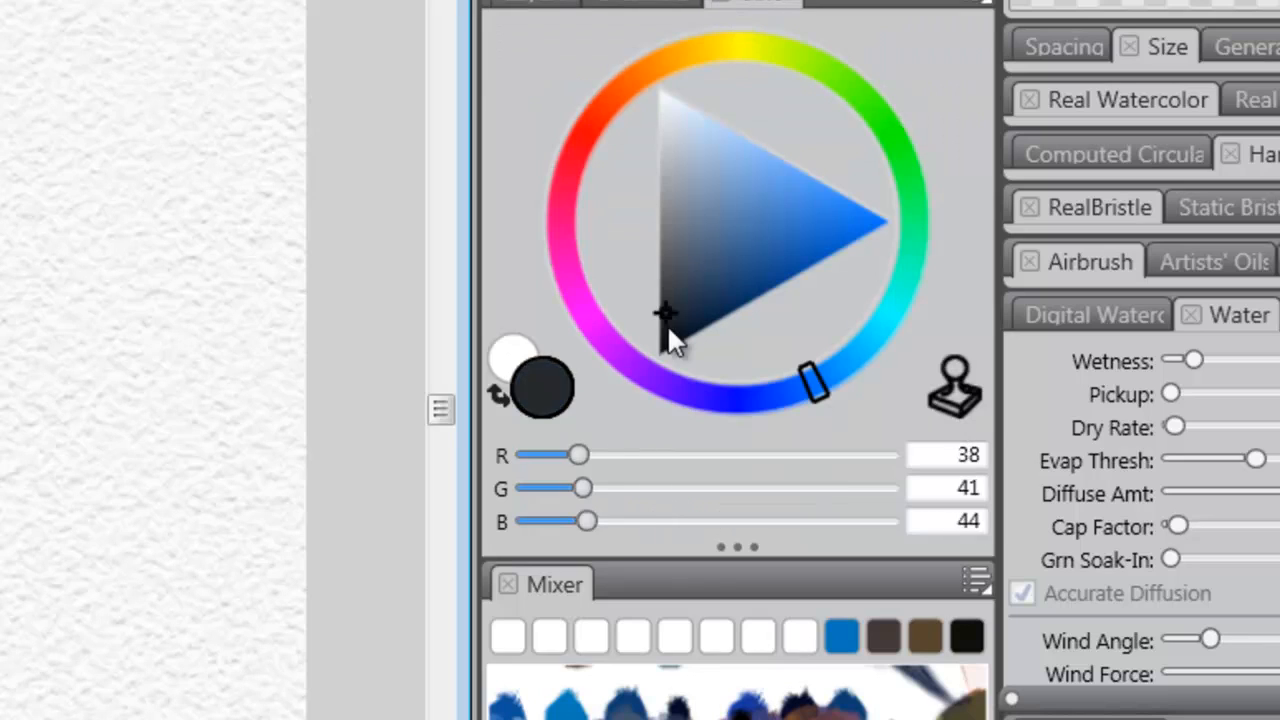
Step: Pick a near-black colour for sketching with Skip's Sharp Pencil
{"action": "left_click", "coordinate": [660, 355]}
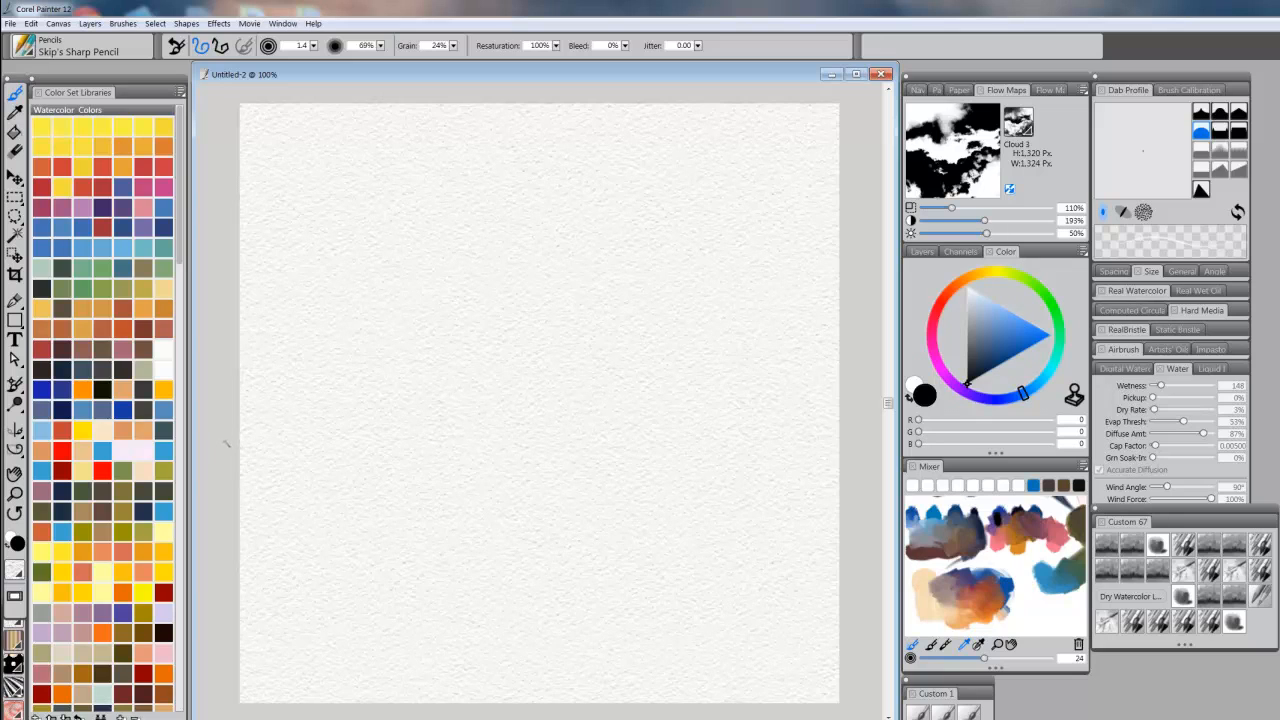
Step: Draw a straight pencil horizon line across the paper plus a second guide stroke
{"action": "left_click_drag", "start_coordinate": [240, 438], "coordinate": [840, 438]}
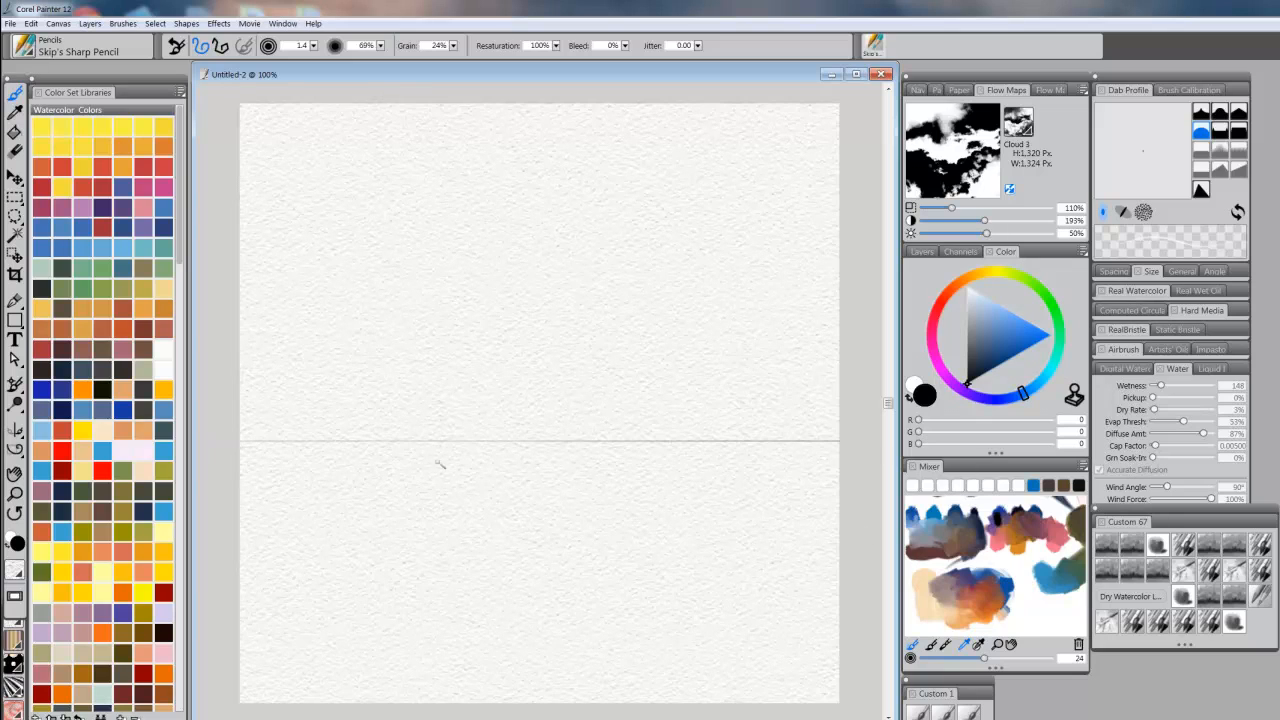
{"action": "mouse_move", "coordinate": [538, 270]}
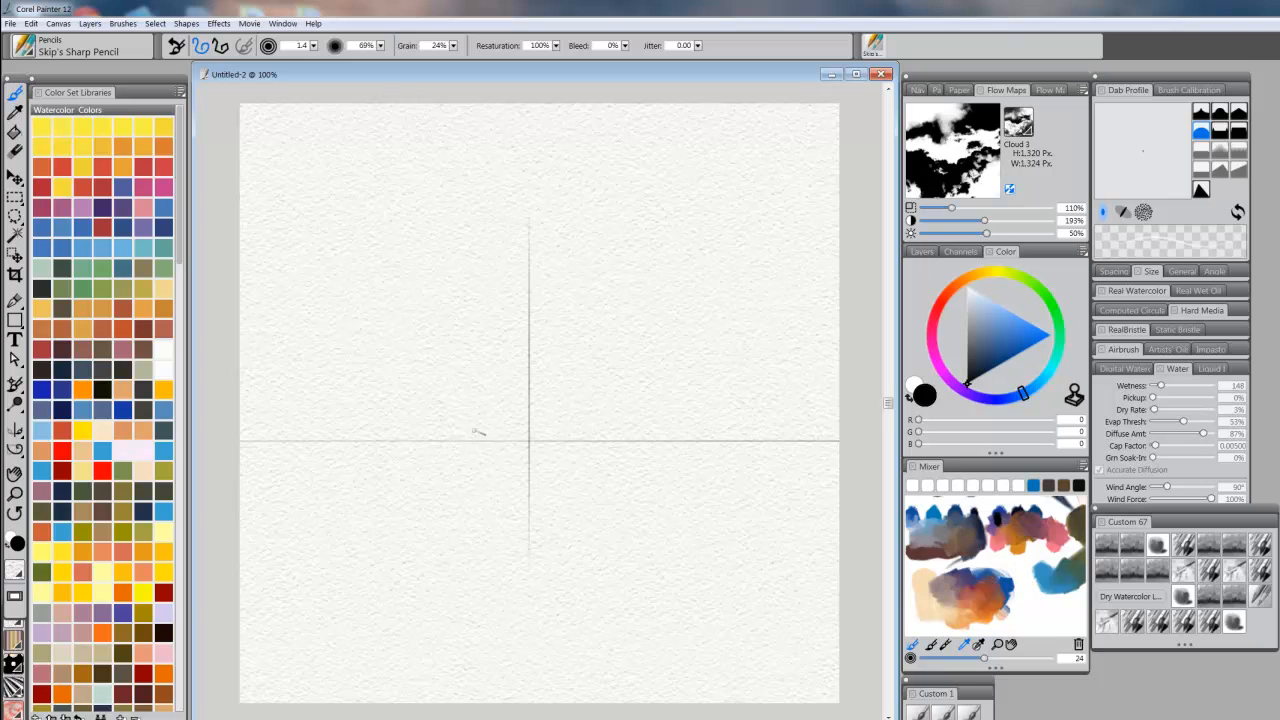
{"action": "left_click_drag", "start_coordinate": [470, 430], "coordinate": [700, 240]}
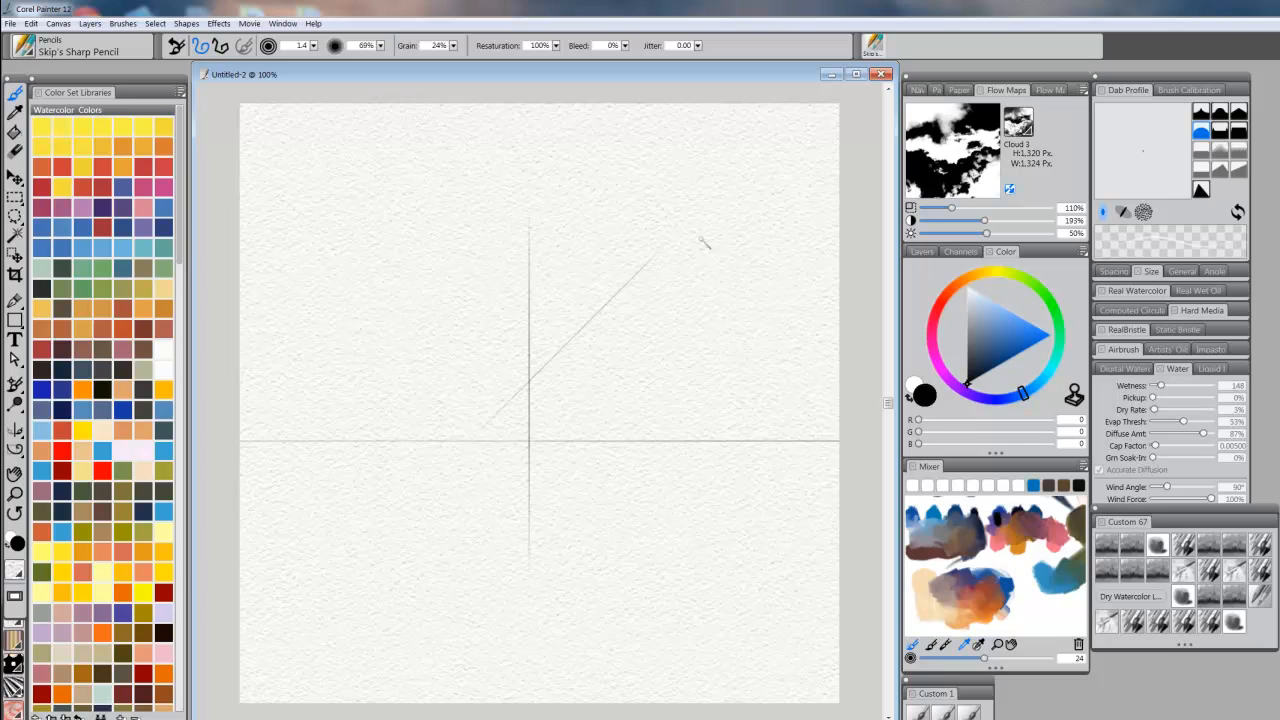
{"action": "mouse_move", "coordinate": [600, 330]}
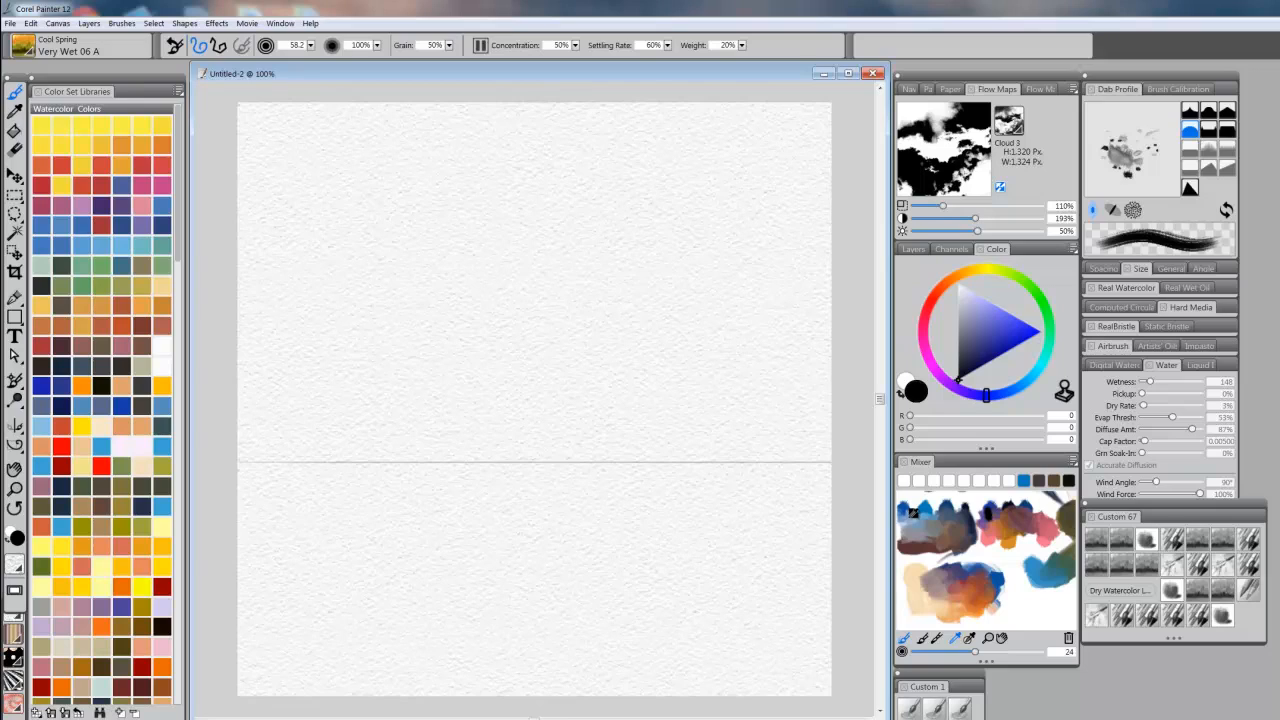
Step: Pick a pale blue and lay a watercolour wash along the top of the sky
{"action": "left_click", "coordinate": [978, 312]}
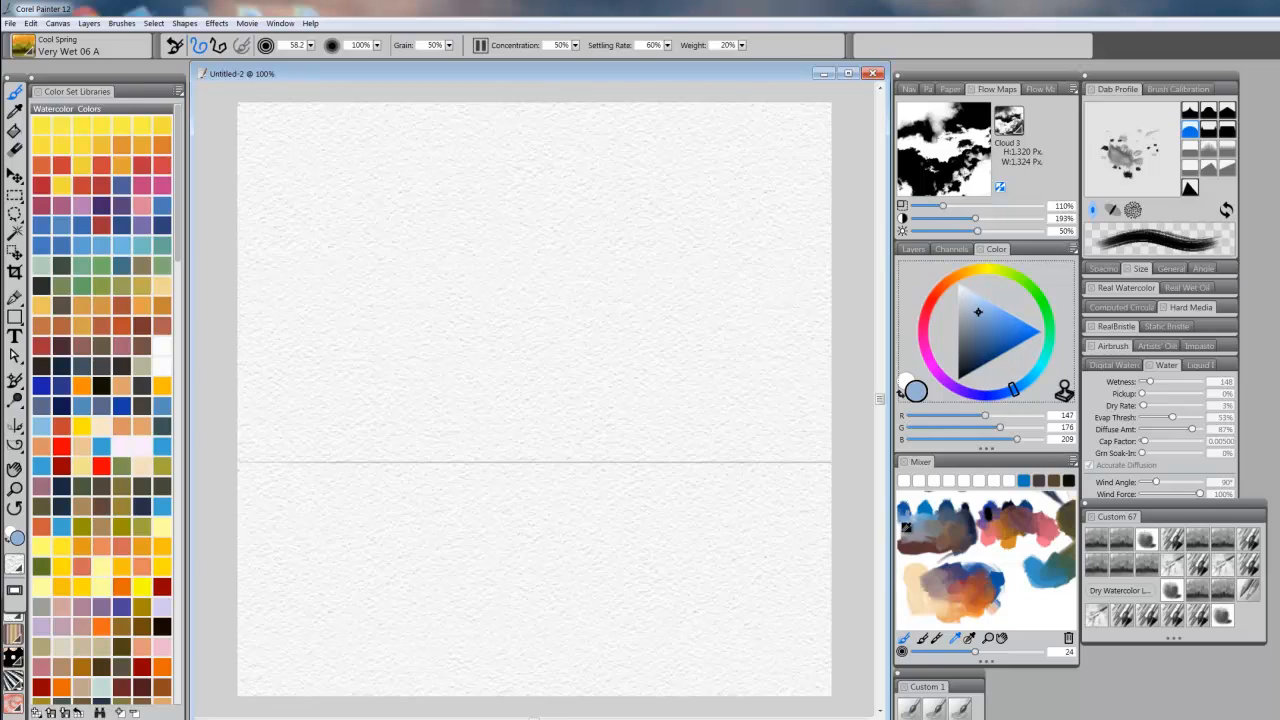
{"action": "mouse_move", "coordinate": [270, 140]}
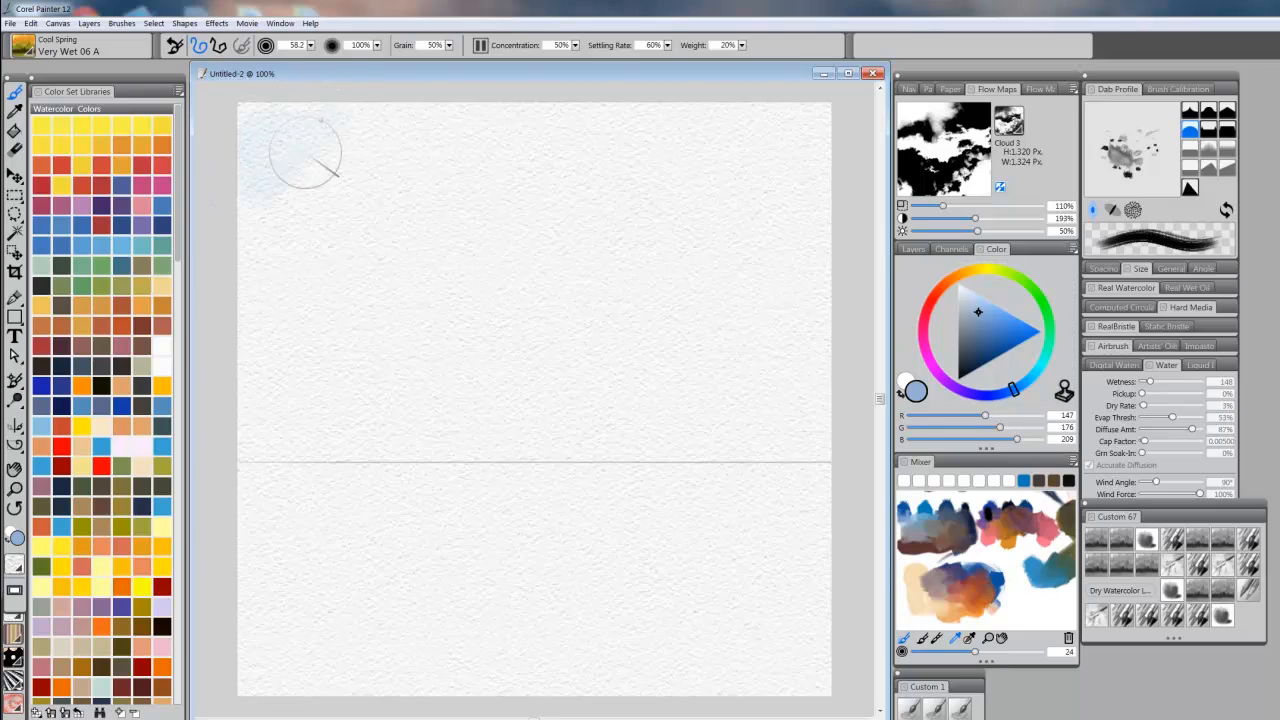
{"action": "left_click_drag", "start_coordinate": [305, 160], "coordinate": [540, 140]}
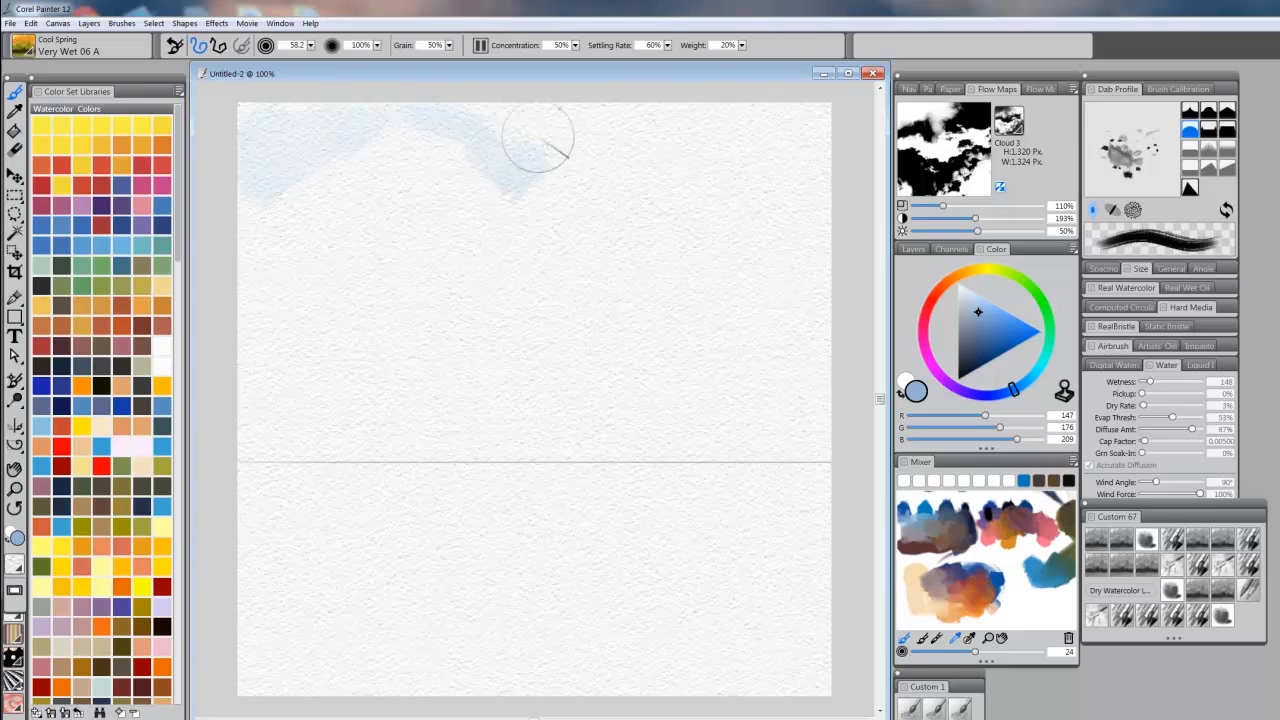
{"action": "left_click_drag", "start_coordinate": [540, 140], "coordinate": [675, 255]}
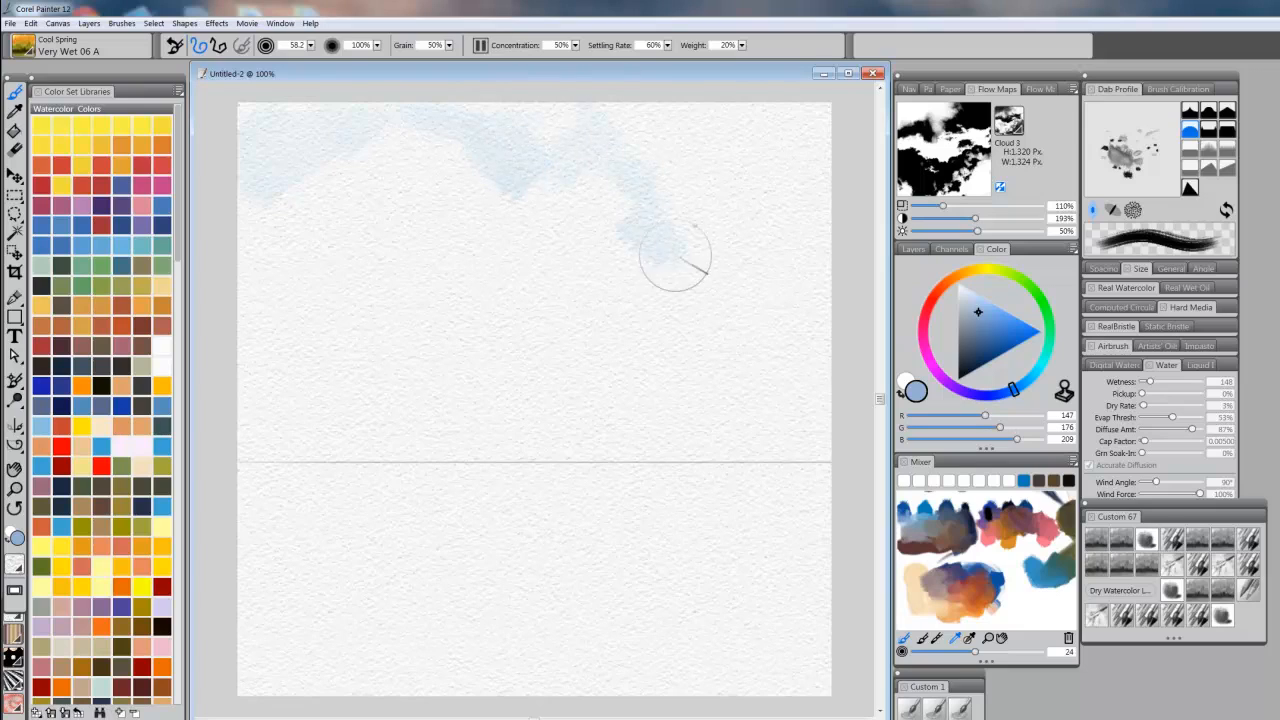
{"action": "left_click_drag", "start_coordinate": [675, 255], "coordinate": [820, 250]}
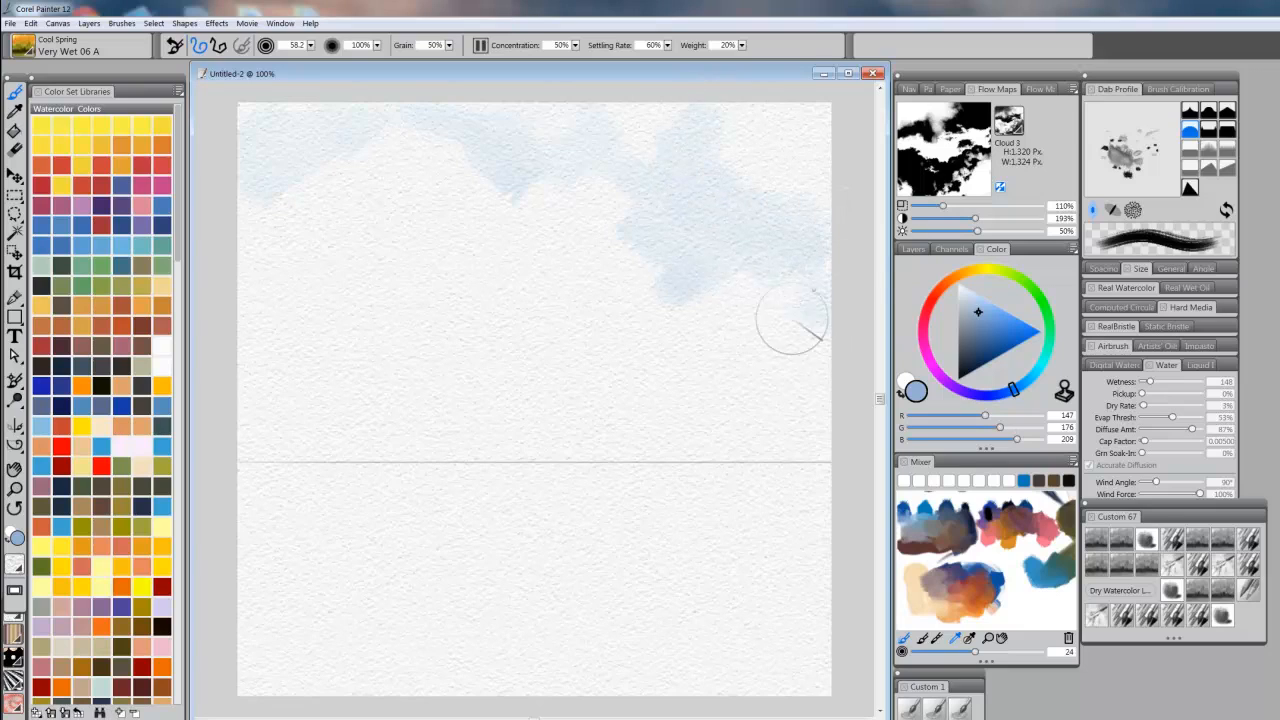
Step: Paint pale blue cloud shapes through the middle and lower sky
{"action": "left_click_drag", "start_coordinate": [790, 325], "coordinate": [515, 315]}
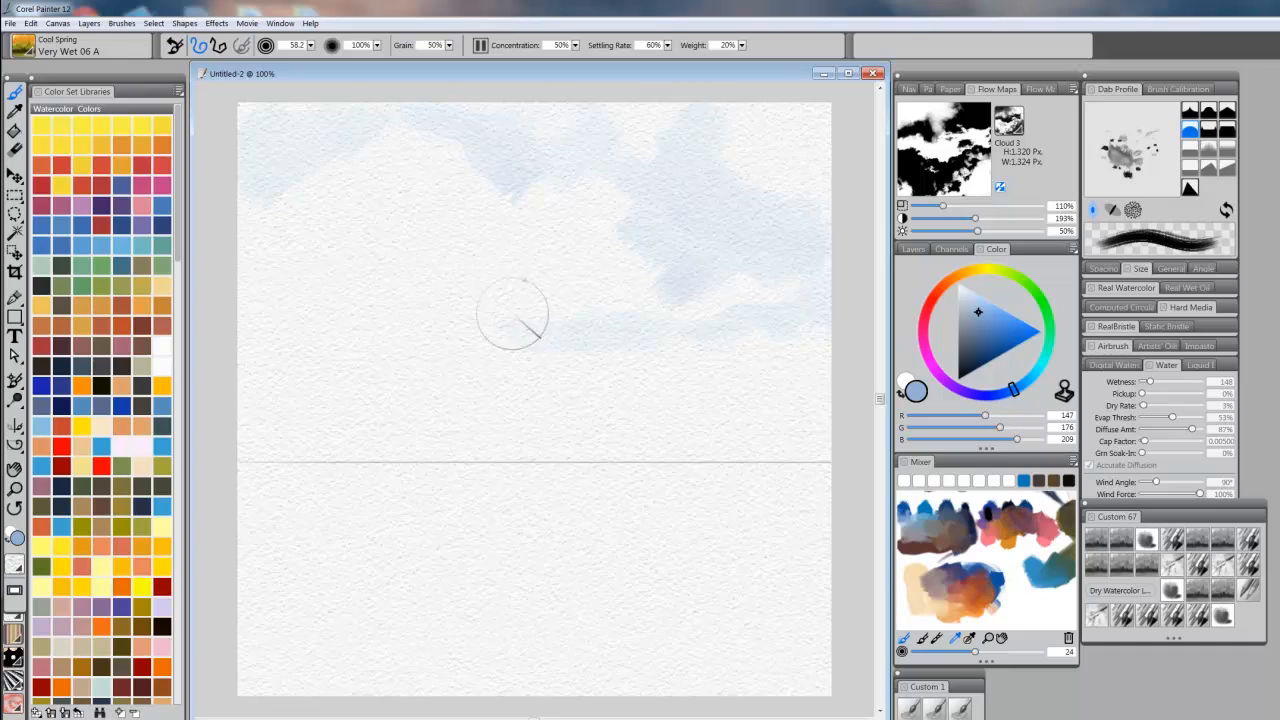
{"action": "left_click_drag", "start_coordinate": [512, 315], "coordinate": [430, 260]}
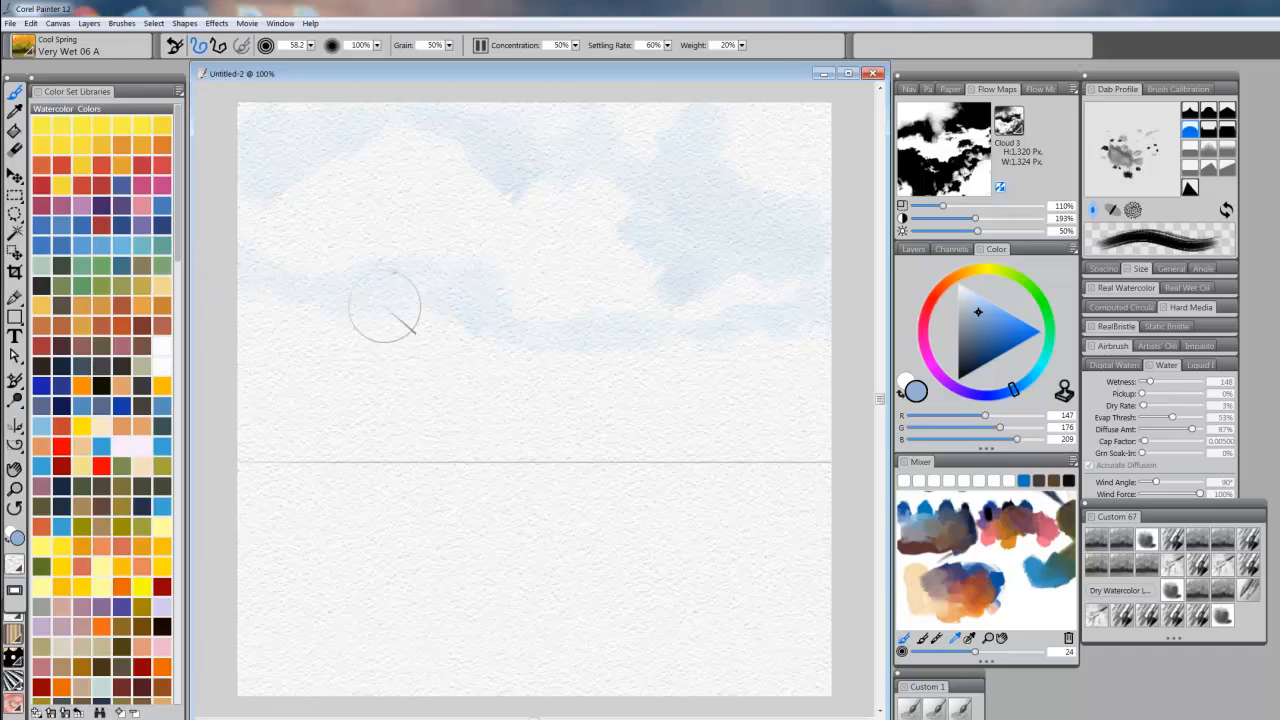
{"action": "left_click_drag", "start_coordinate": [385, 305], "coordinate": [795, 345]}
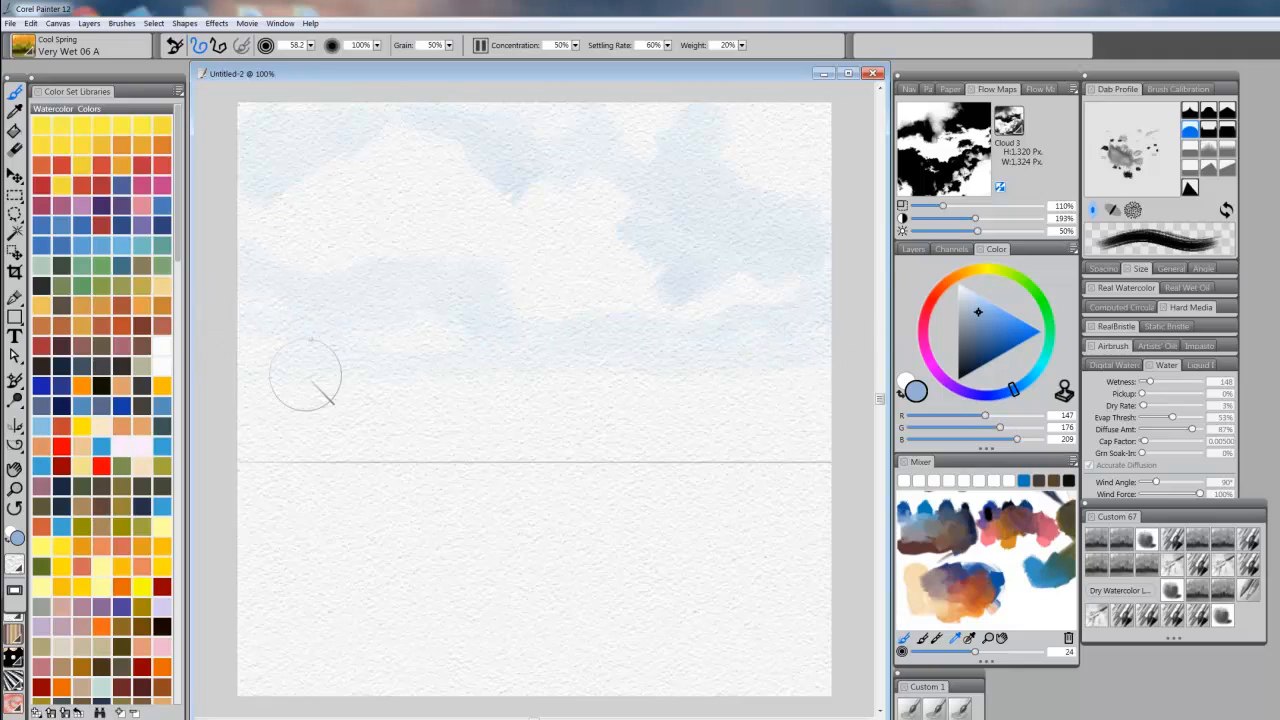
{"action": "left_click_drag", "start_coordinate": [305, 375], "coordinate": [865, 415]}
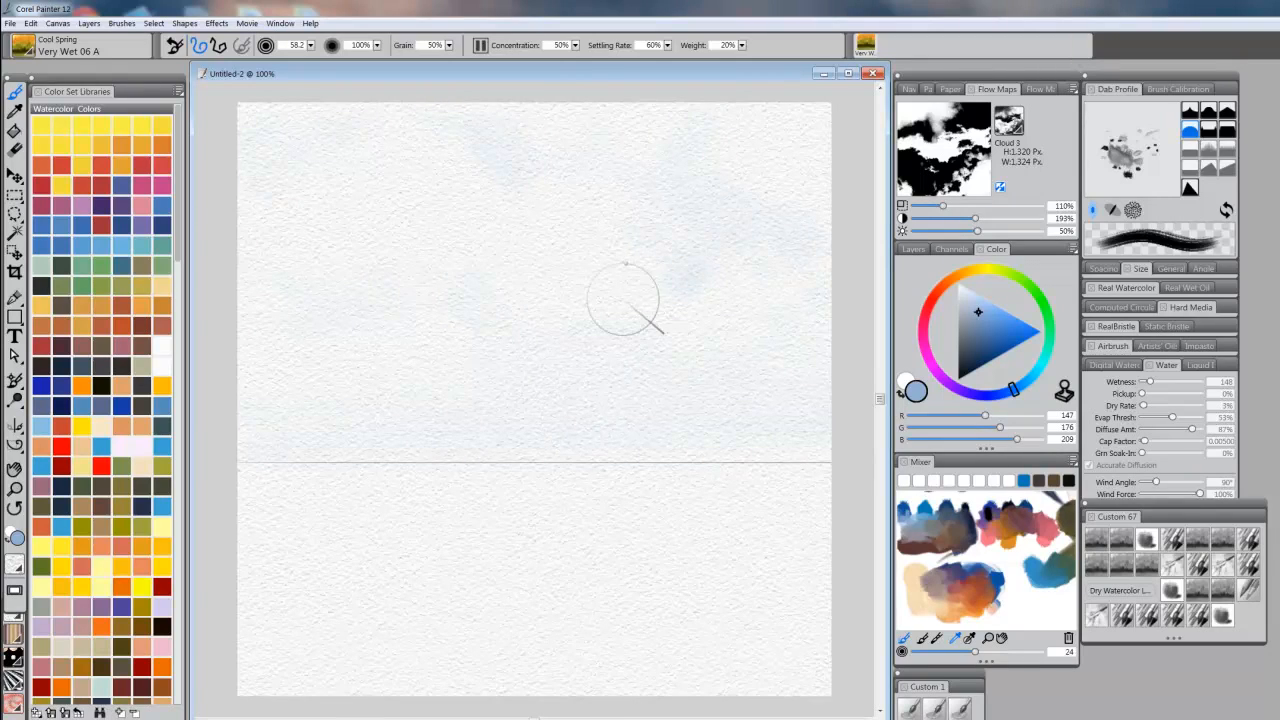
{"action": "mouse_move", "coordinate": [540, 215]}
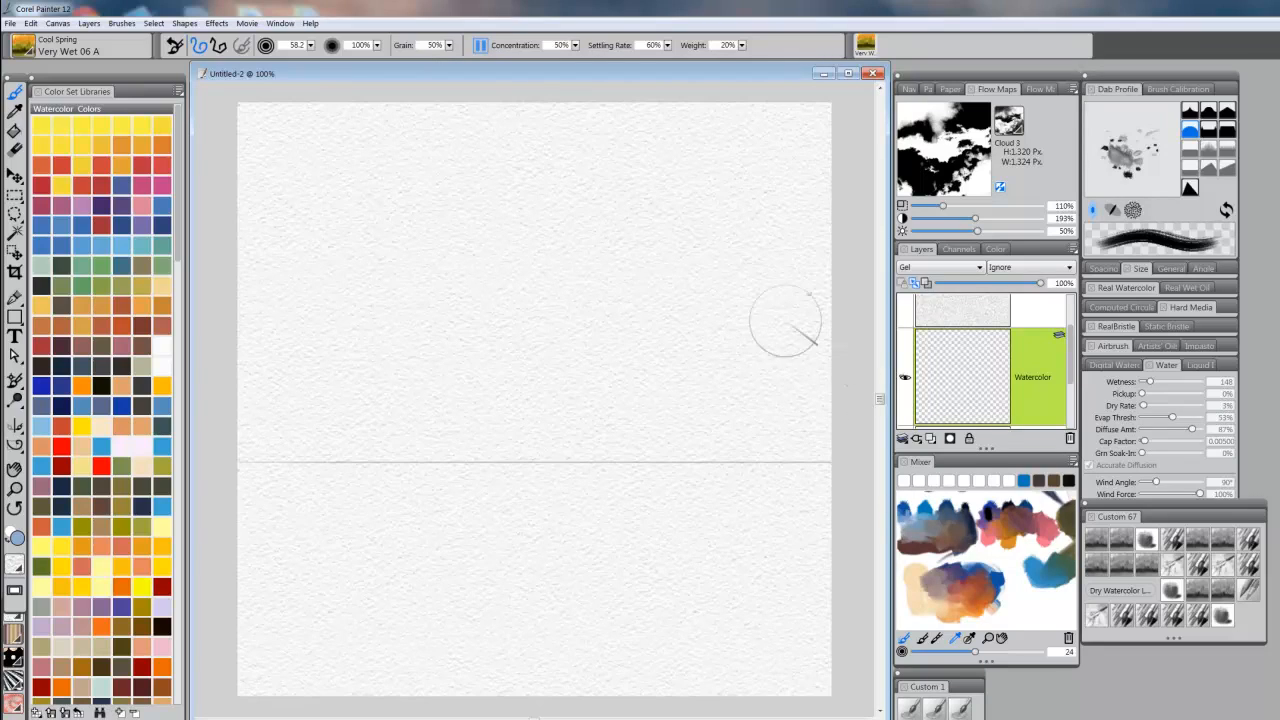
Step: Sweep a fresh pale blue Very Wet wash from the top sky down toward the horizon
{"action": "left_click_drag", "start_coordinate": [785, 320], "coordinate": [365, 120]}
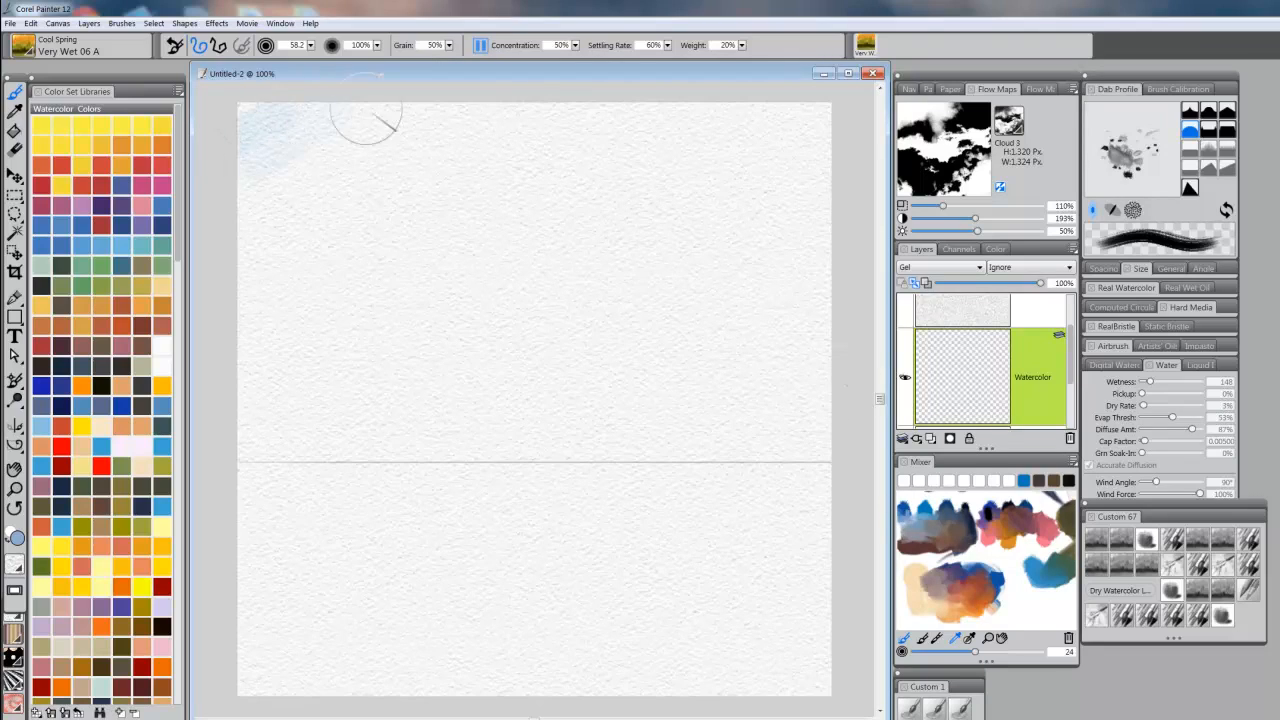
{"action": "left_click_drag", "start_coordinate": [365, 120], "coordinate": [585, 180]}
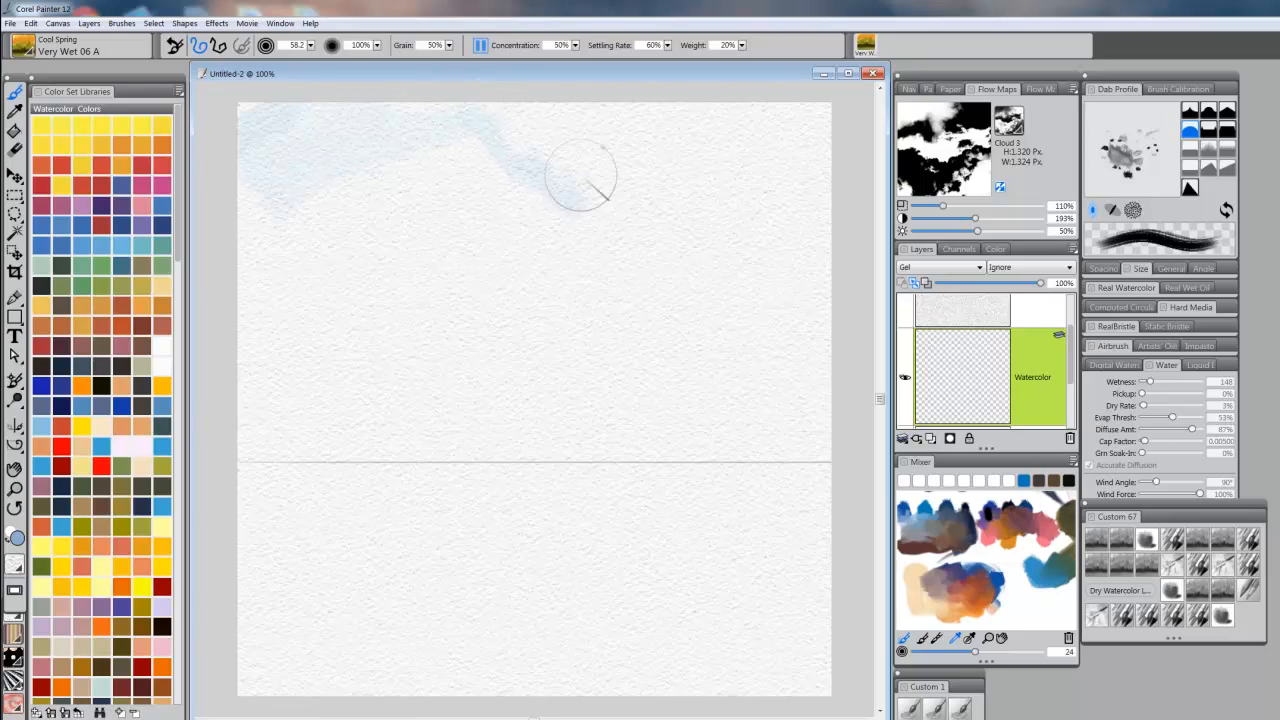
{"action": "left_click_drag", "start_coordinate": [585, 178], "coordinate": [720, 230]}
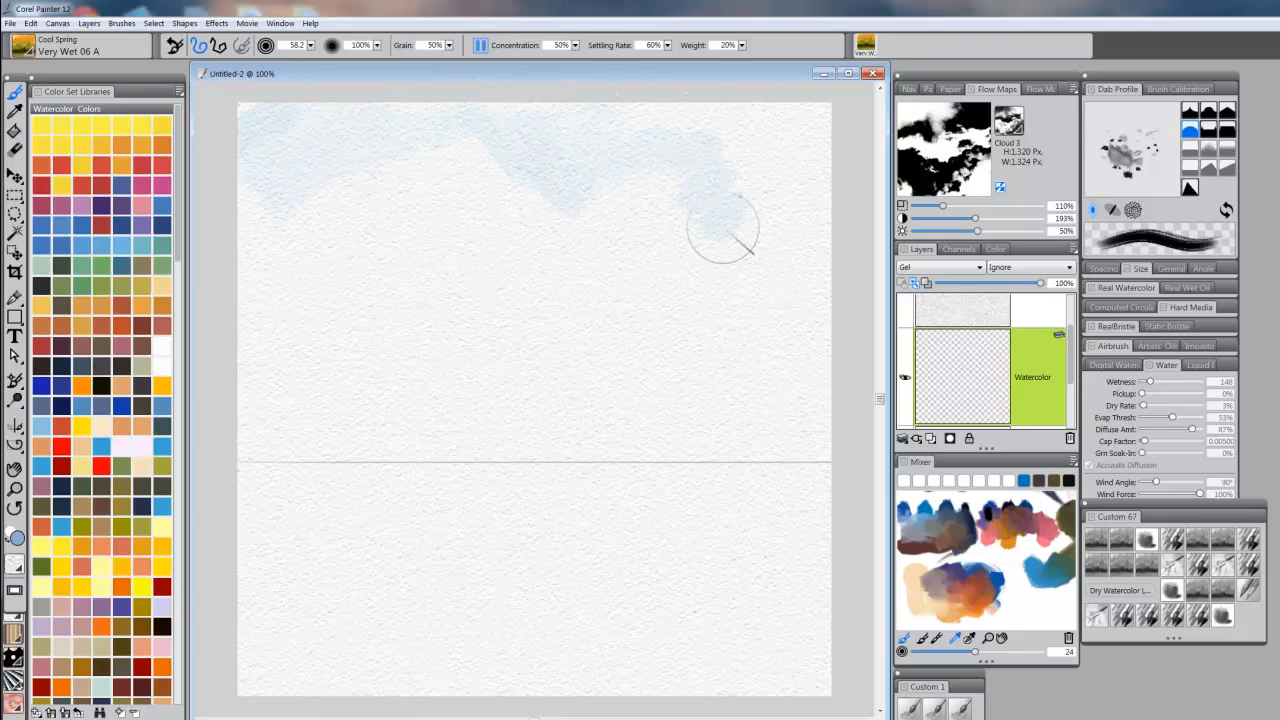
{"action": "left_click_drag", "start_coordinate": [720, 230], "coordinate": [715, 150]}
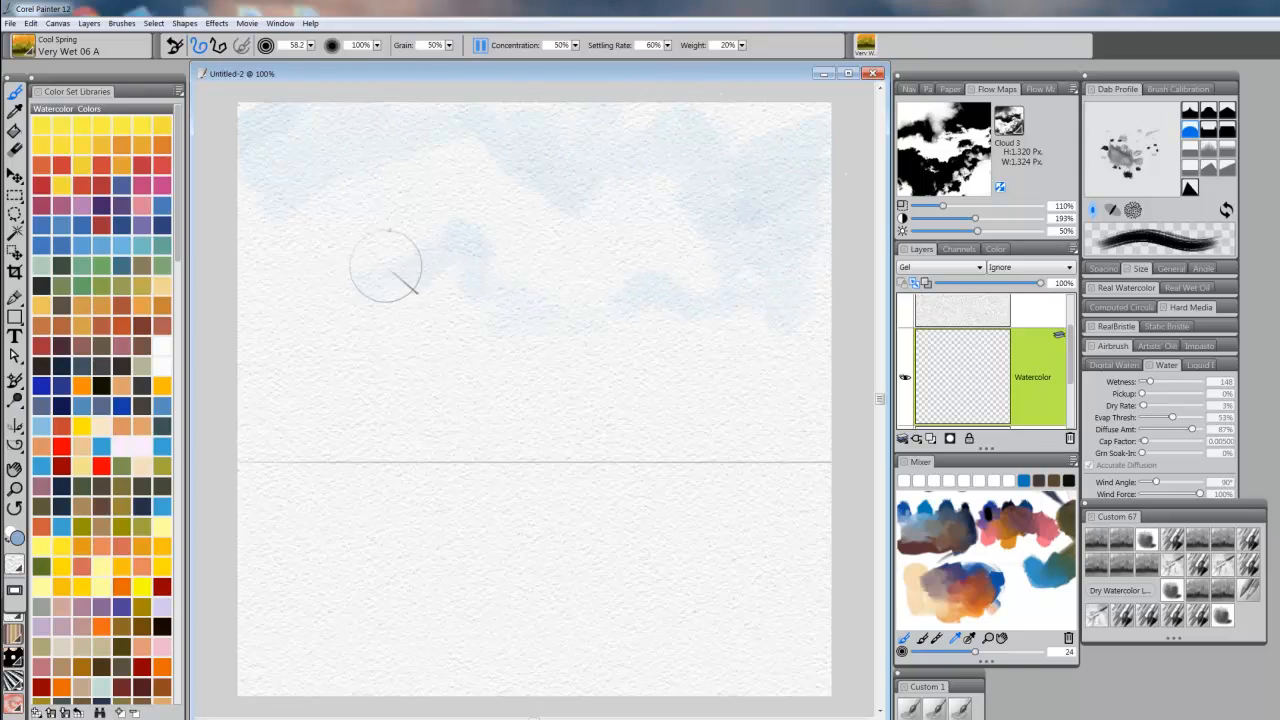
{"action": "left_click_drag", "start_coordinate": [385, 265], "coordinate": [470, 305]}
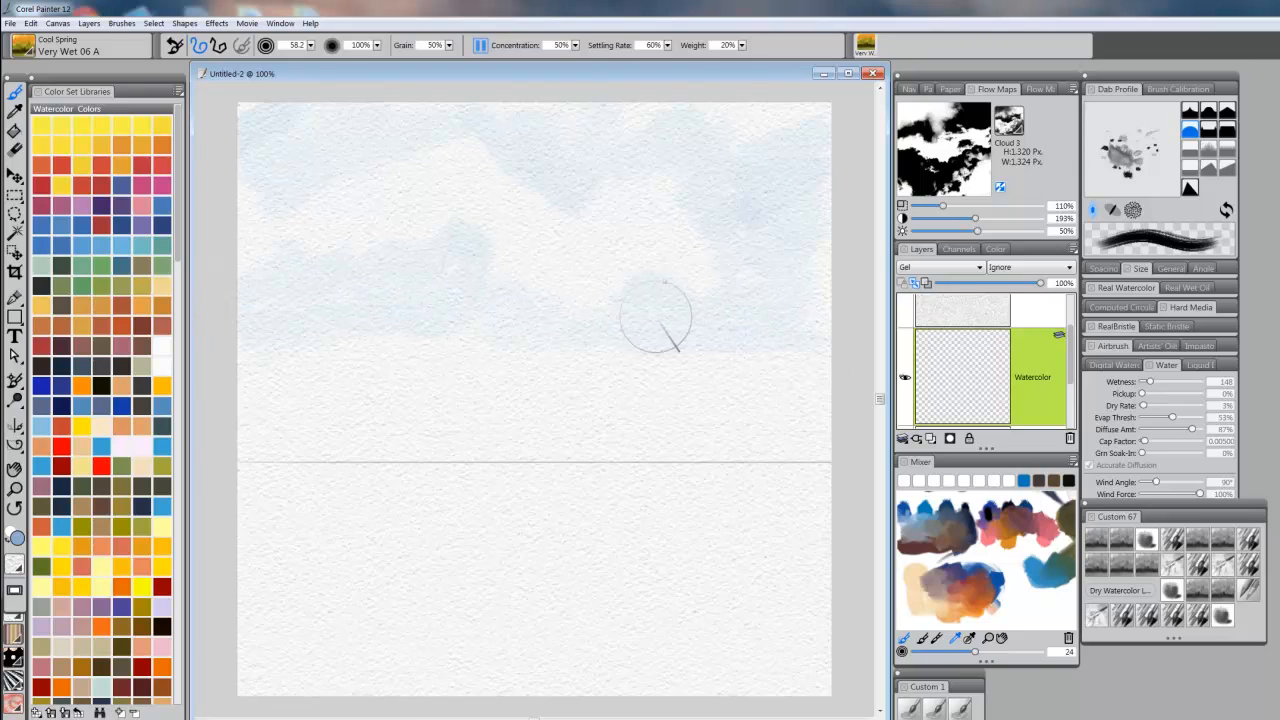
{"action": "left_click_drag", "start_coordinate": [655, 318], "coordinate": [250, 385]}
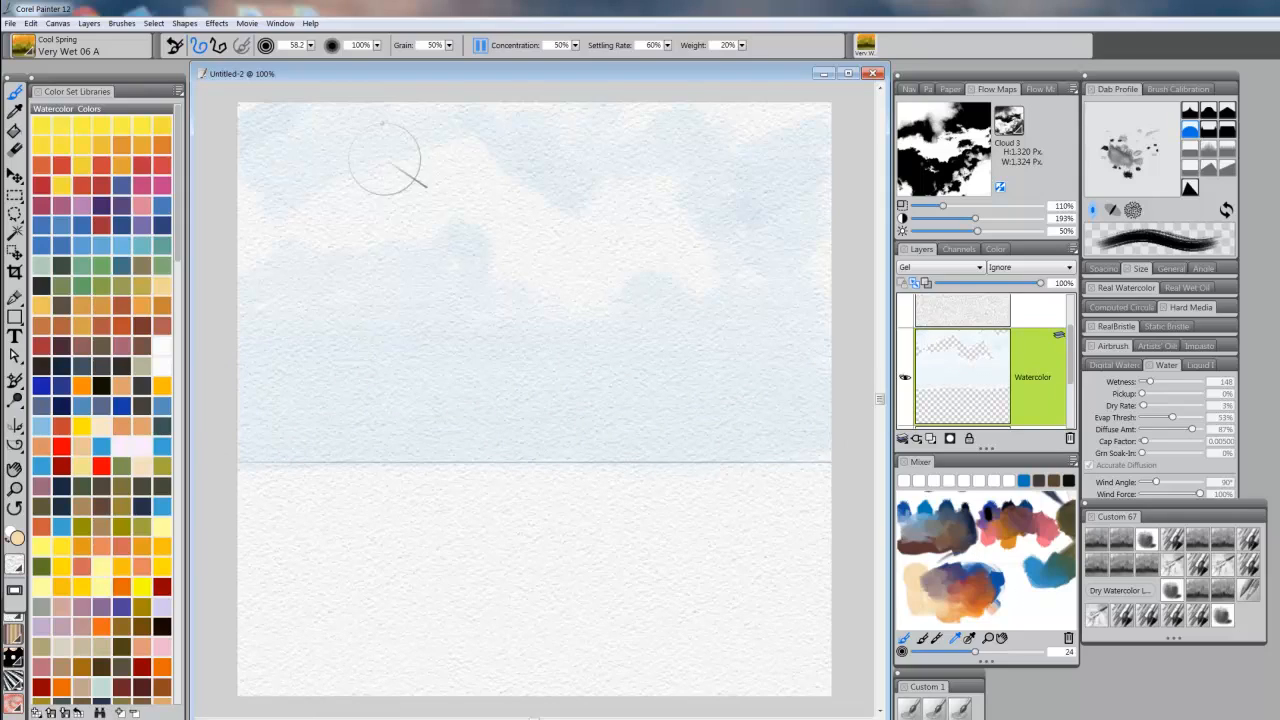
{"action": "mouse_move", "coordinate": [315, 175]}
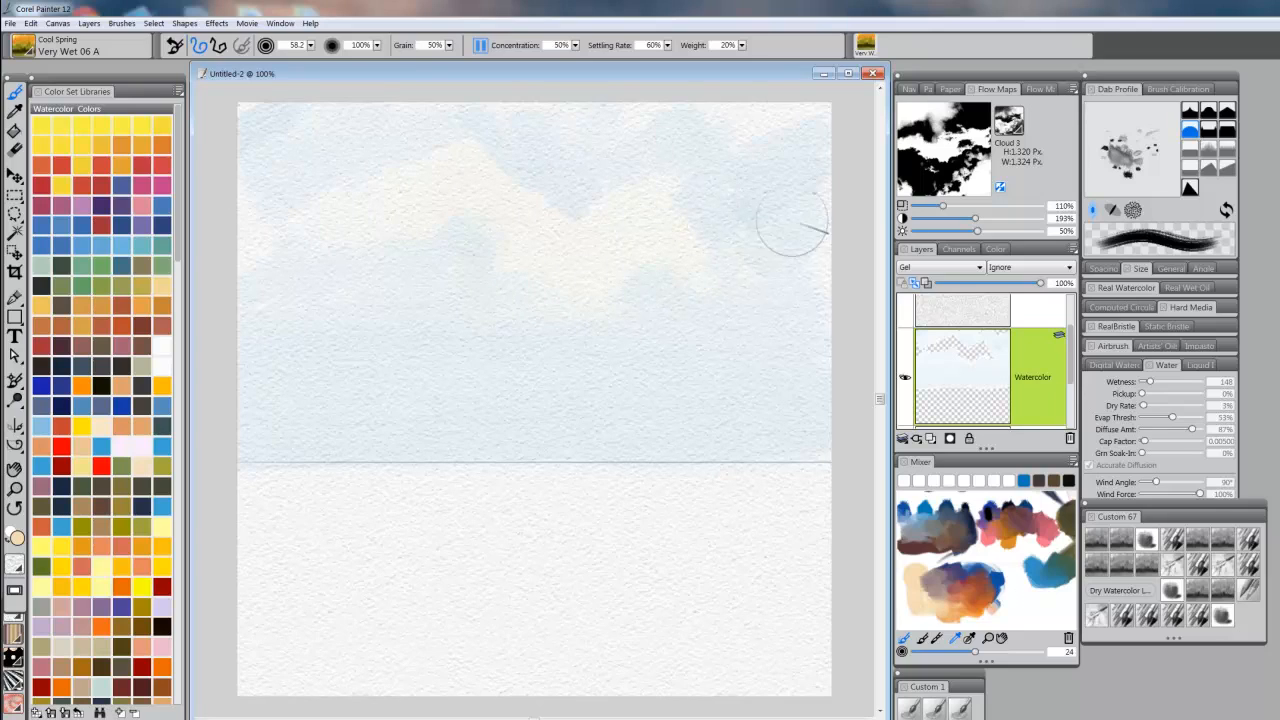
{"action": "mouse_move", "coordinate": [425, 195]}
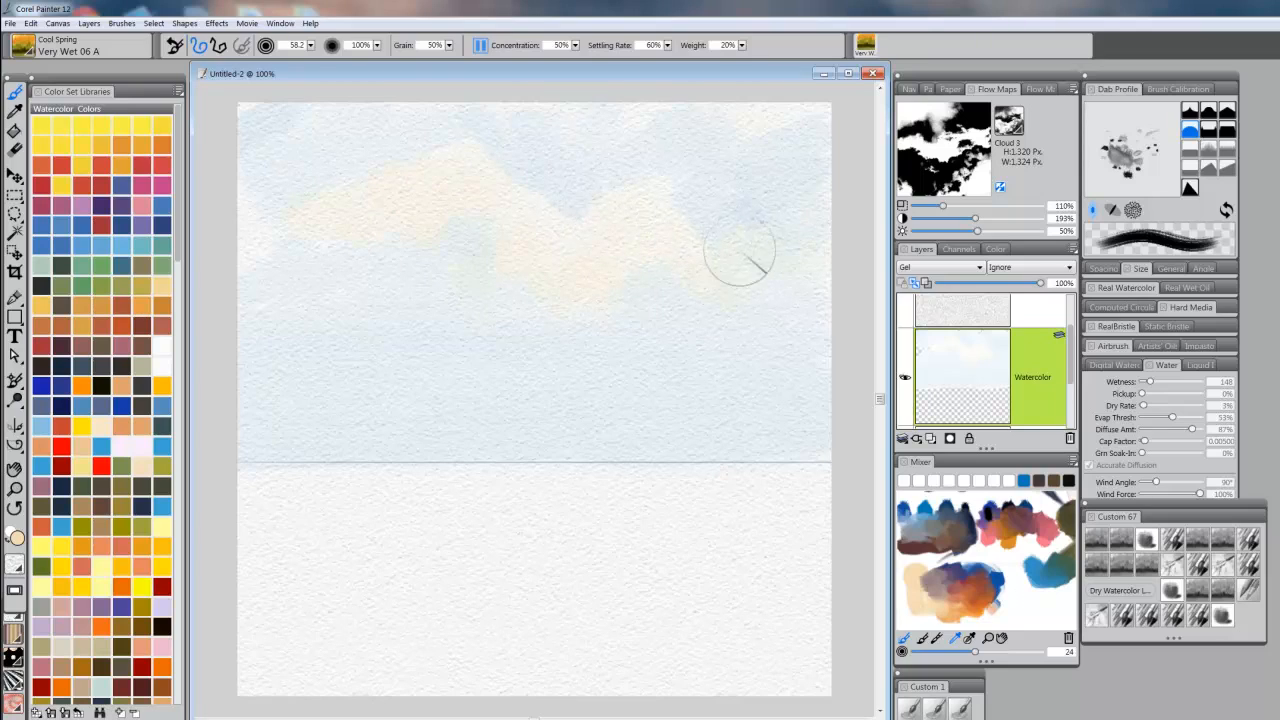
{"action": "mouse_move", "coordinate": [420, 225]}
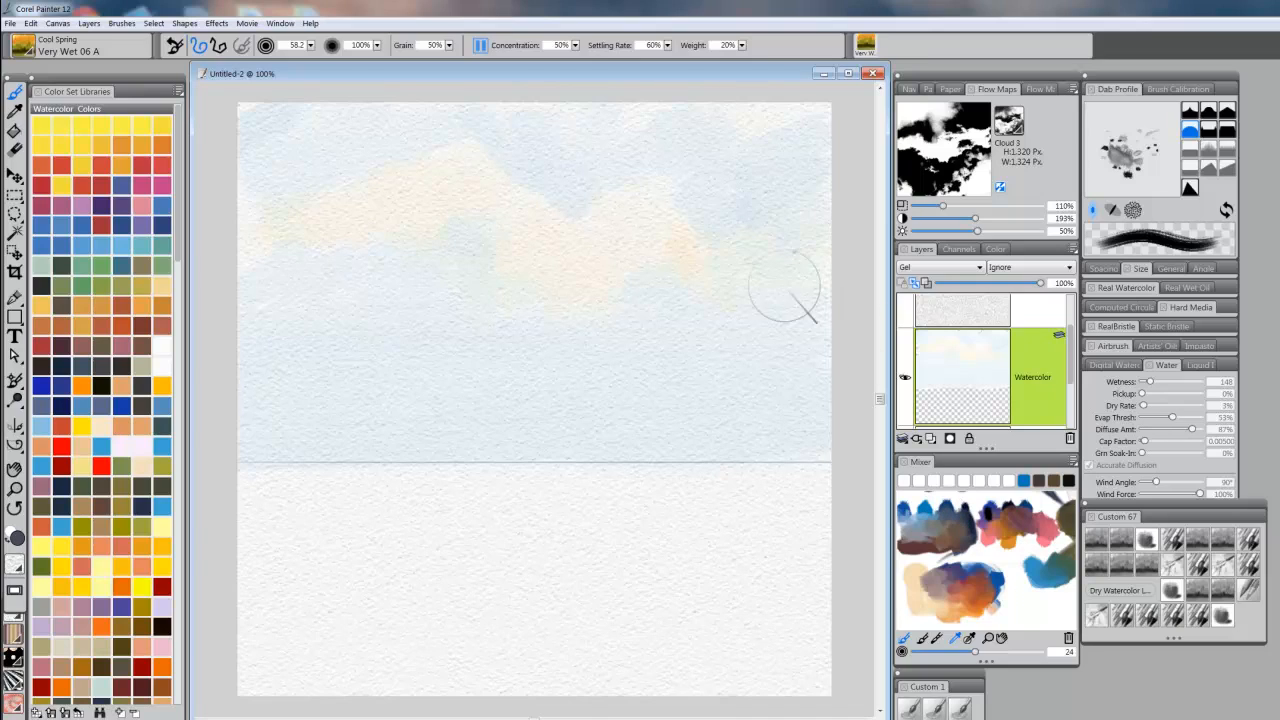
{"action": "mouse_move", "coordinate": [265, 130]}
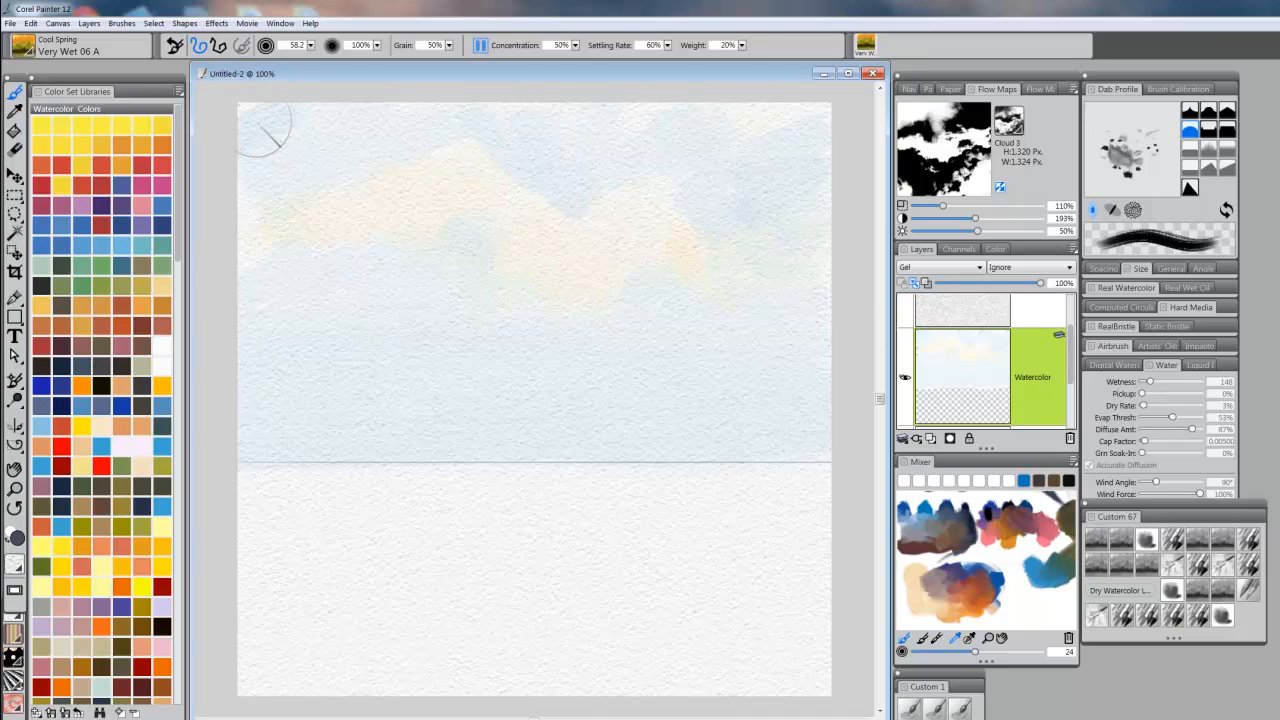
Step: Brush grey Very Wet 06 A cloud strokes from the top-left across to the upper-right sky
{"action": "left_click_drag", "start_coordinate": [270, 135], "coordinate": [290, 145]}
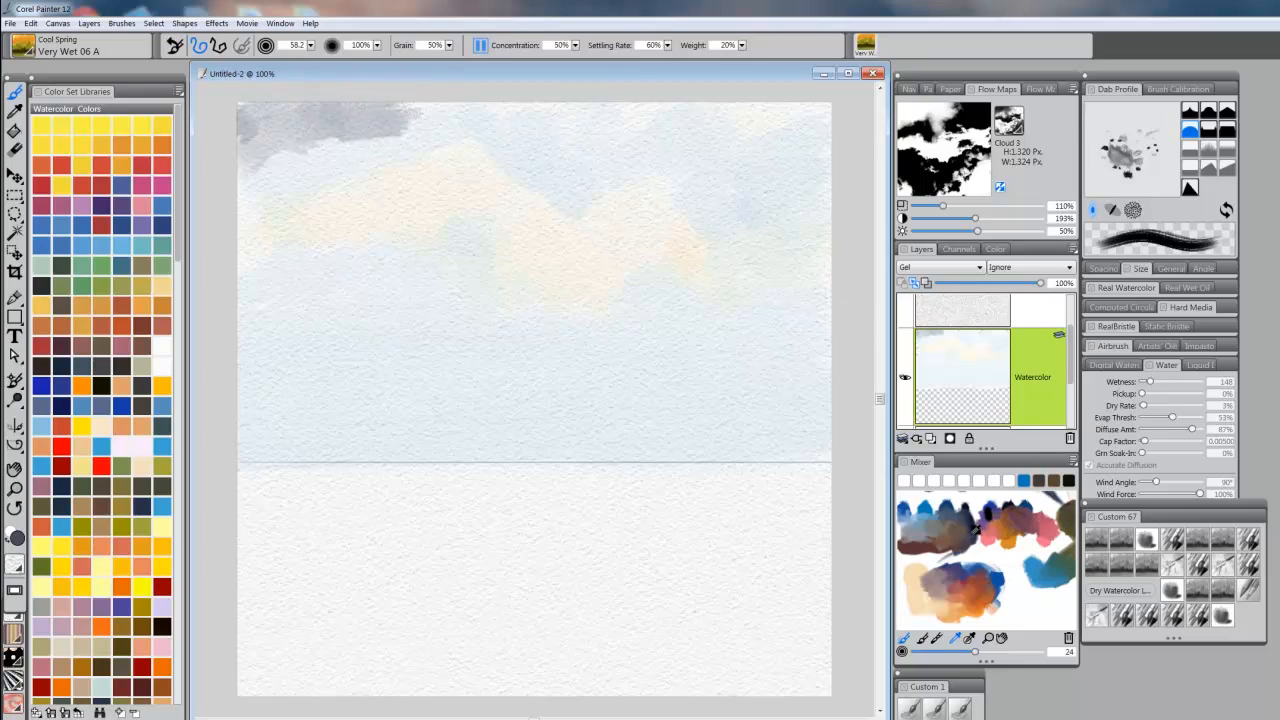
{"action": "mouse_move", "coordinate": [385, 145]}
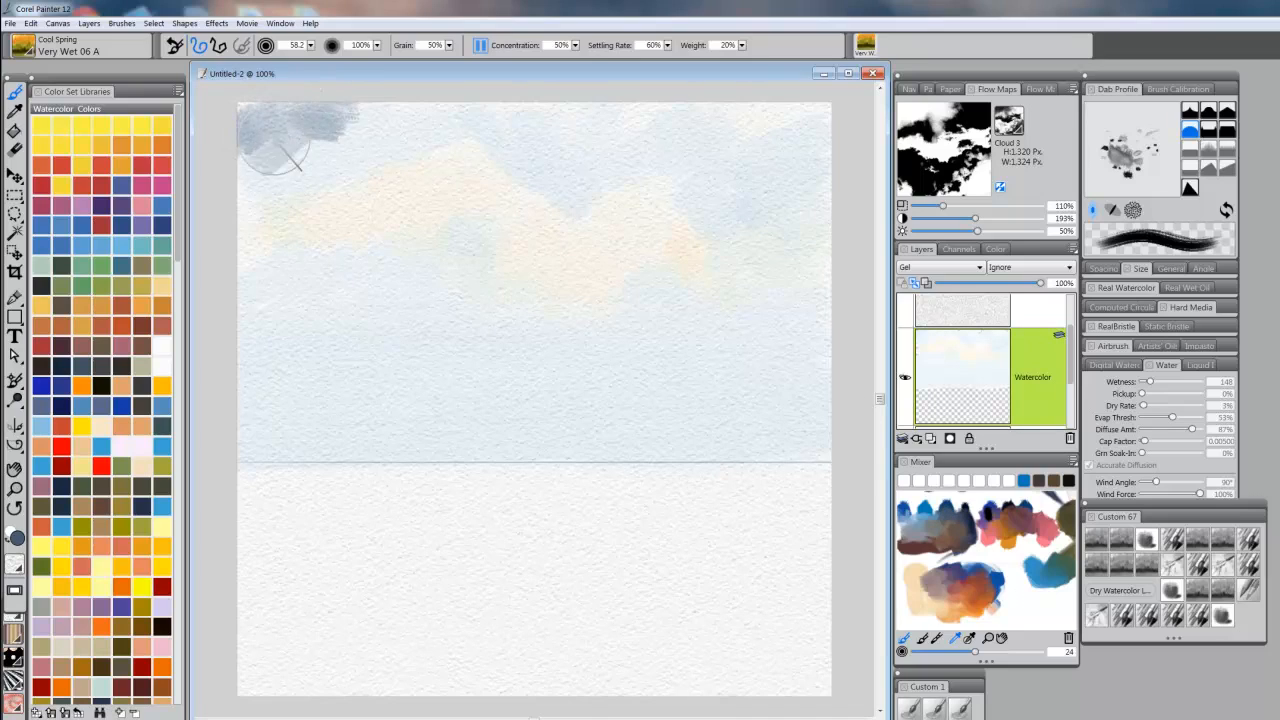
{"action": "left_click_drag", "start_coordinate": [290, 150], "coordinate": [370, 160]}
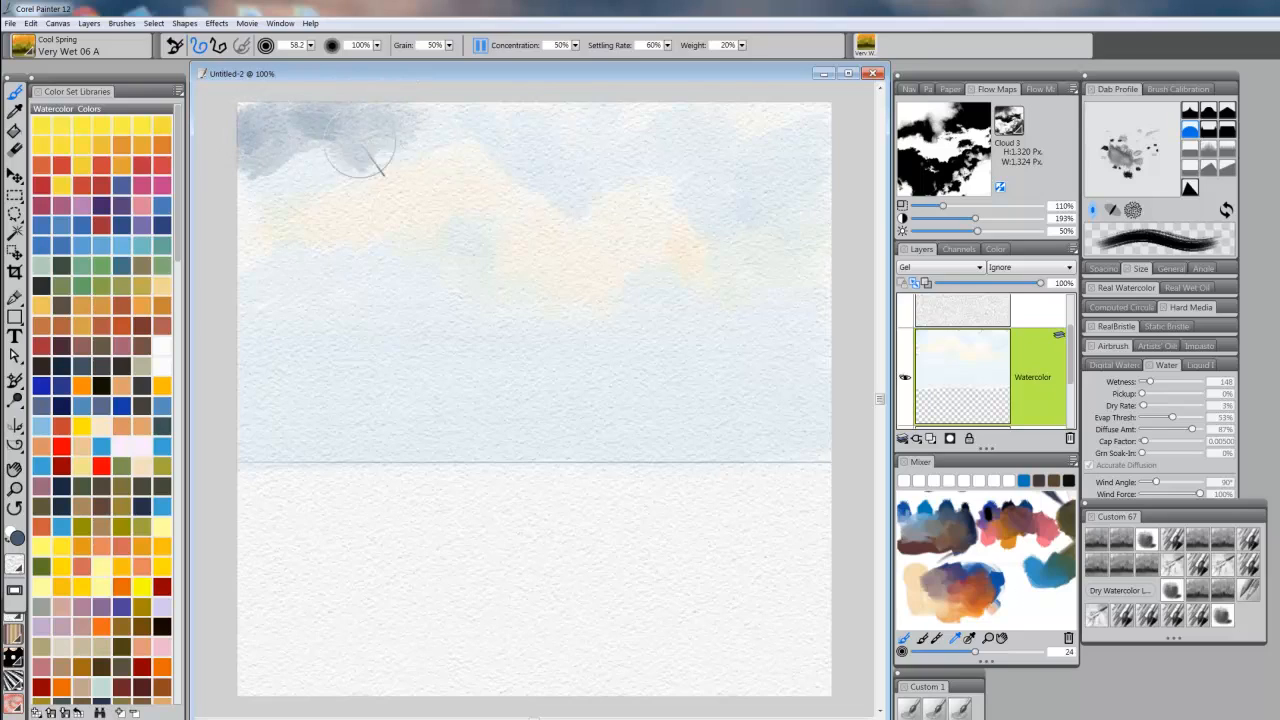
{"action": "left_click_drag", "start_coordinate": [360, 150], "coordinate": [520, 175]}
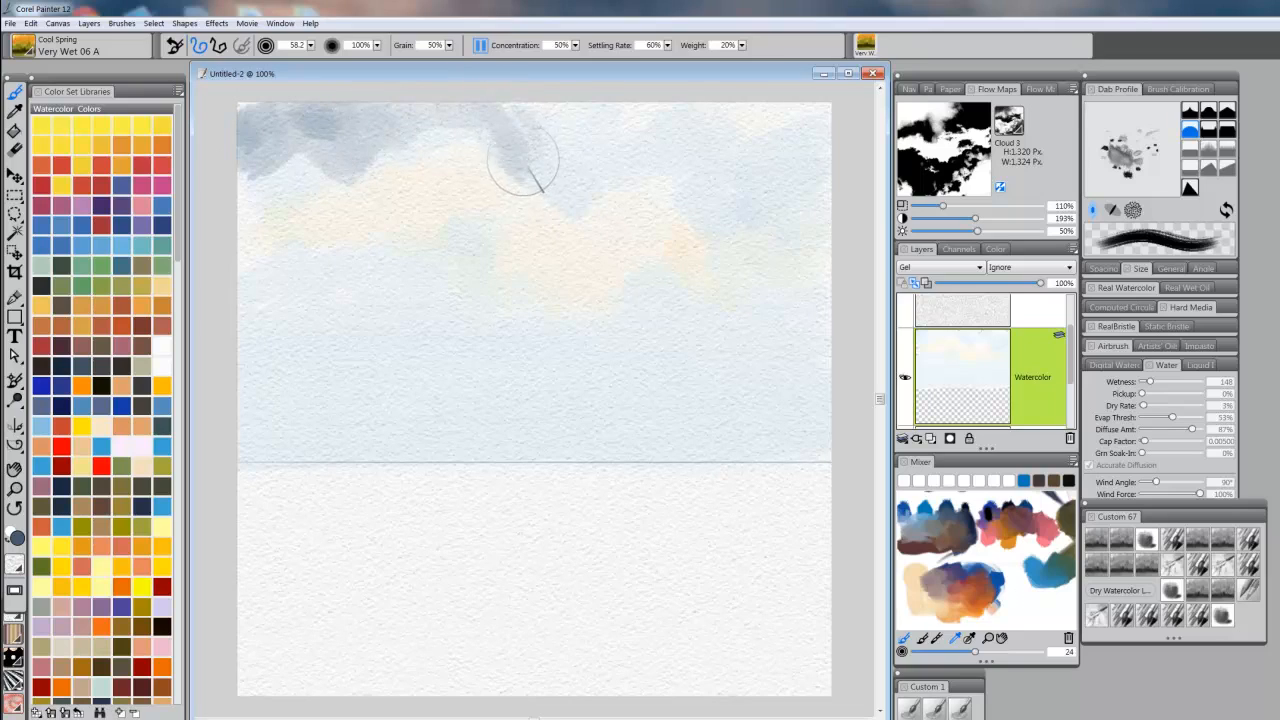
{"action": "left_click_drag", "start_coordinate": [525, 165], "coordinate": [730, 120]}
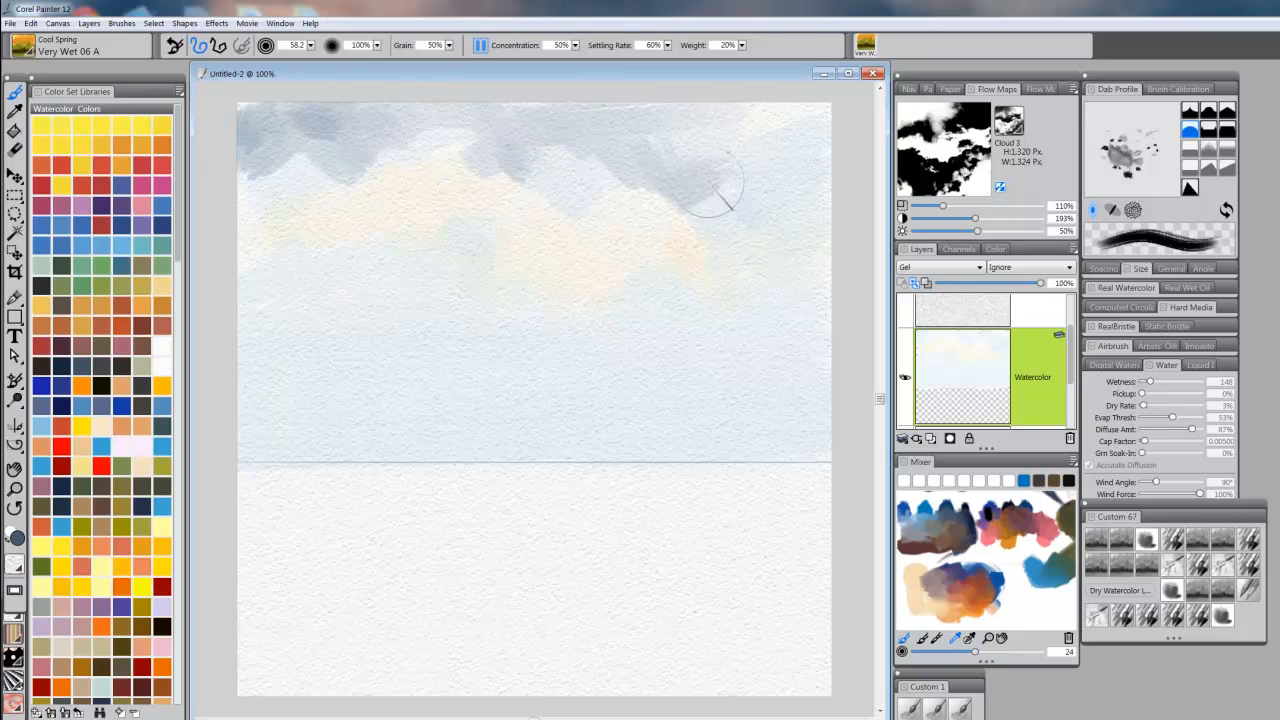
{"action": "left_click_drag", "start_coordinate": [720, 180], "coordinate": [650, 205]}
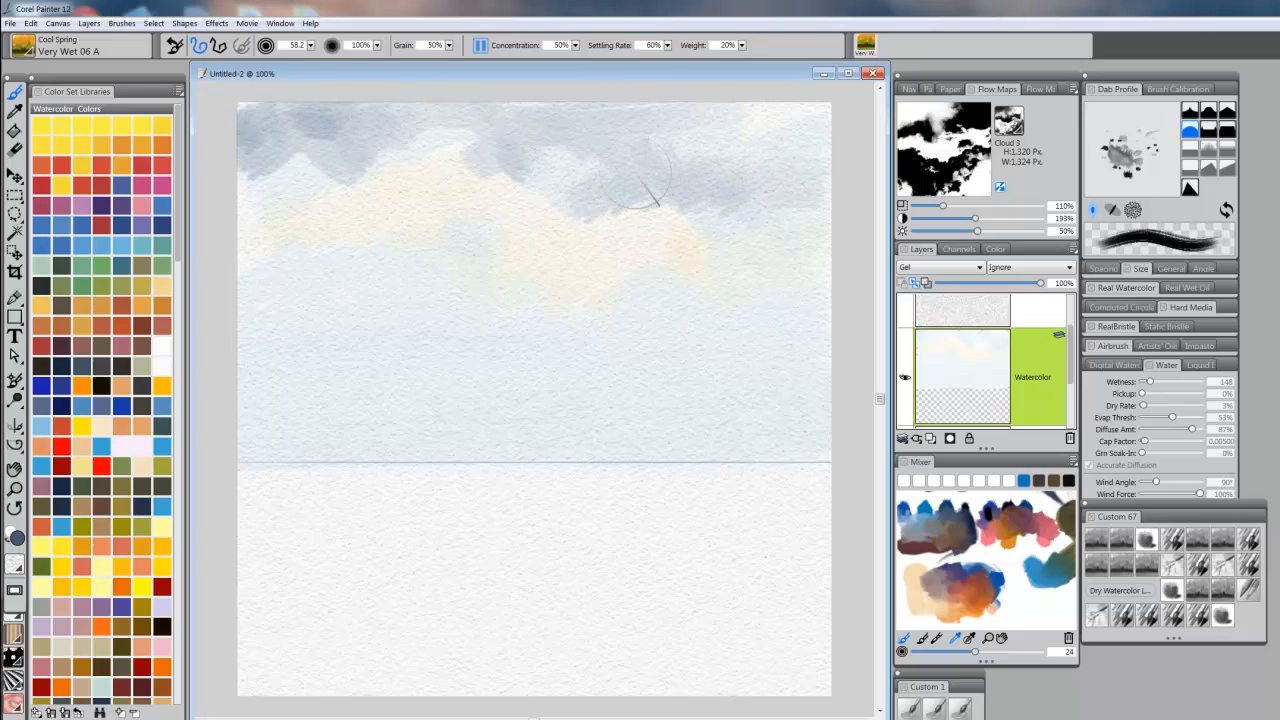
{"action": "left_click_drag", "start_coordinate": [640, 190], "coordinate": [790, 300]}
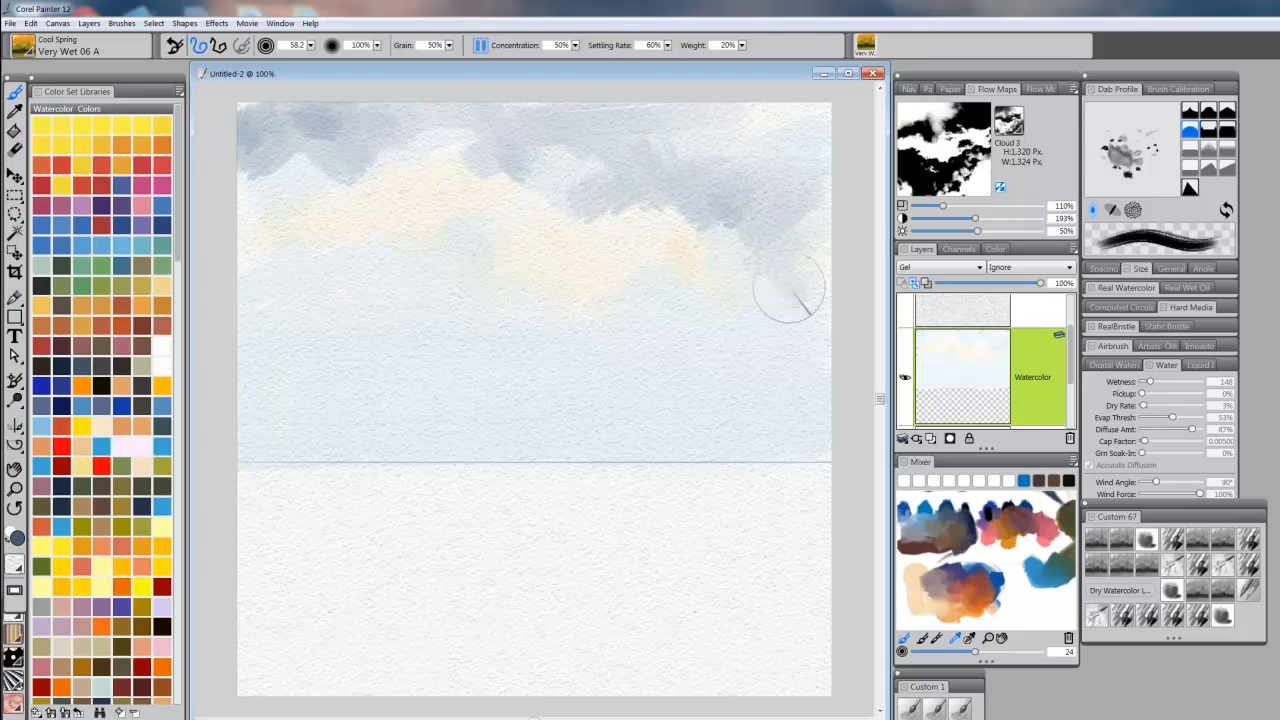
{"action": "left_click_drag", "start_coordinate": [790, 290], "coordinate": [615, 320]}
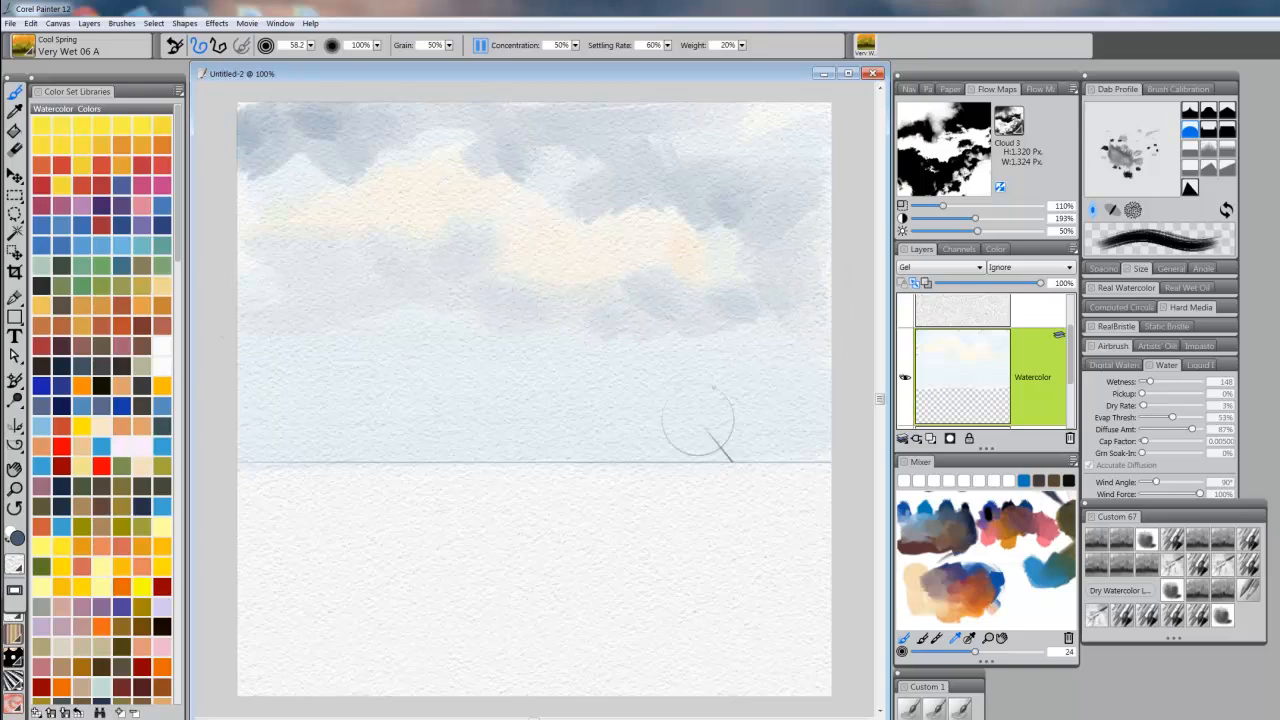
{"action": "mouse_move", "coordinate": [625, 375]}
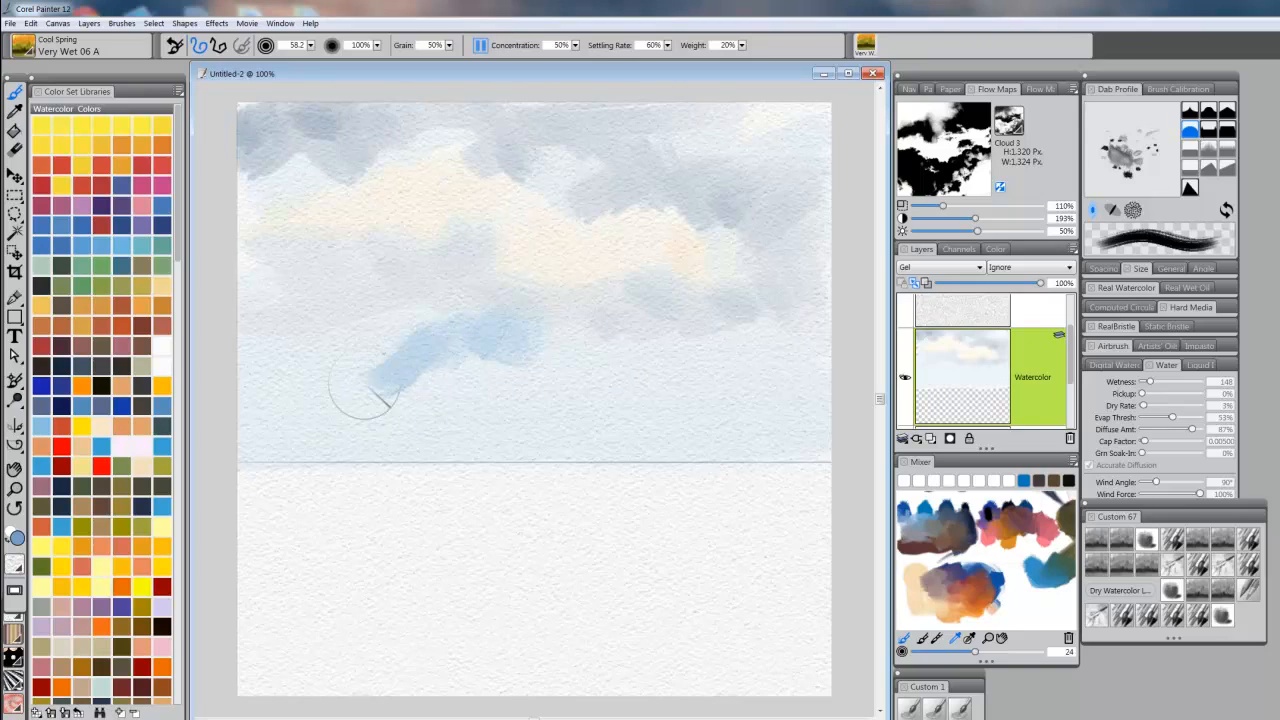
Step: Lay a light blue band across the middle sky and add pink strokes over it
{"action": "left_click_drag", "start_coordinate": [365, 390], "coordinate": [455, 375]}
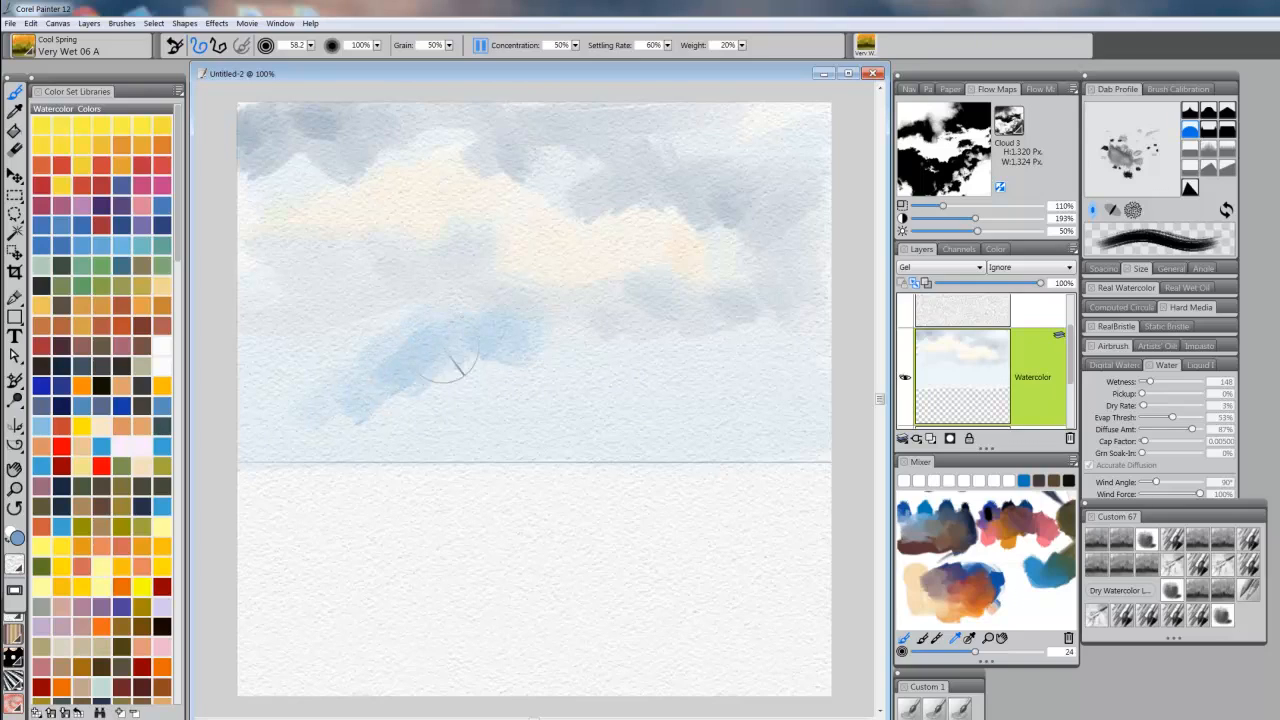
{"action": "left_click_drag", "start_coordinate": [450, 365], "coordinate": [600, 375]}
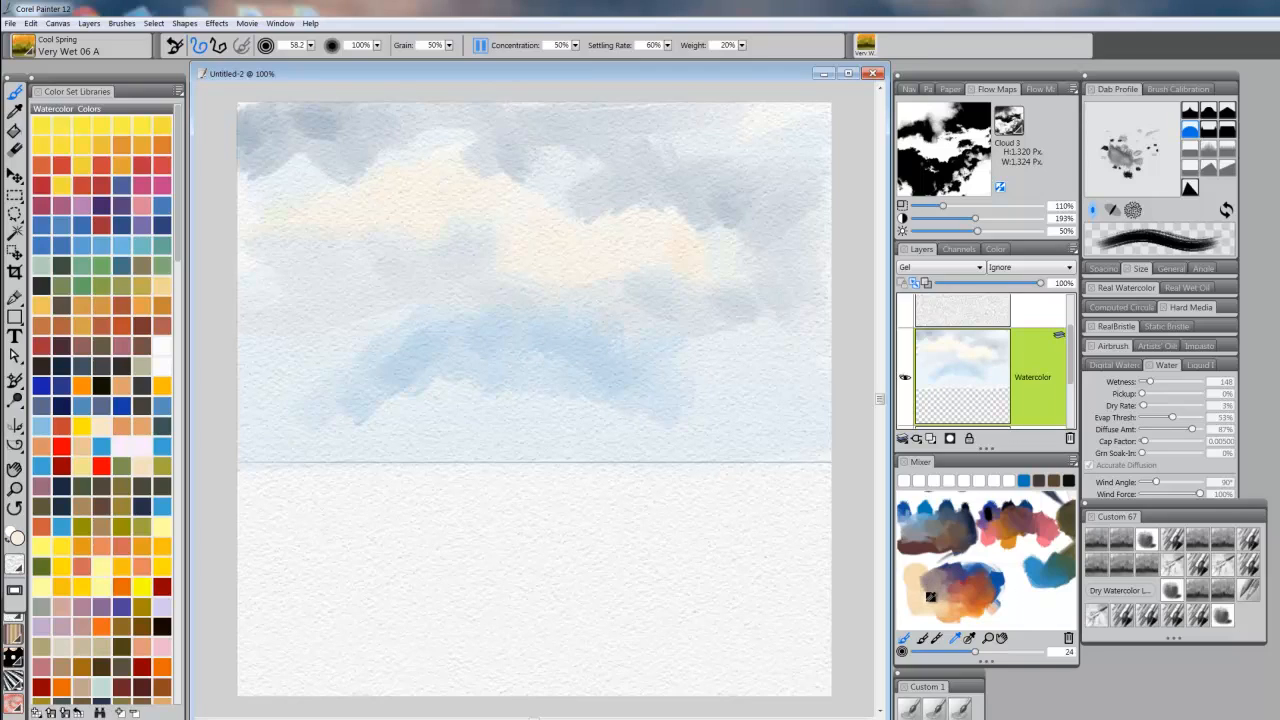
{"action": "mouse_move", "coordinate": [545, 330]}
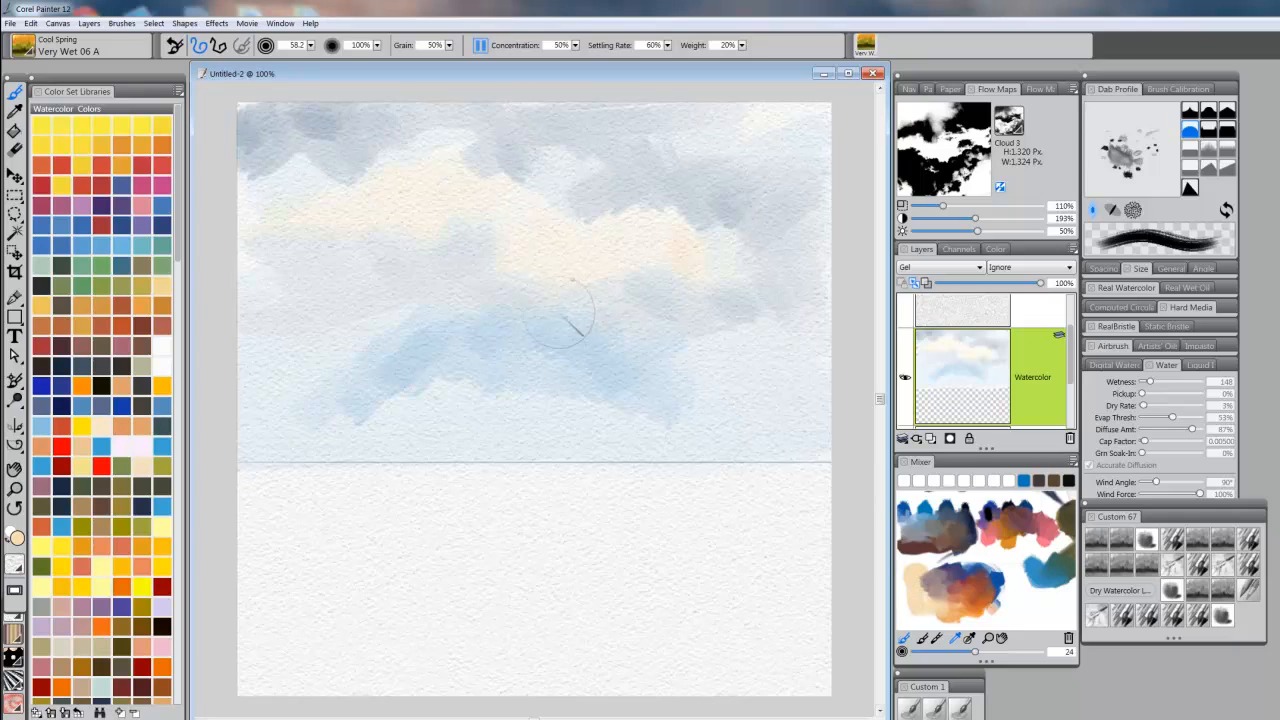
{"action": "left_click_drag", "start_coordinate": [570, 300], "coordinate": [490, 360]}
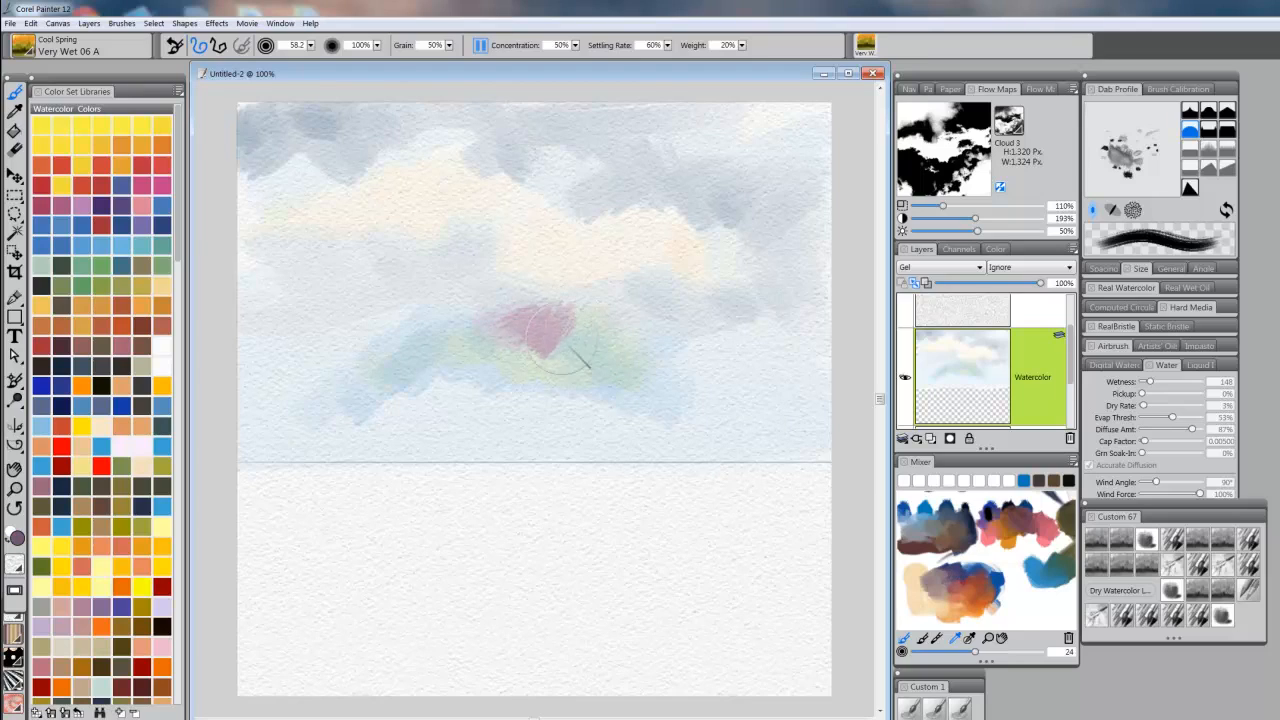
{"action": "left_click_drag", "start_coordinate": [570, 340], "coordinate": [400, 380]}
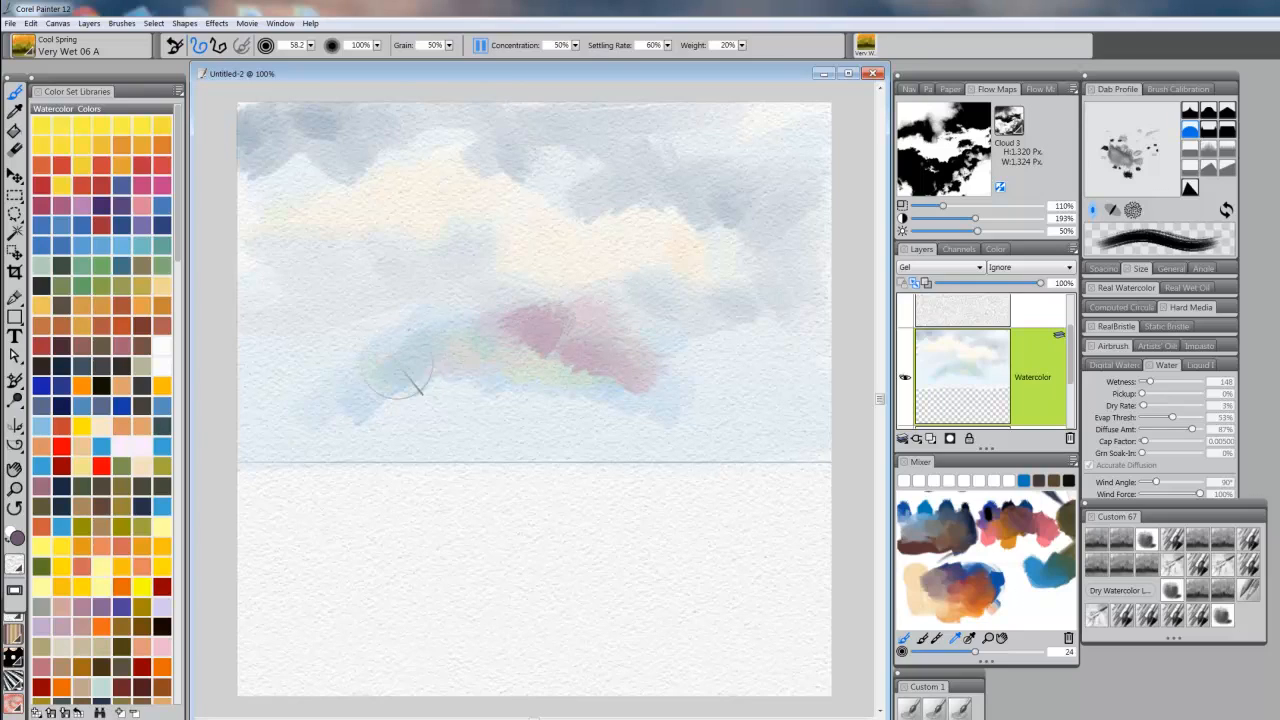
{"action": "left_click_drag", "start_coordinate": [400, 400], "coordinate": [690, 430]}
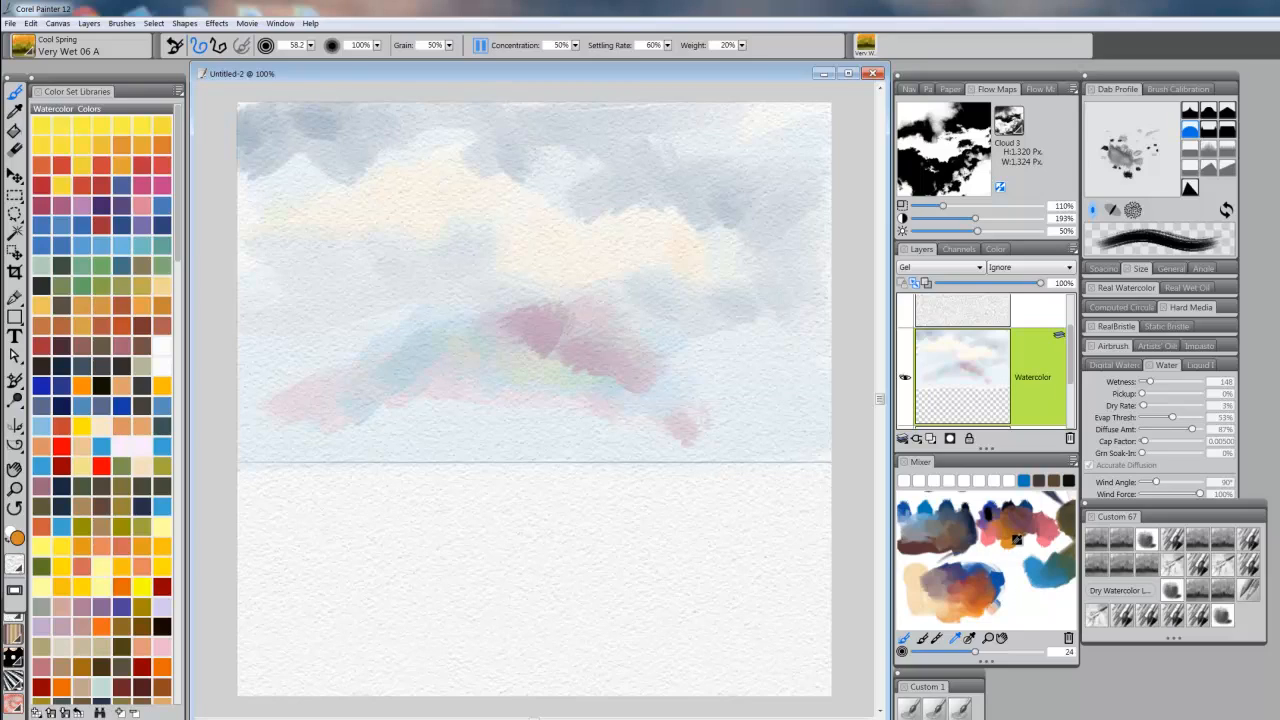
Step: Add warm yellow accents, then paint the dark-blue cloud mass along its base
{"action": "left_click", "coordinate": [590, 310]}
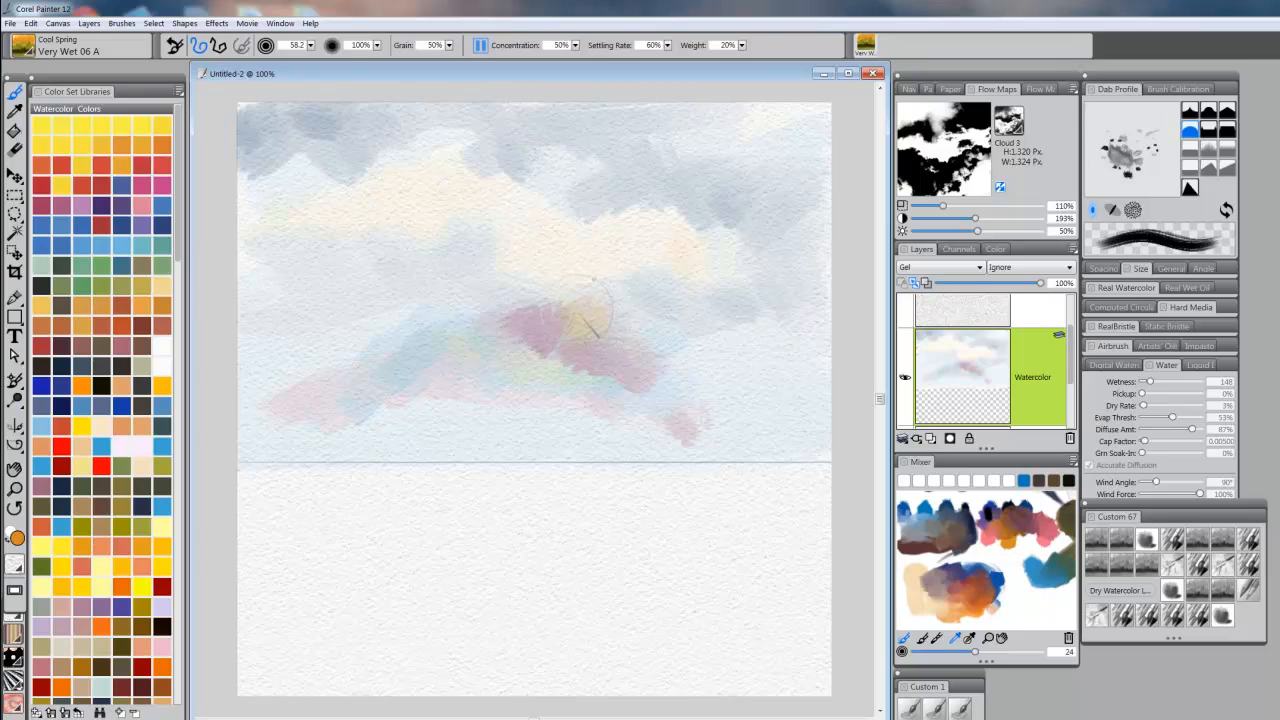
{"action": "left_click_drag", "start_coordinate": [560, 290], "coordinate": [715, 450]}
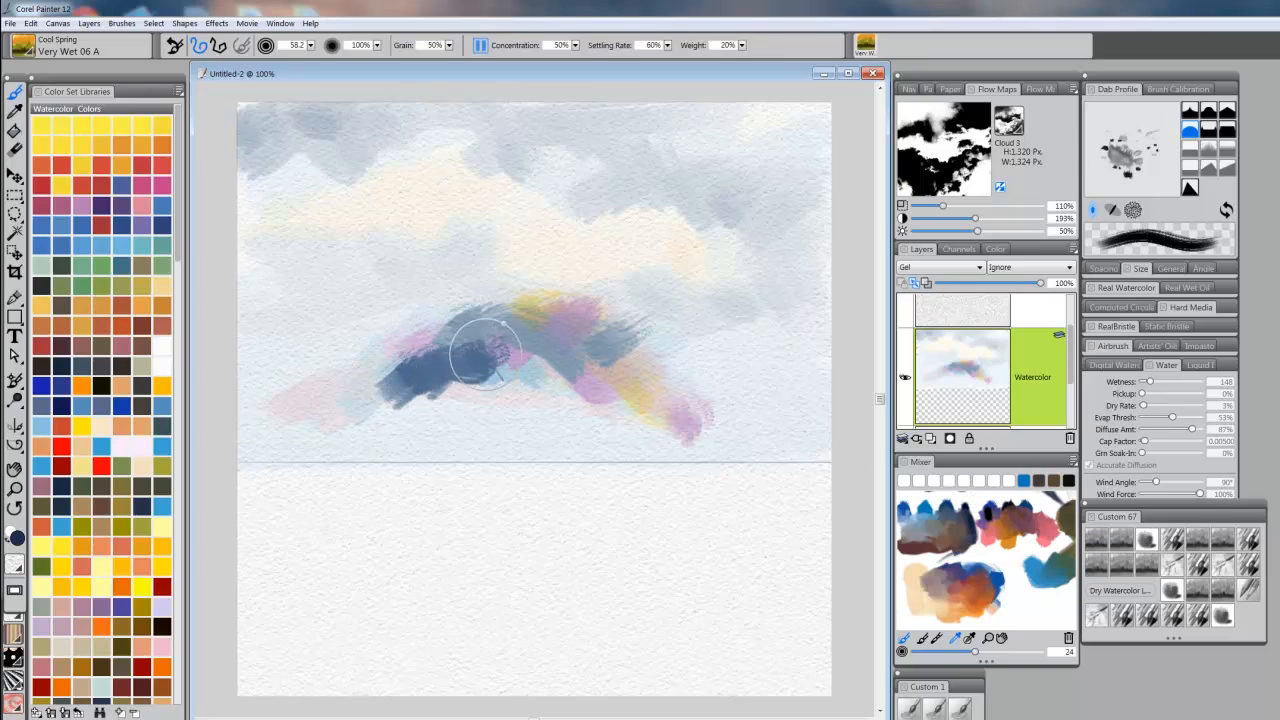
{"action": "left_click_drag", "start_coordinate": [485, 350], "coordinate": [500, 400]}
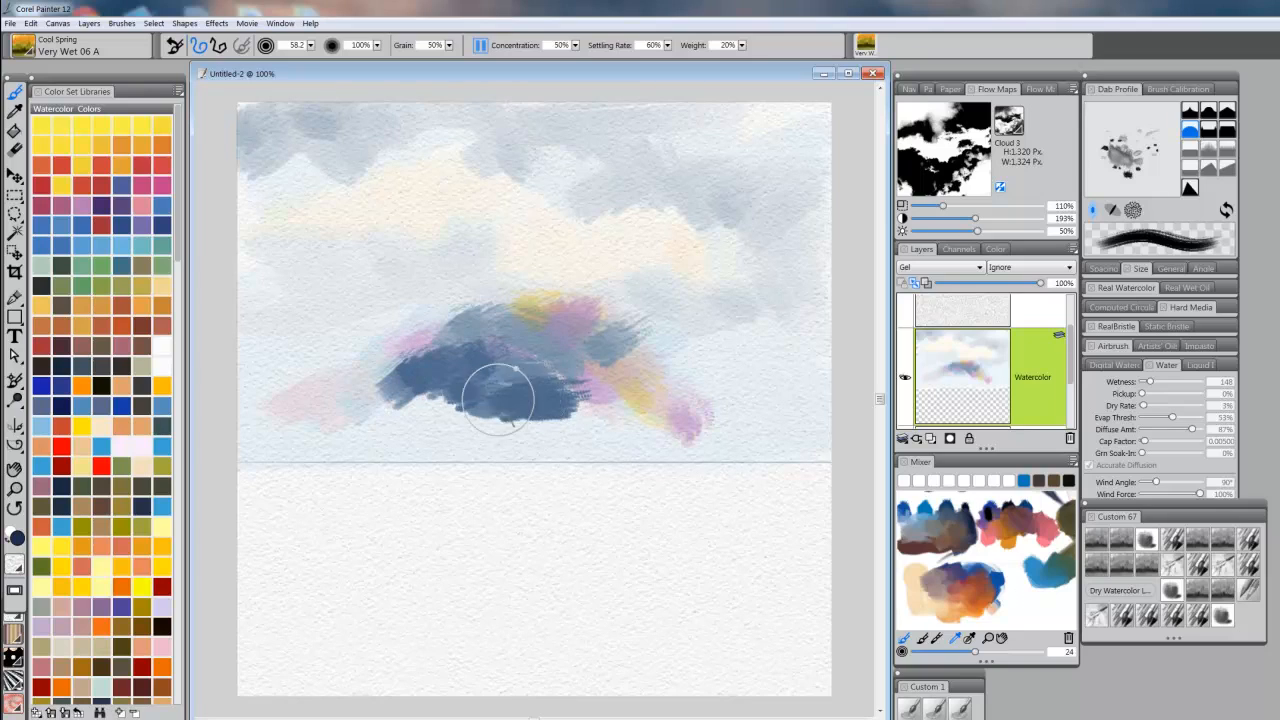
{"action": "left_click_drag", "start_coordinate": [500, 400], "coordinate": [610, 420]}
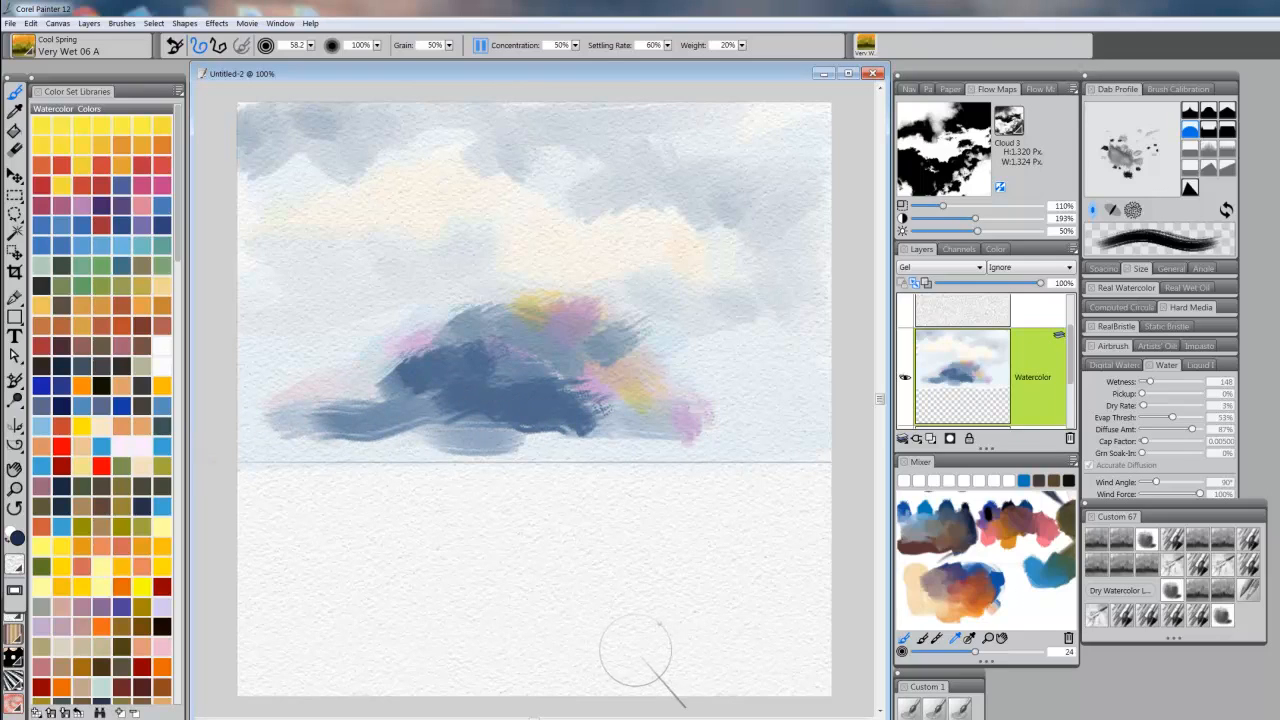
{"action": "mouse_move", "coordinate": [648, 642]}
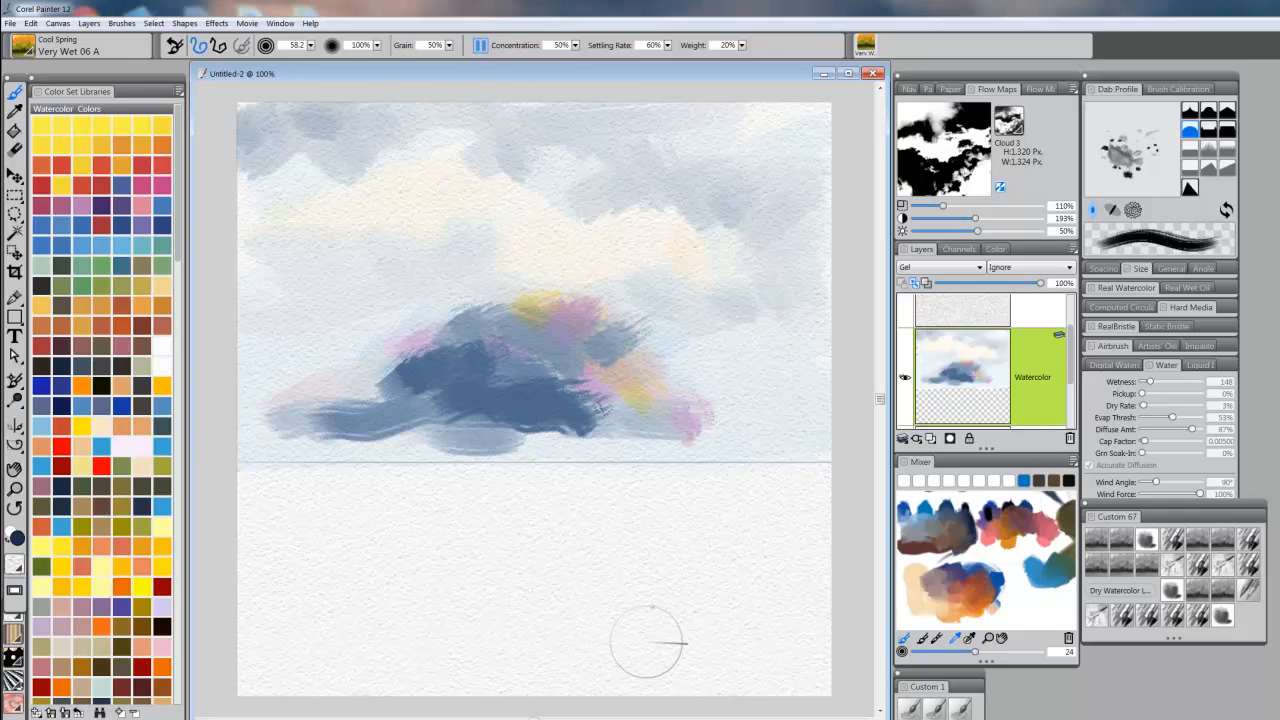
{"action": "mouse_move", "coordinate": [1023, 138]}
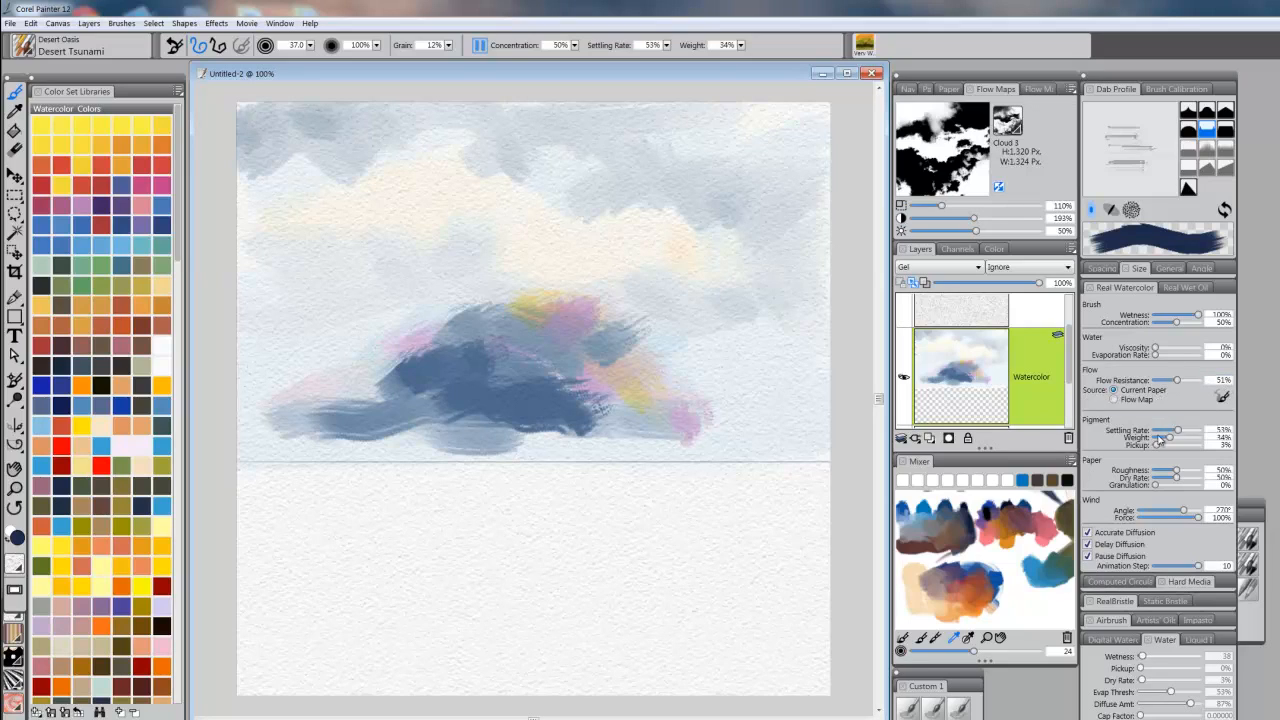
{"action": "mouse_move", "coordinate": [1170, 438]}
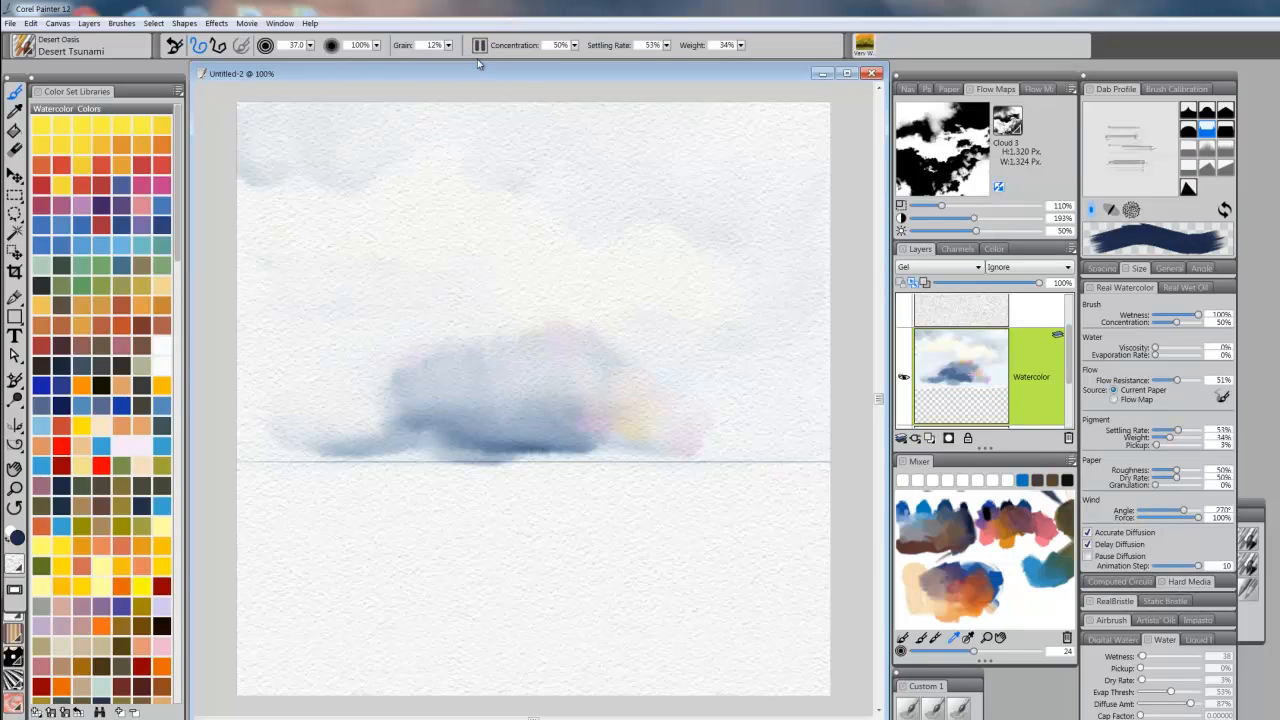
{"action": "left_click", "coordinate": [479, 45]}
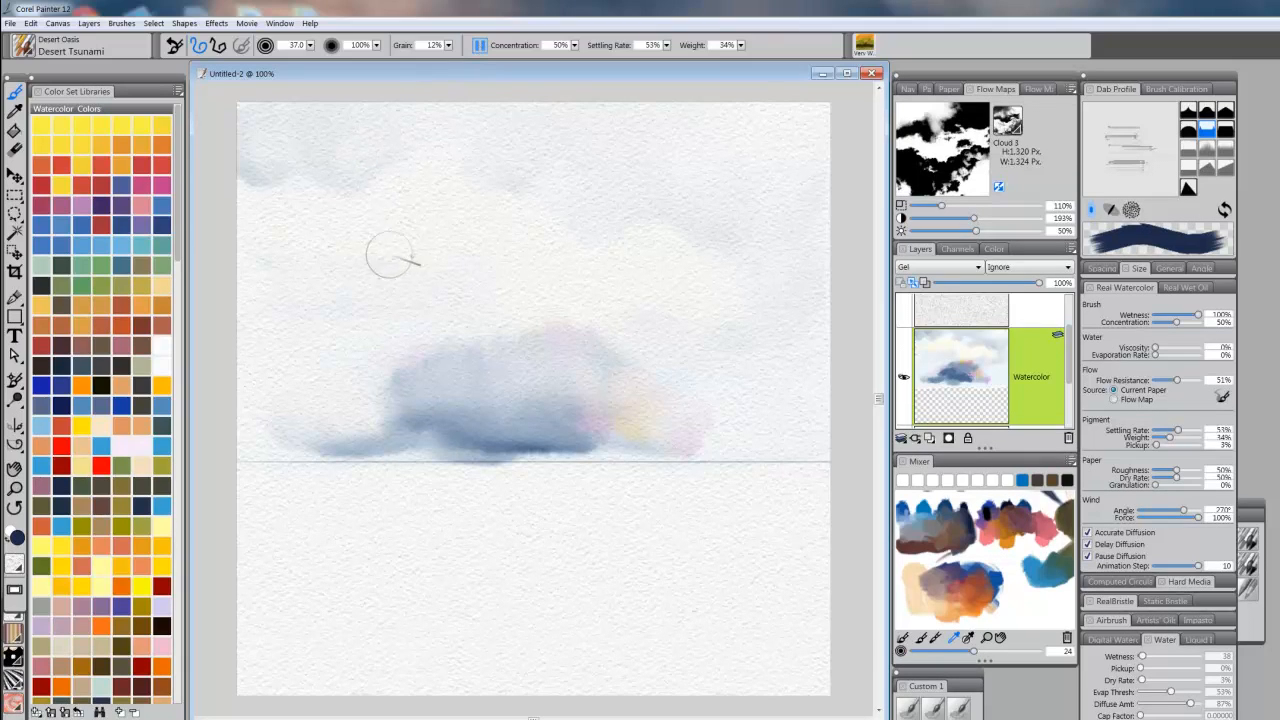
{"action": "left_click", "coordinate": [31, 23]}
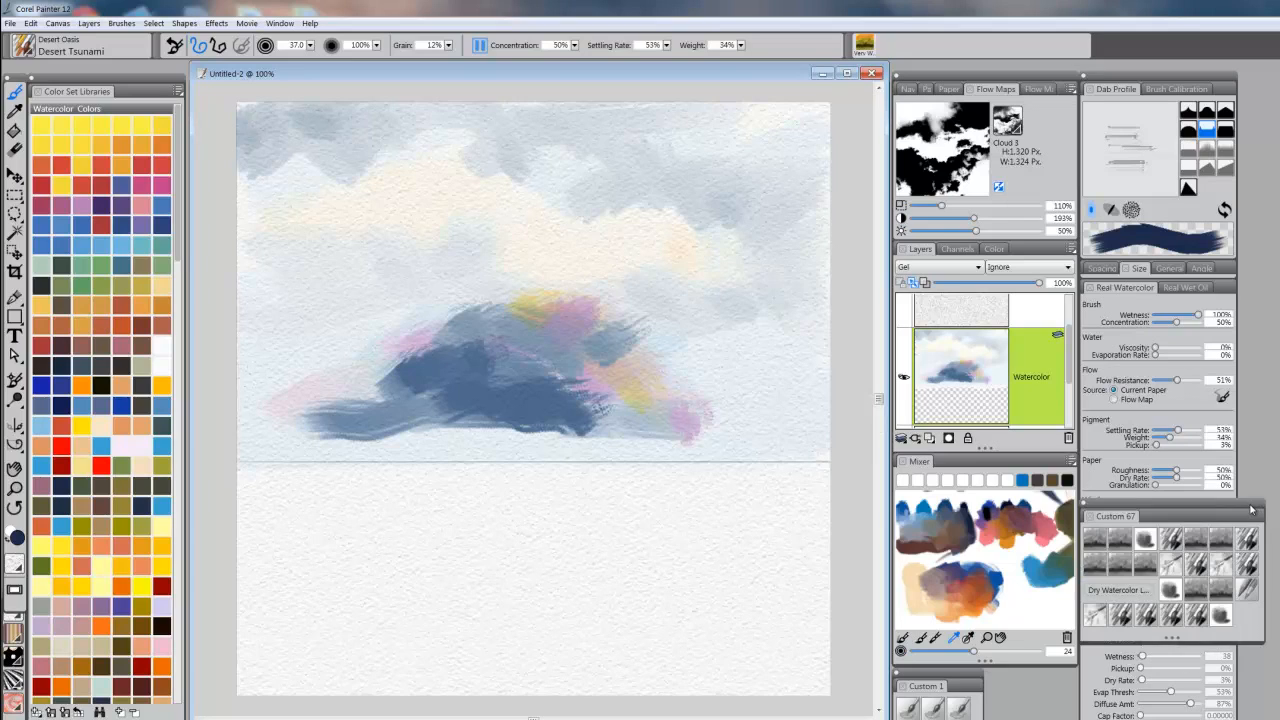
Step: Switch back to Very Wet 06 A and add salmon and navy strokes to the cloud mass
{"action": "left_click", "coordinate": [1220, 588]}
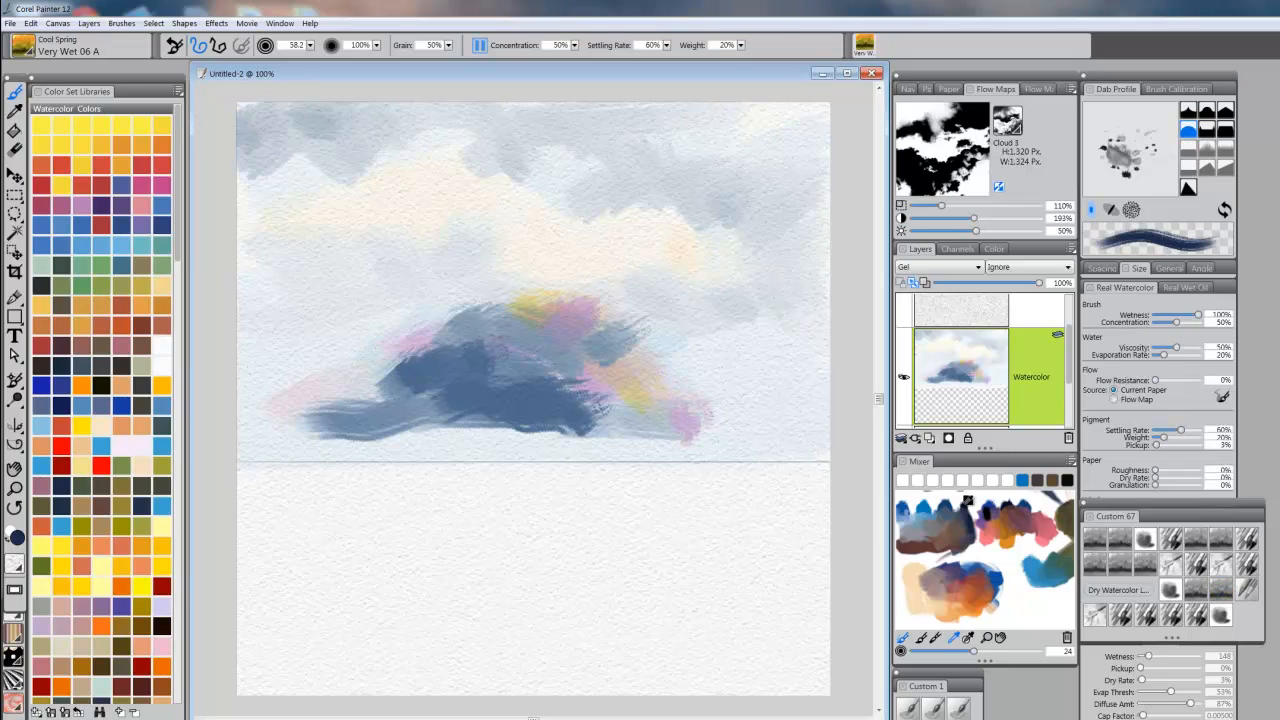
{"action": "left_click_drag", "start_coordinate": [480, 380], "coordinate": [520, 375]}
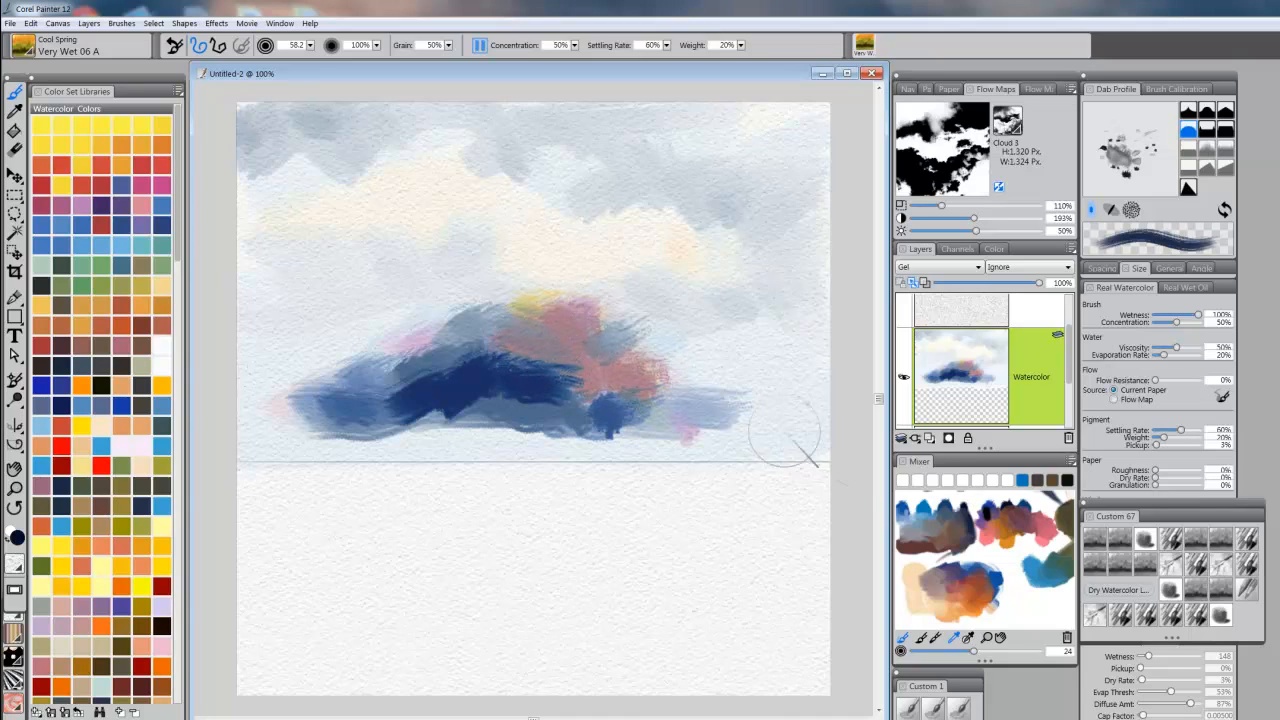
{"action": "left_click_drag", "start_coordinate": [790, 440], "coordinate": [560, 340]}
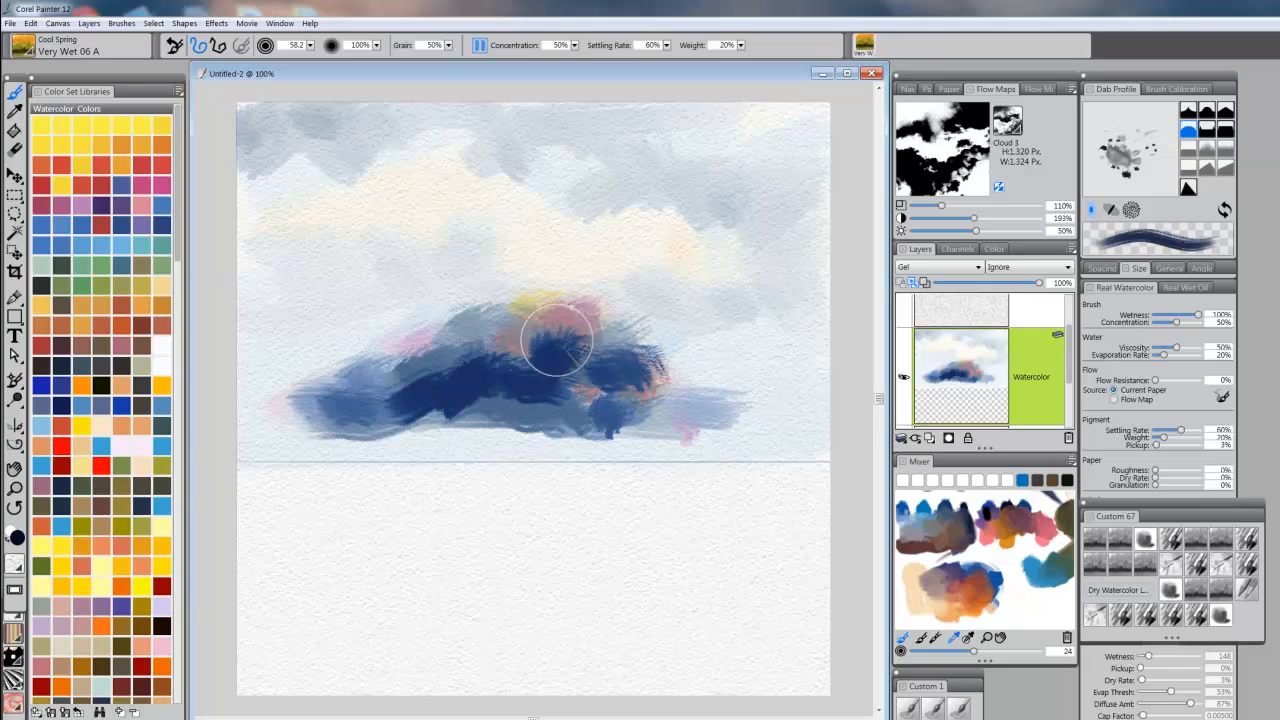
{"action": "left_click_drag", "start_coordinate": [560, 340], "coordinate": [665, 390]}
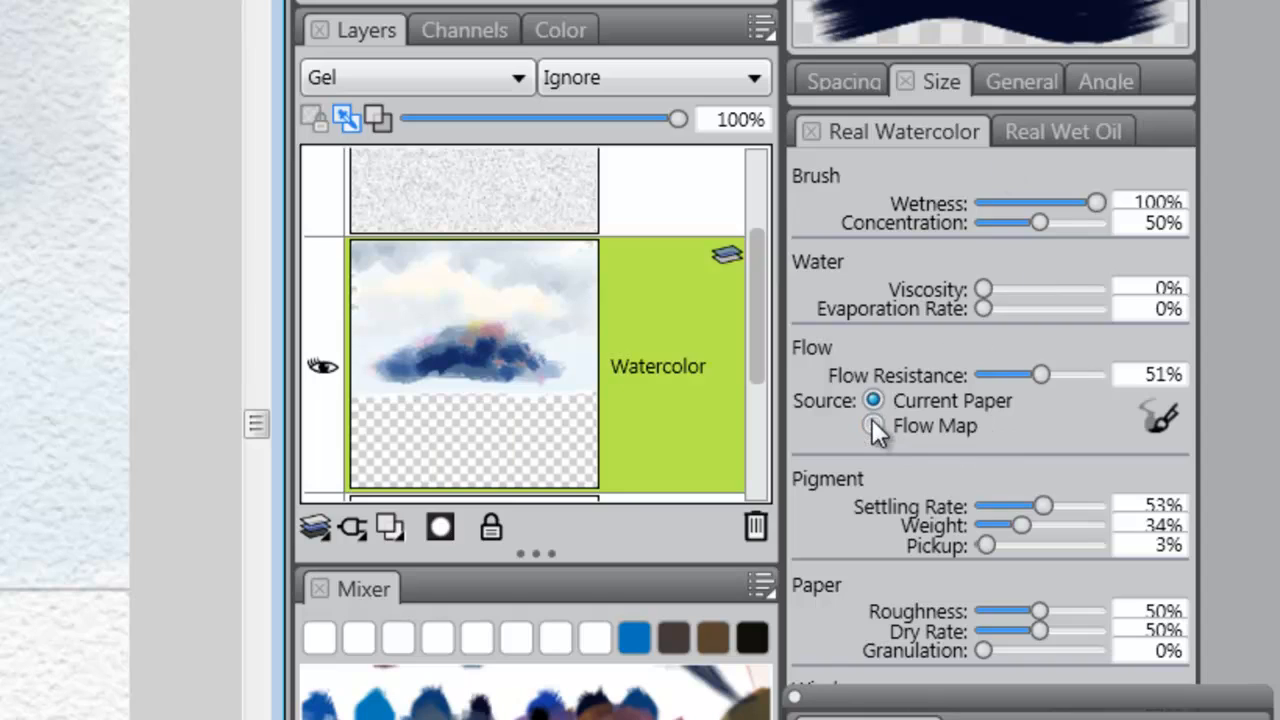
Step: Set the Real Watercolor Flow Source to the Cloud 3 flow map
{"action": "left_click", "coordinate": [872, 425]}
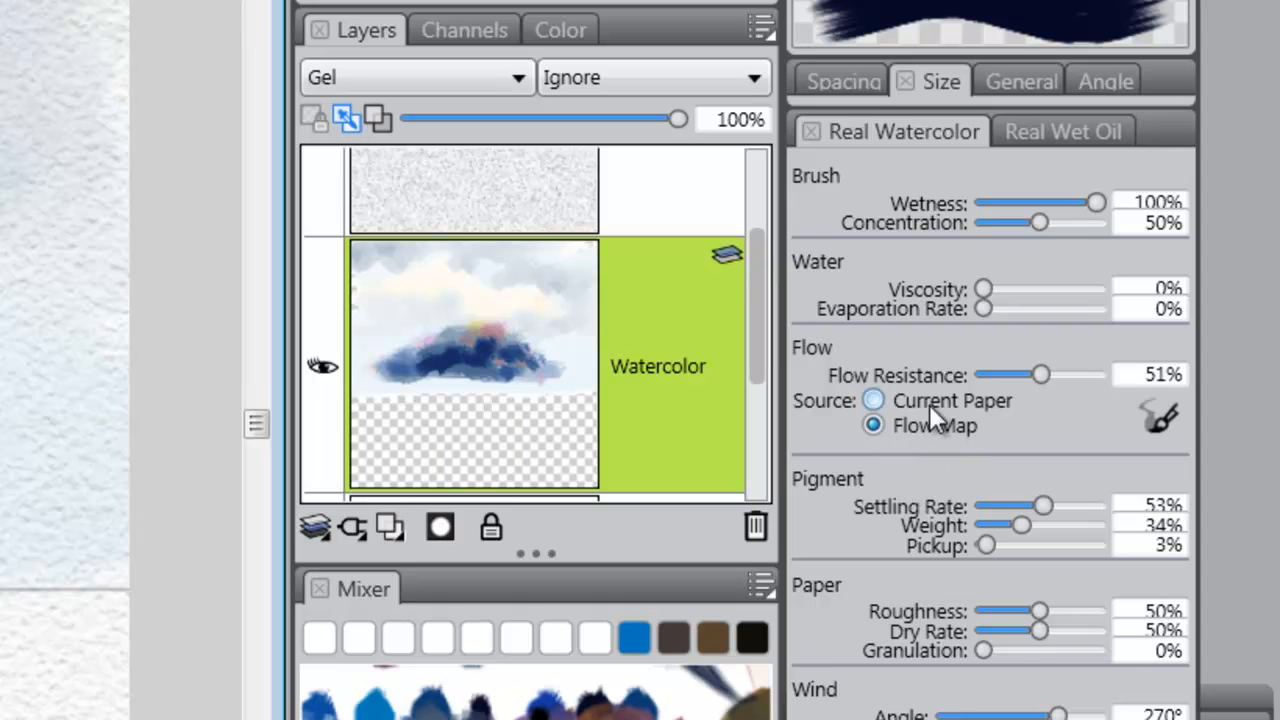
{"action": "left_click", "coordinate": [873, 425]}
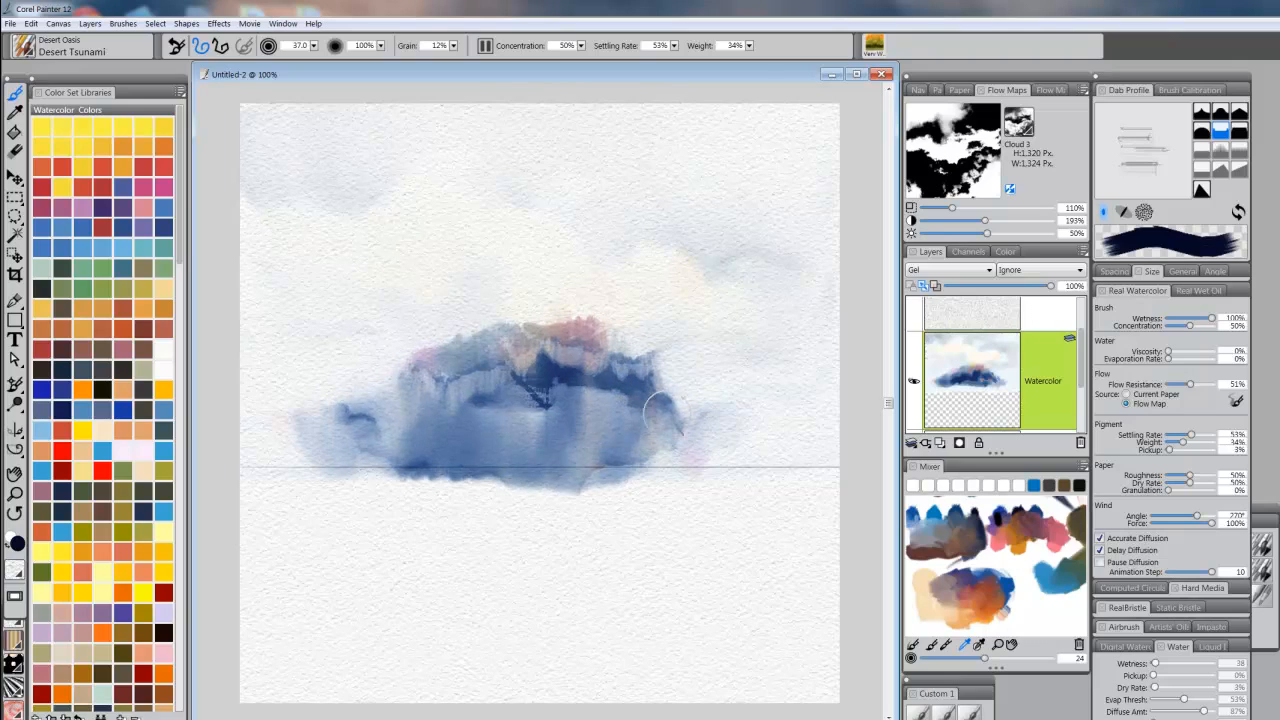
Step: Paint a wet Desert Tsunami stroke across the dark cloud mass and let it diffuse
{"action": "left_click_drag", "start_coordinate": [650, 410], "coordinate": [605, 380]}
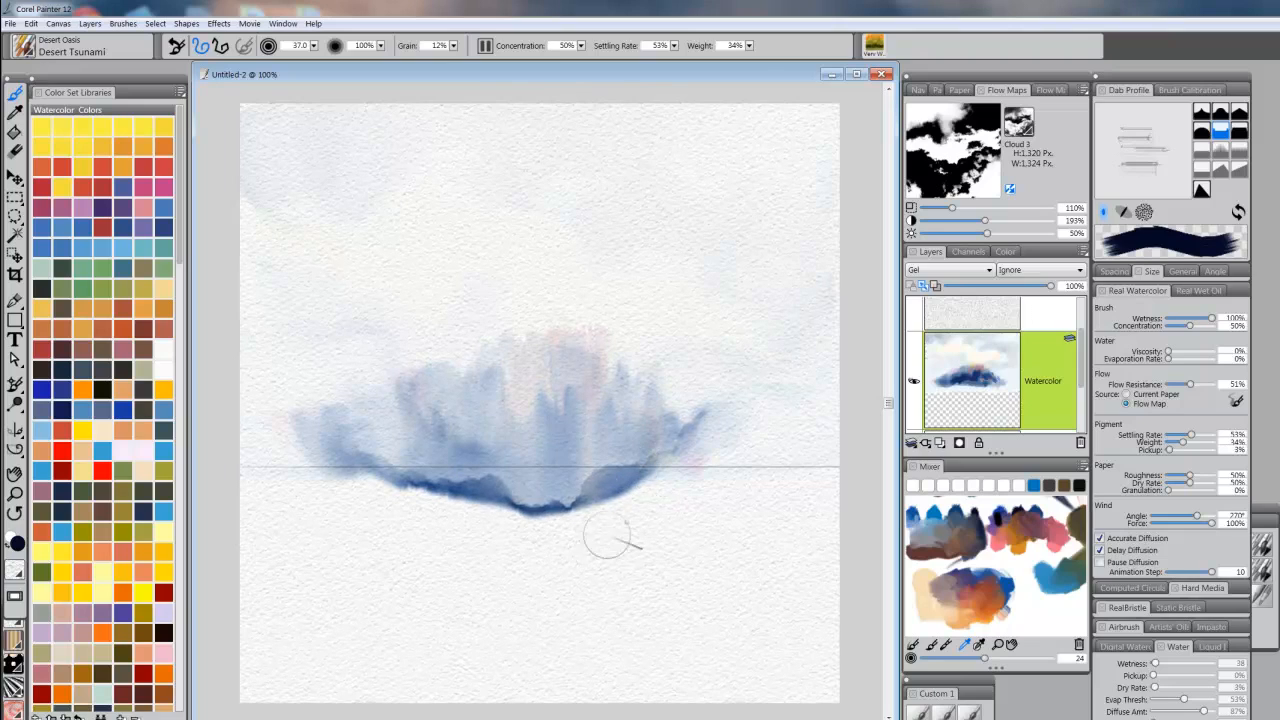
{"action": "mouse_move", "coordinate": [560, 578]}
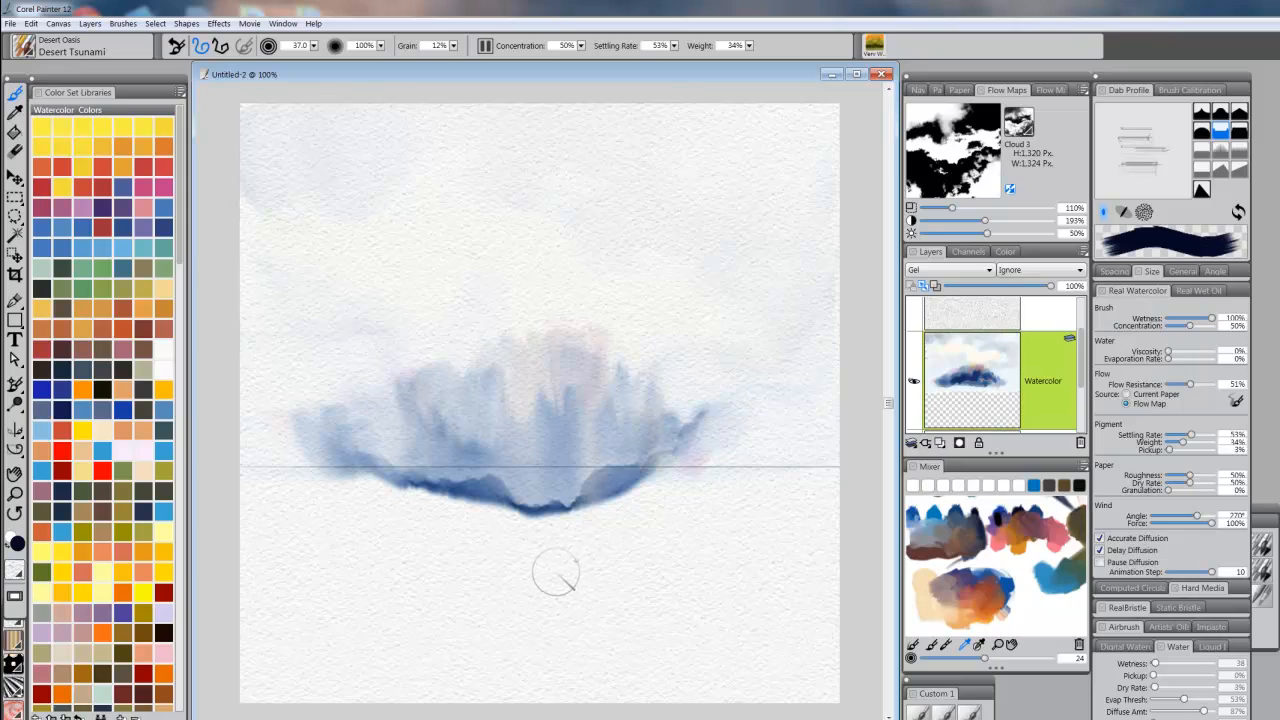
{"action": "mouse_move", "coordinate": [537, 560]}
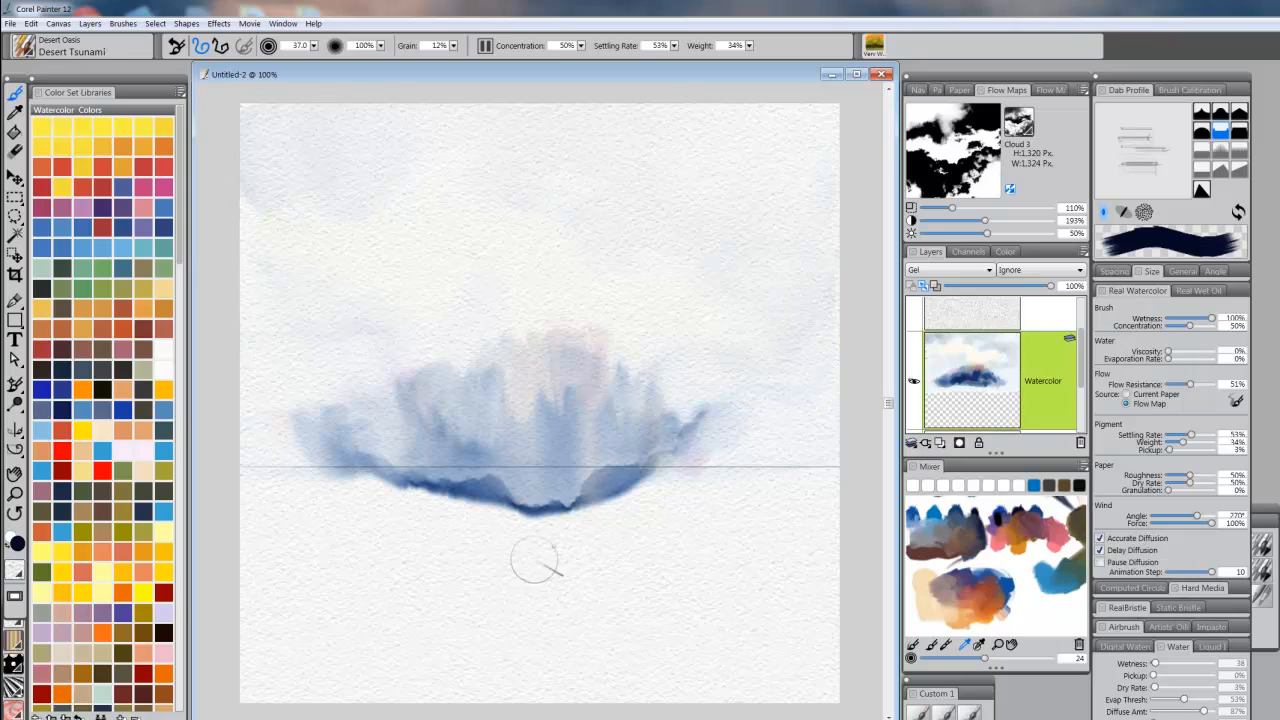
Step: Pause diffusion, raise Settling Rate to 95%, and adjust the Weight slider
{"action": "left_click", "coordinate": [485, 45]}
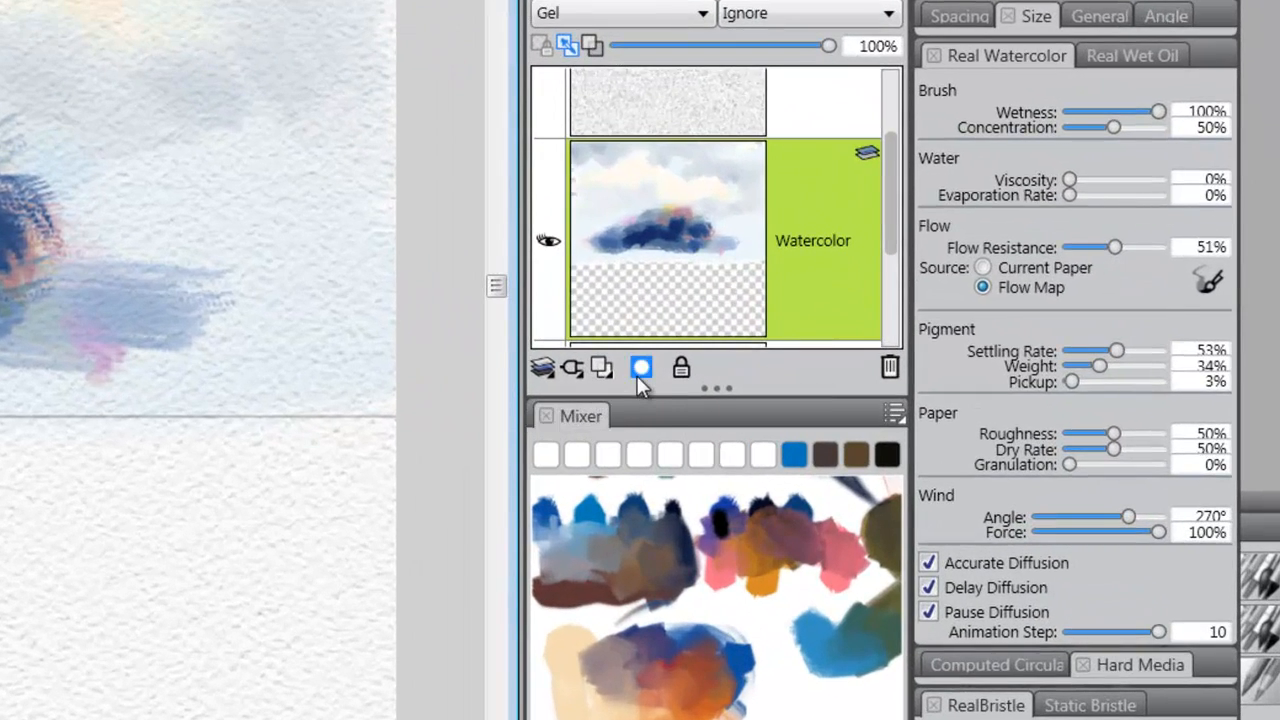
{"action": "mouse_move", "coordinate": [1120, 355]}
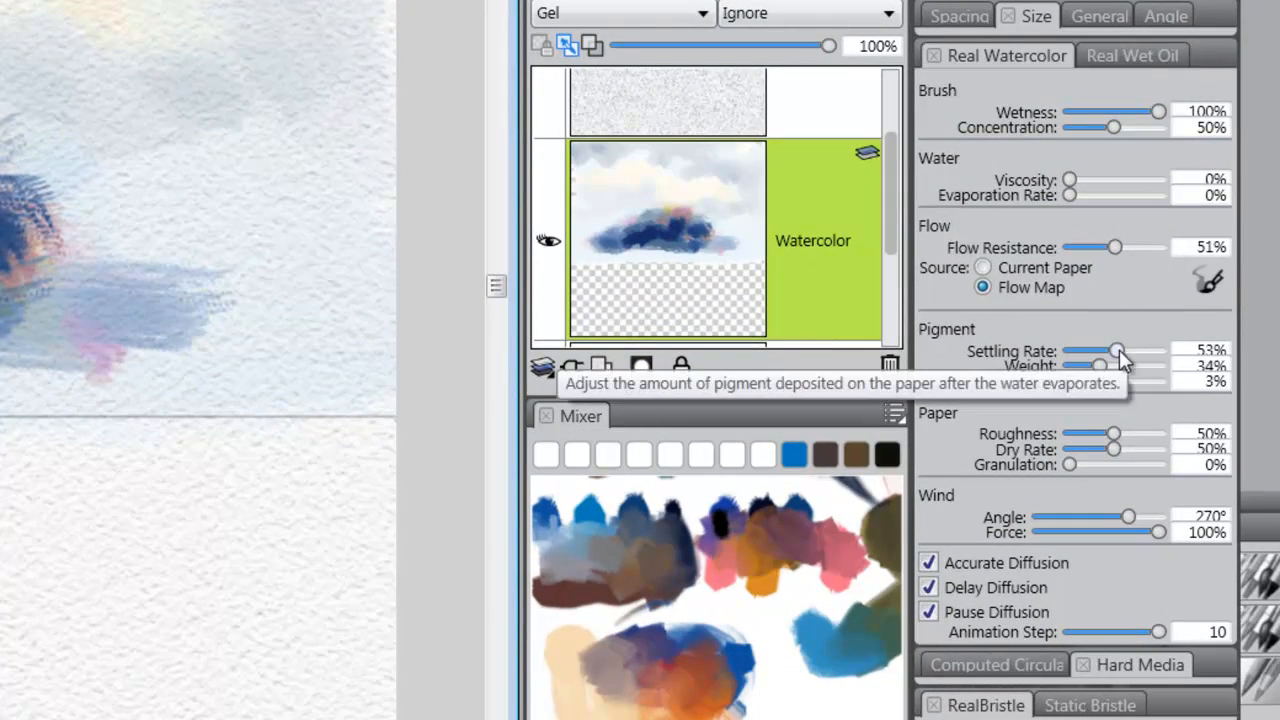
{"action": "left_click_drag", "start_coordinate": [1117, 350], "coordinate": [1127, 350]}
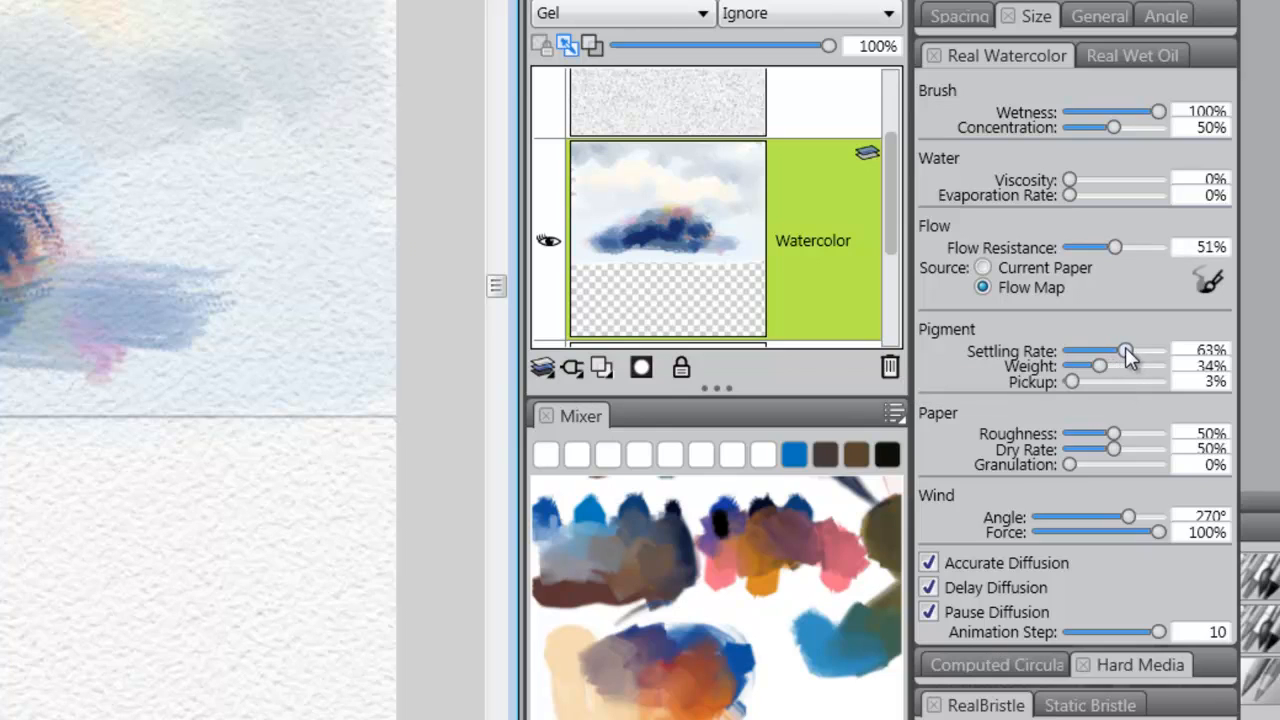
{"action": "left_click_drag", "start_coordinate": [1105, 350], "coordinate": [1110, 350]}
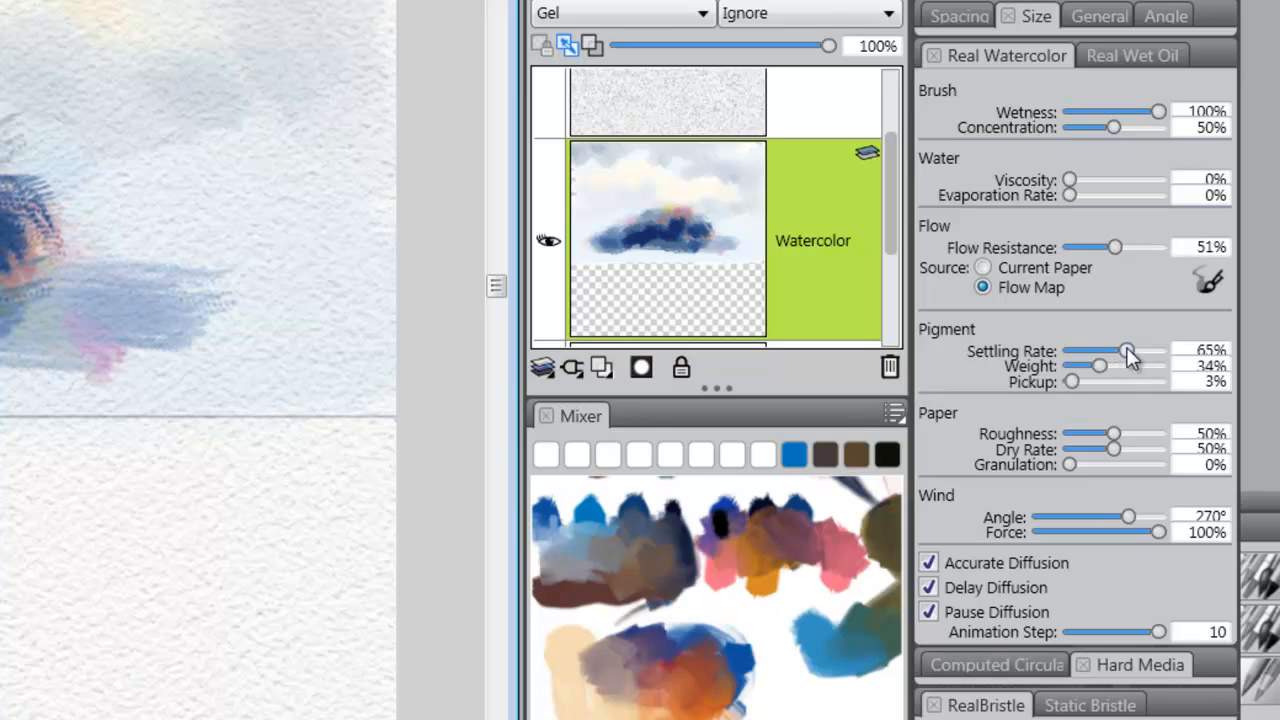
{"action": "left_click_drag", "start_coordinate": [1128, 350], "coordinate": [1155, 350]}
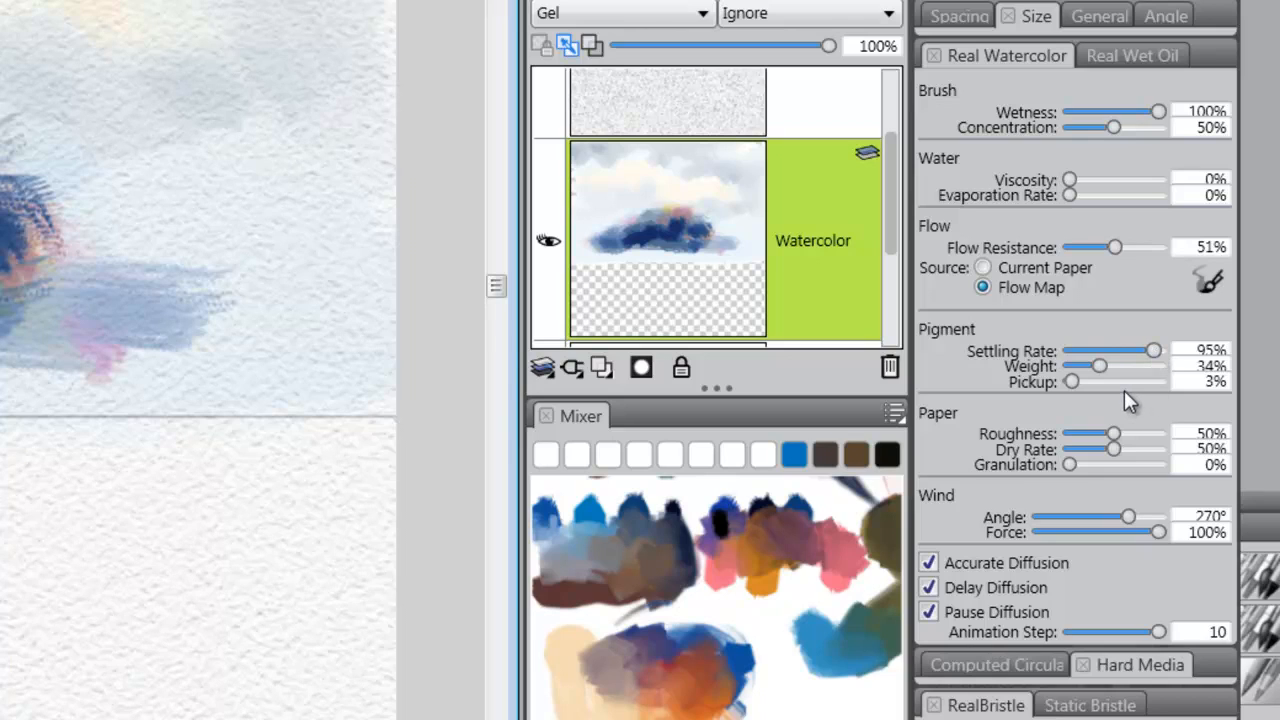
{"action": "mouse_move", "coordinate": [1105, 372]}
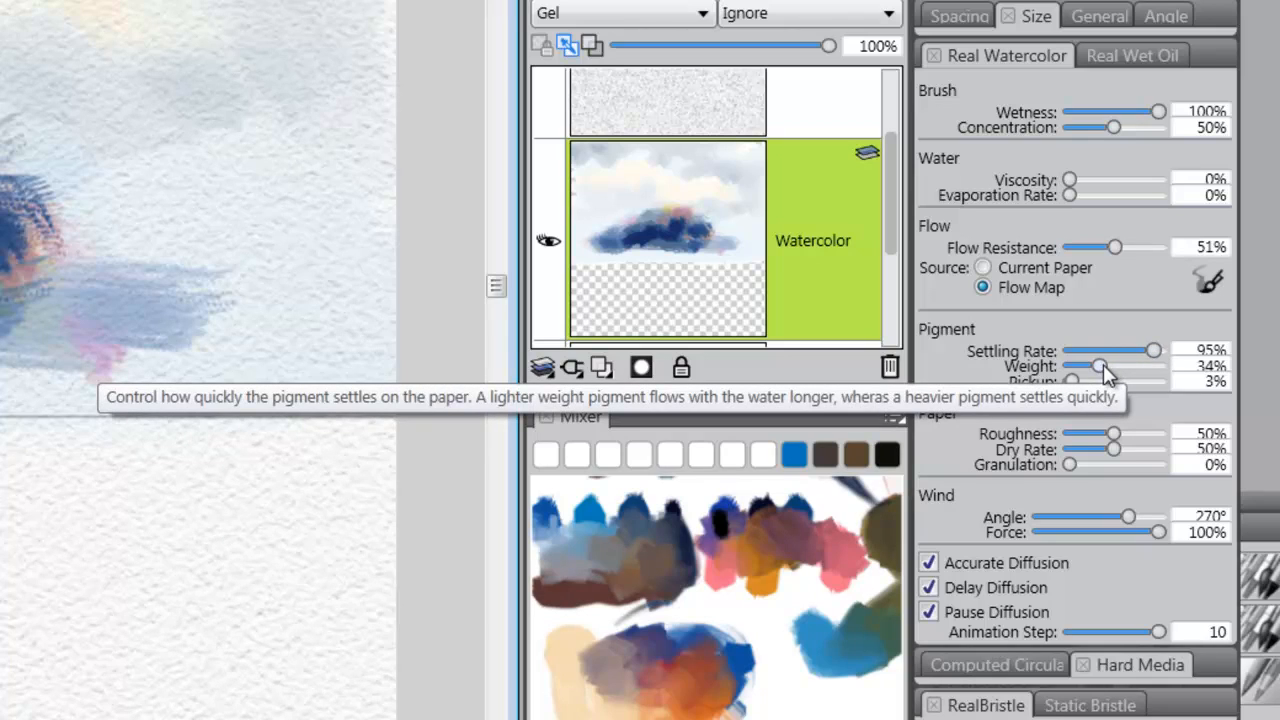
{"action": "left_click_drag", "start_coordinate": [1100, 366], "coordinate": [1120, 366]}
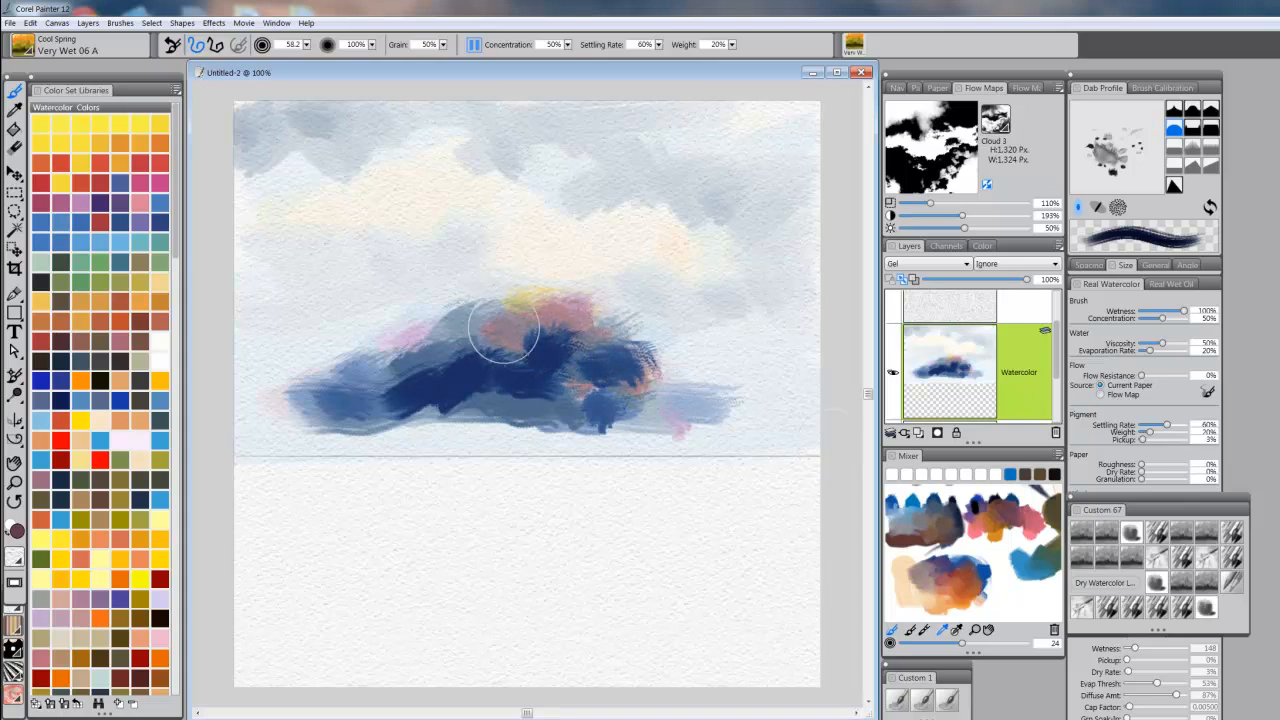
Step: Paint two bold dark-blue strokes across the cloud mass, darkening its right side
{"action": "left_click_drag", "start_coordinate": [505, 330], "coordinate": [605, 380]}
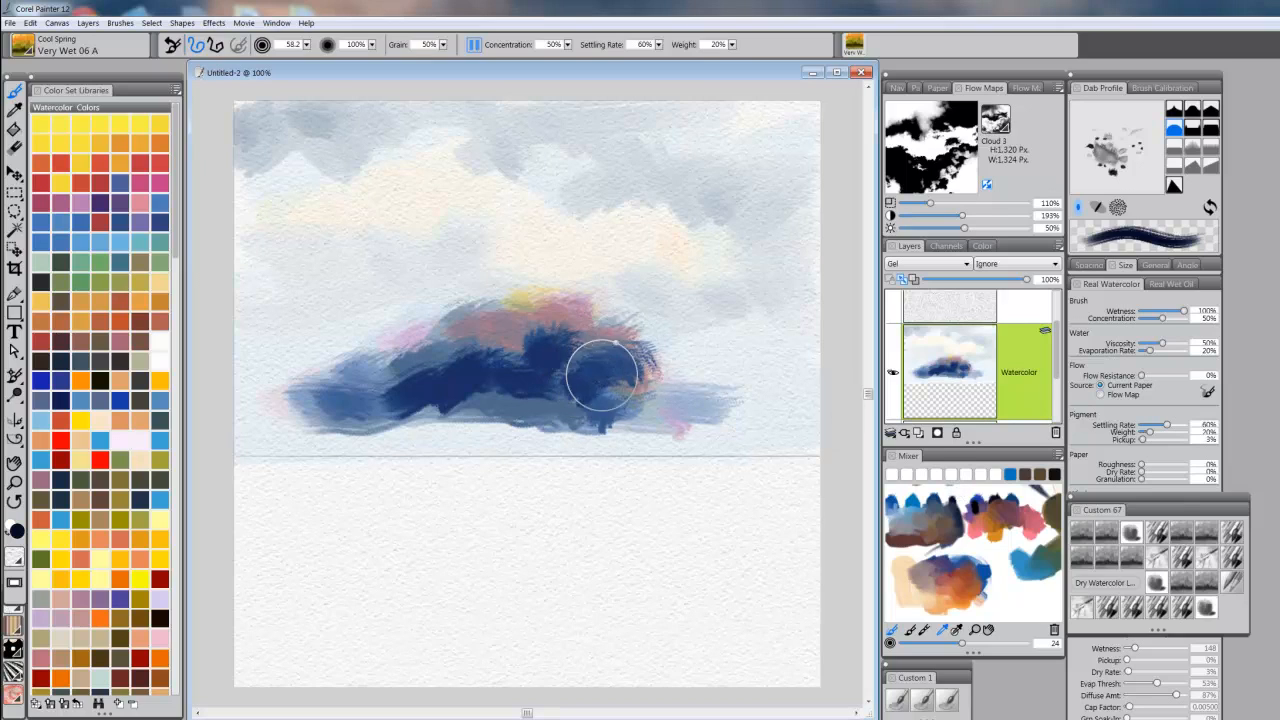
{"action": "left_click_drag", "start_coordinate": [600, 375], "coordinate": [390, 375]}
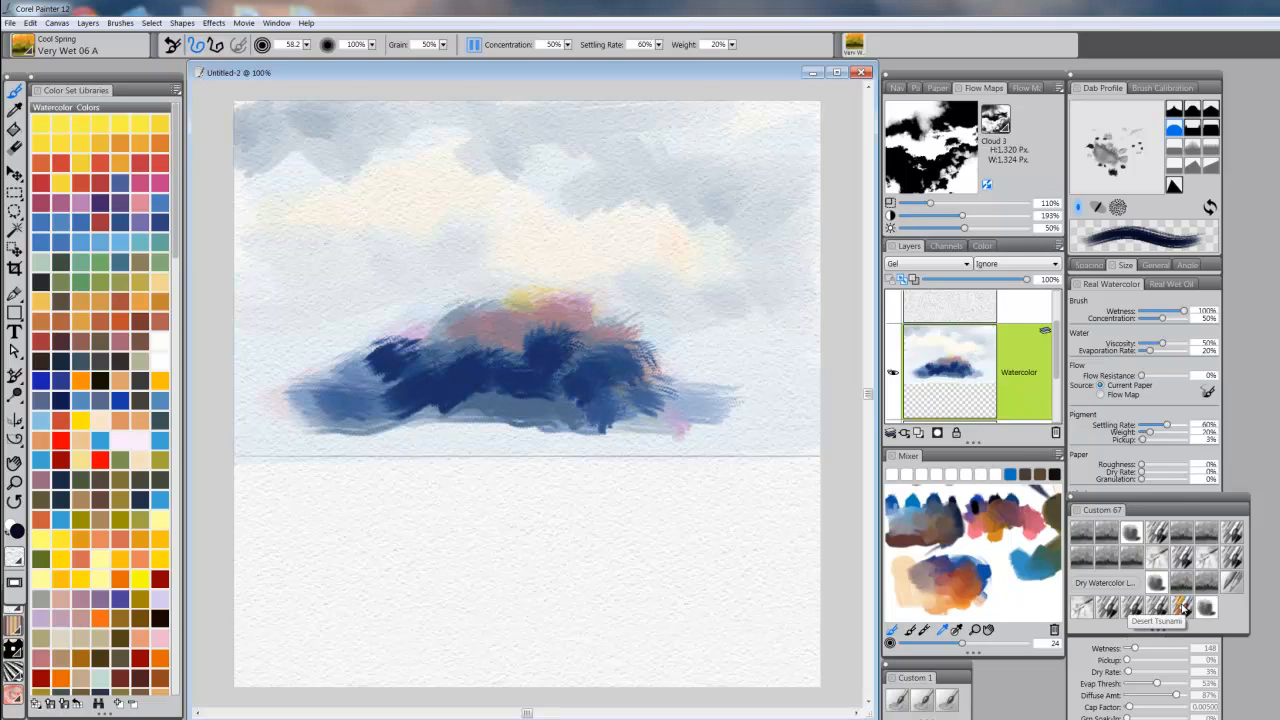
Step: Select the Desert Tsunami brush from the Custom 67 palette
{"action": "left_click", "coordinate": [1156, 560]}
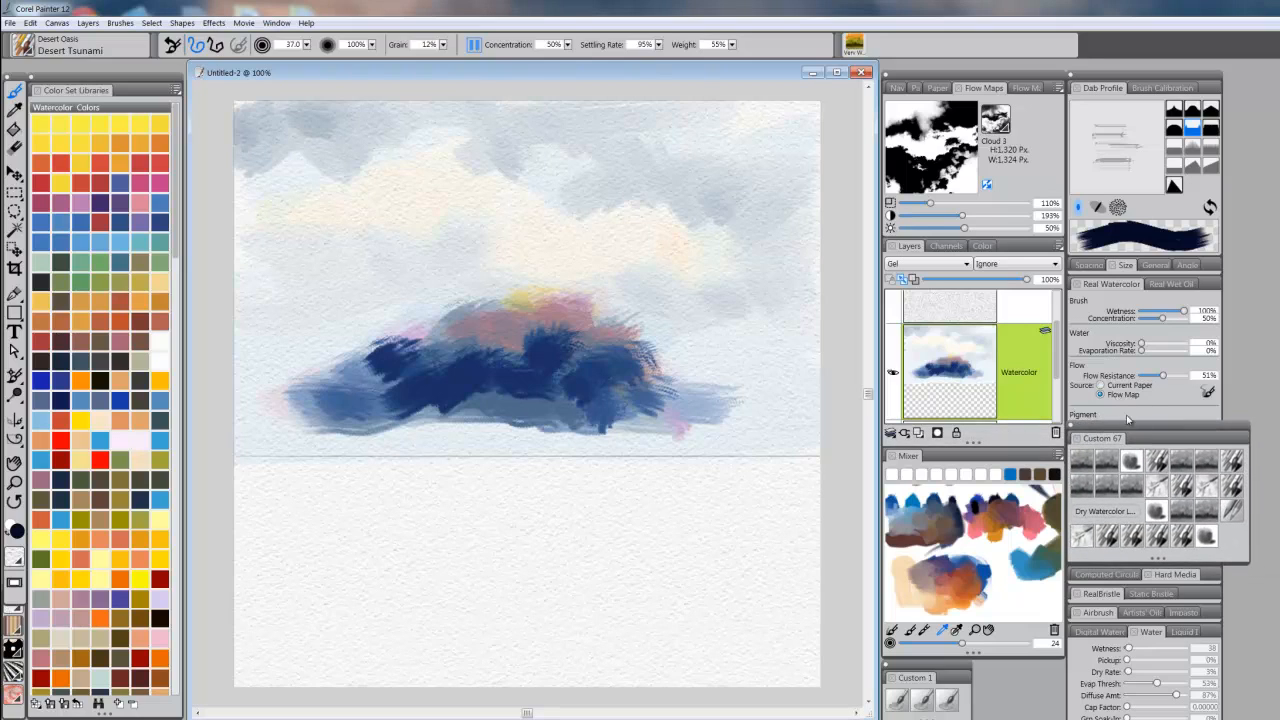
{"action": "mouse_move", "coordinate": [472, 44]}
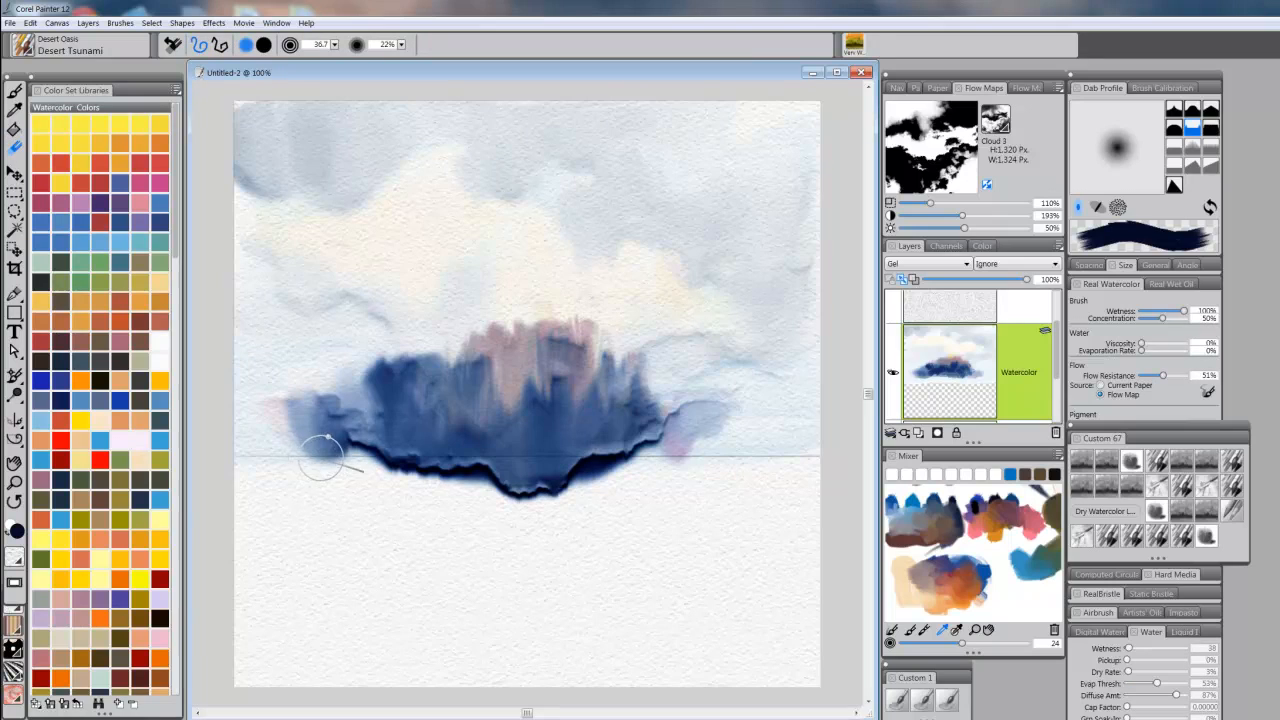
{"action": "mouse_move", "coordinate": [262, 480]}
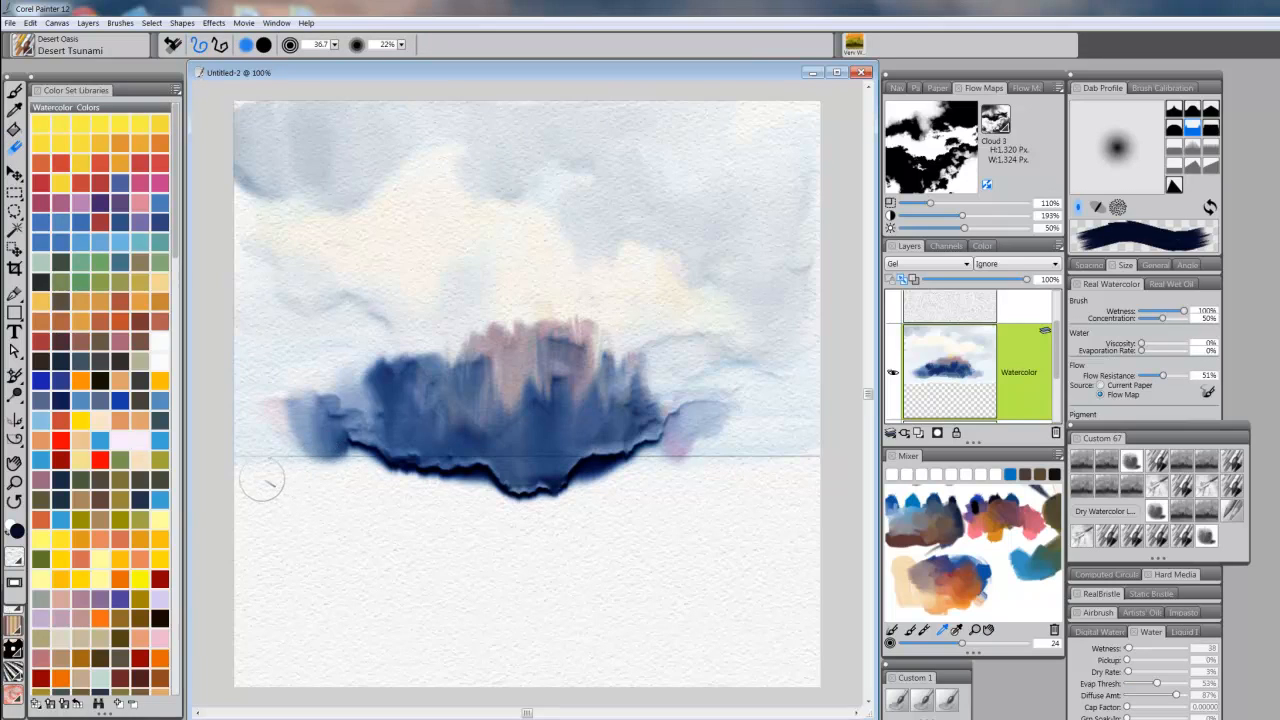
{"action": "mouse_move", "coordinate": [280, 480]}
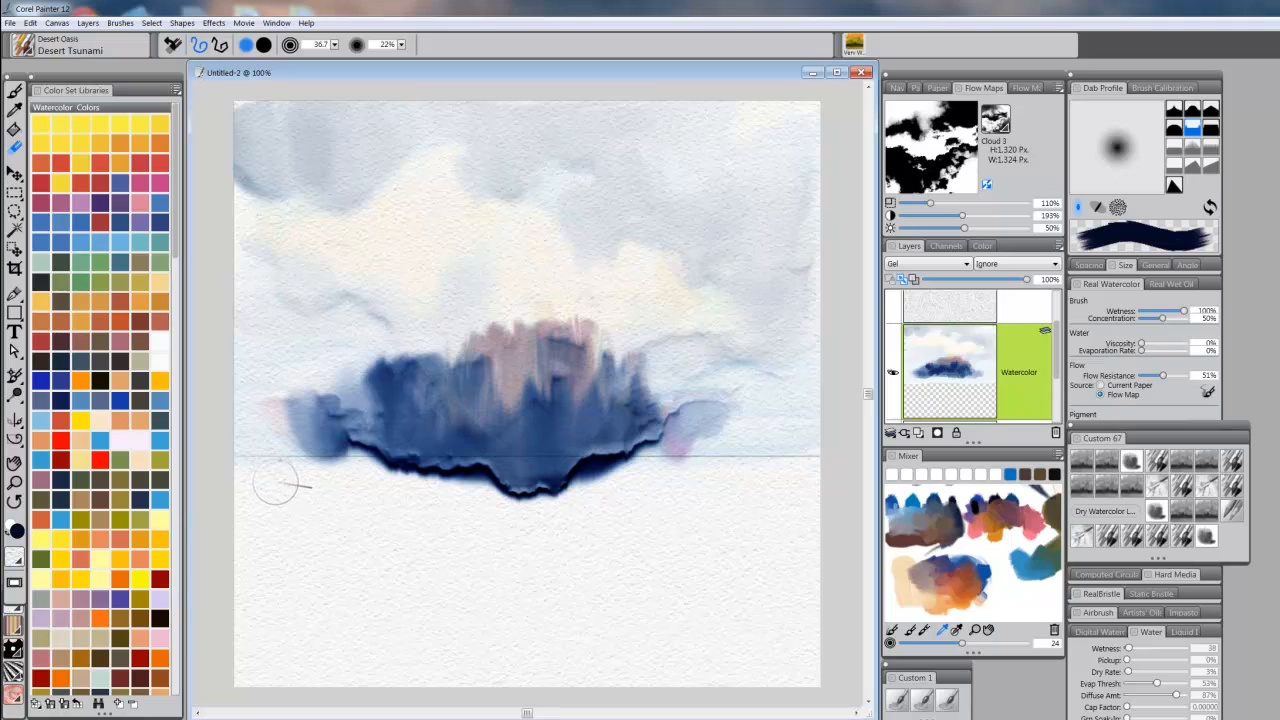
{"action": "mouse_move", "coordinate": [290, 483]}
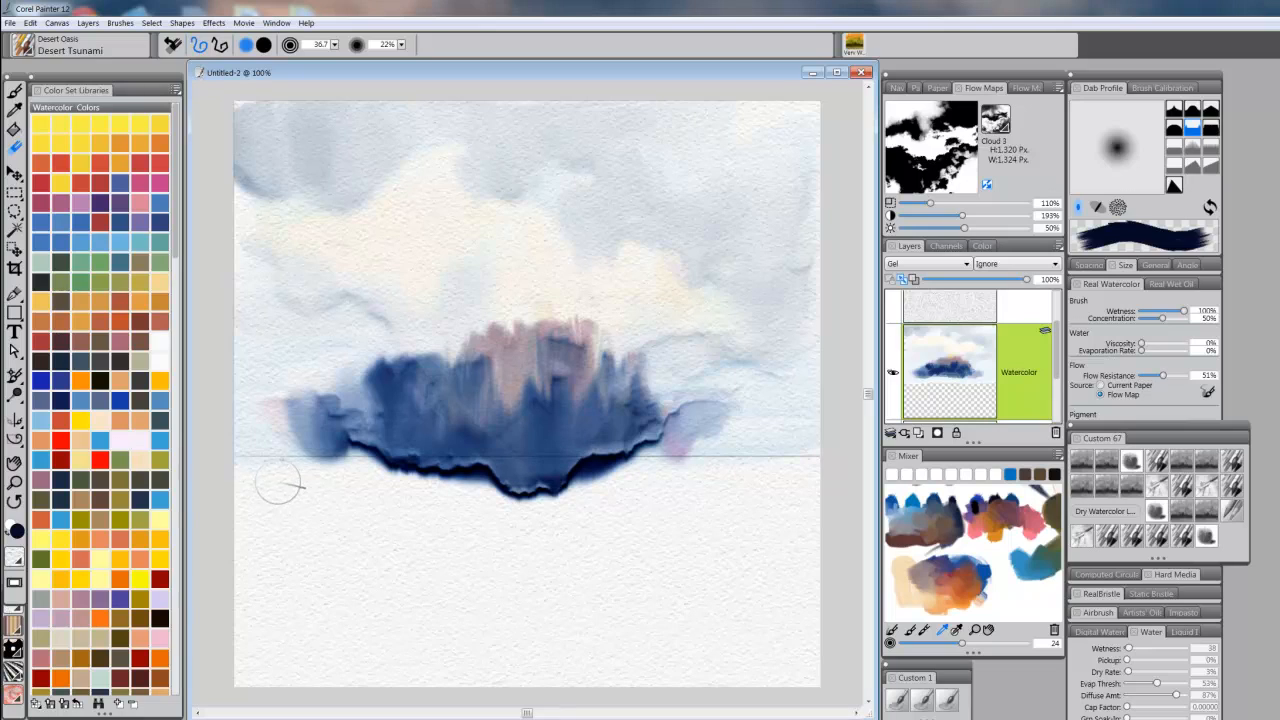
{"action": "mouse_move", "coordinate": [245, 480]}
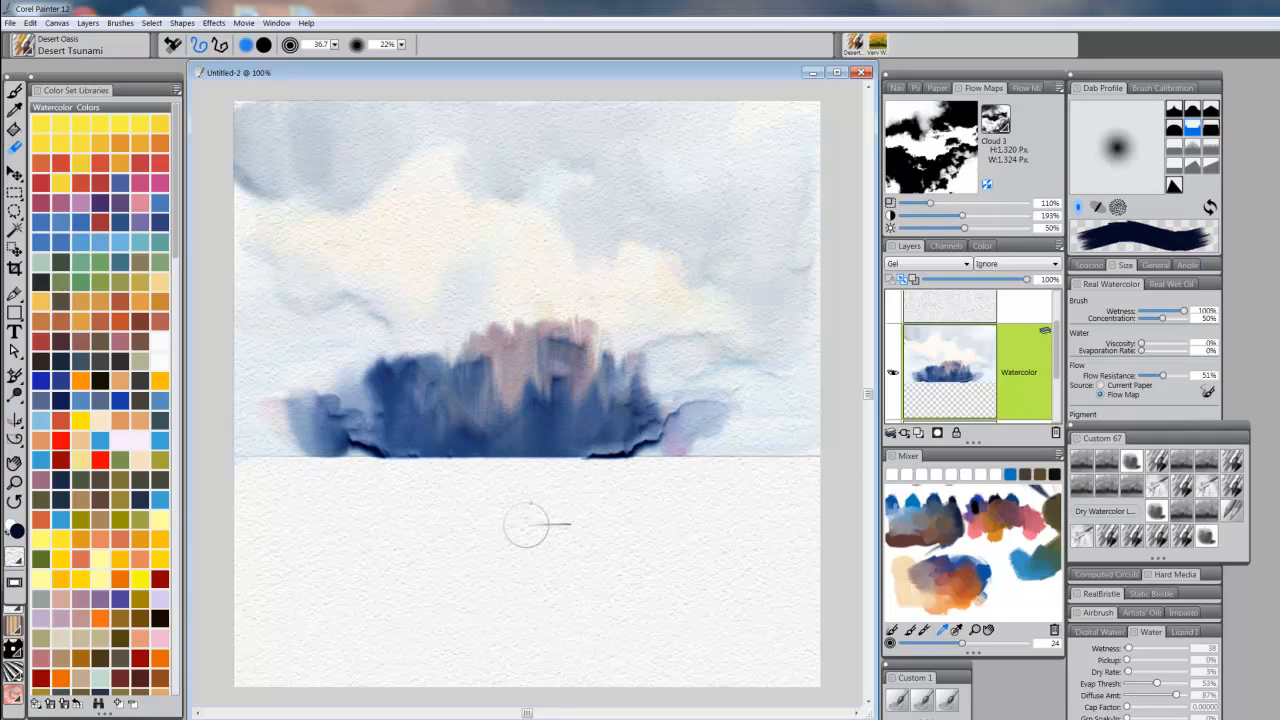
{"action": "mouse_move", "coordinate": [535, 525]}
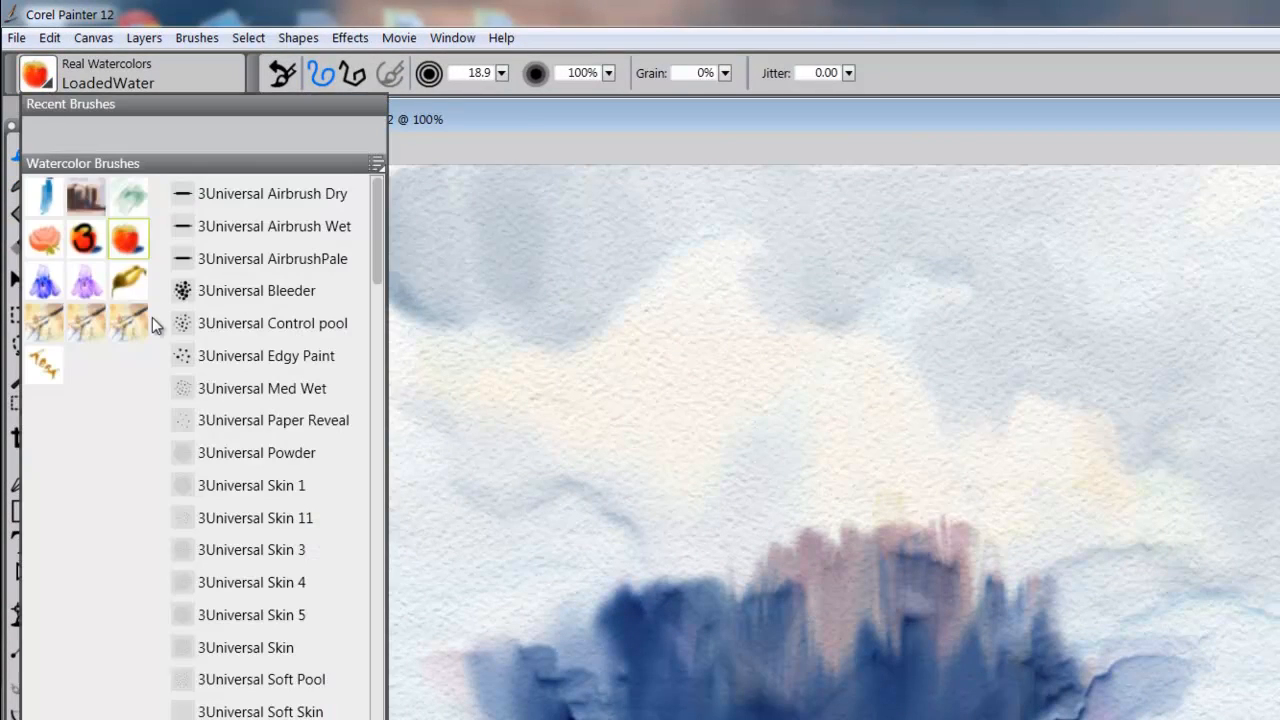
Step: Scroll the Watercolor Brushes list and choose the Cloud Puff brush
{"action": "scroll", "scroll_direction": "down", "scroll_amount": 3}
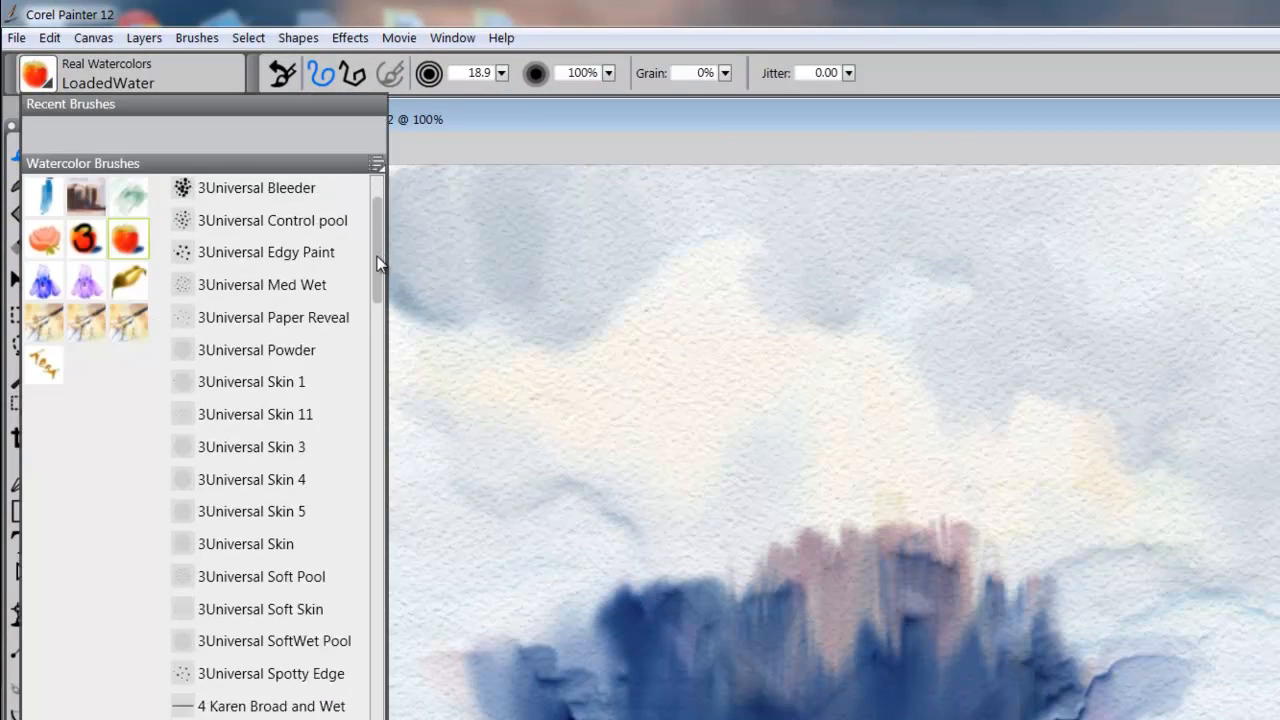
{"action": "scroll", "scroll_direction": "down", "scroll_amount": 3}
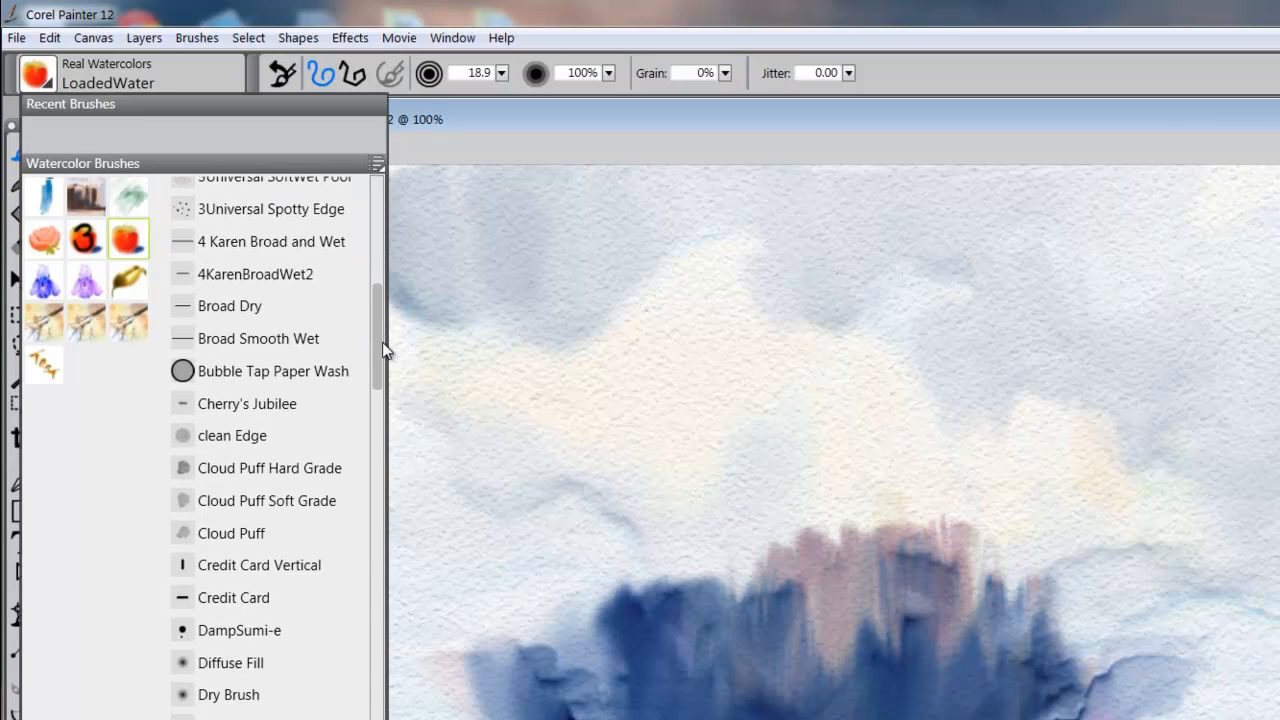
{"action": "scroll", "scroll_direction": "down", "scroll_amount": 3}
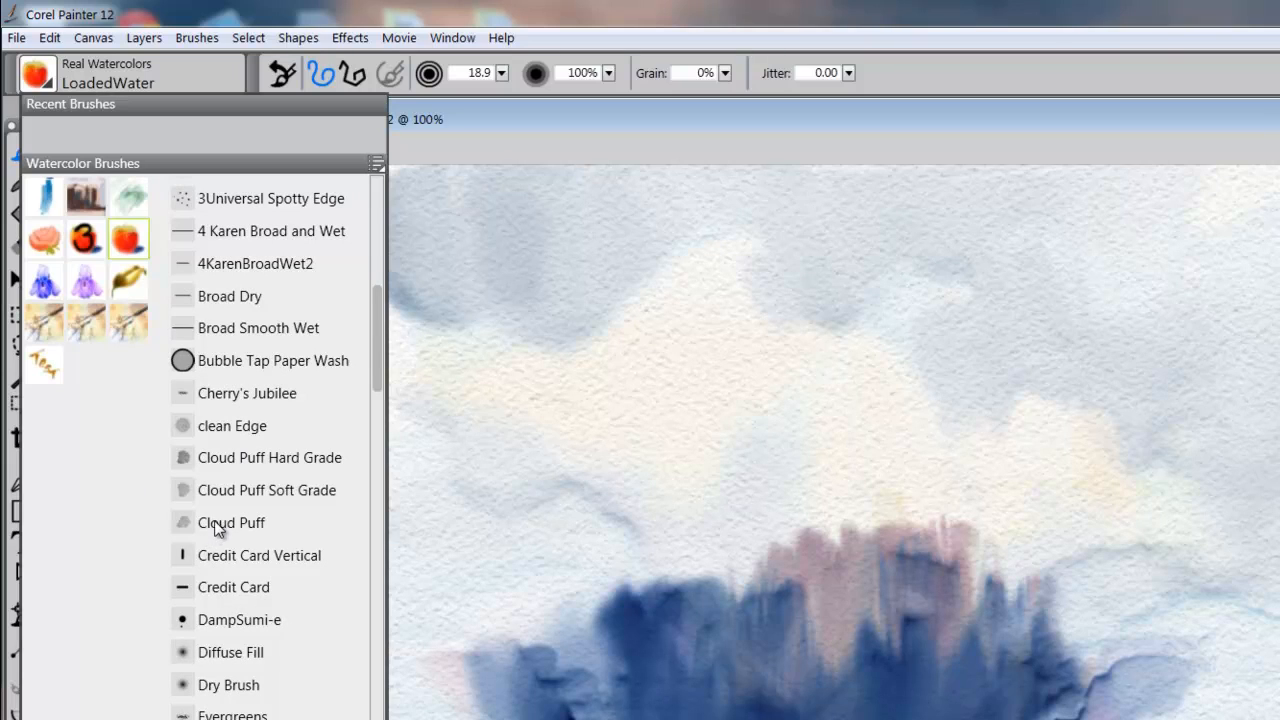
{"action": "left_click", "coordinate": [231, 522]}
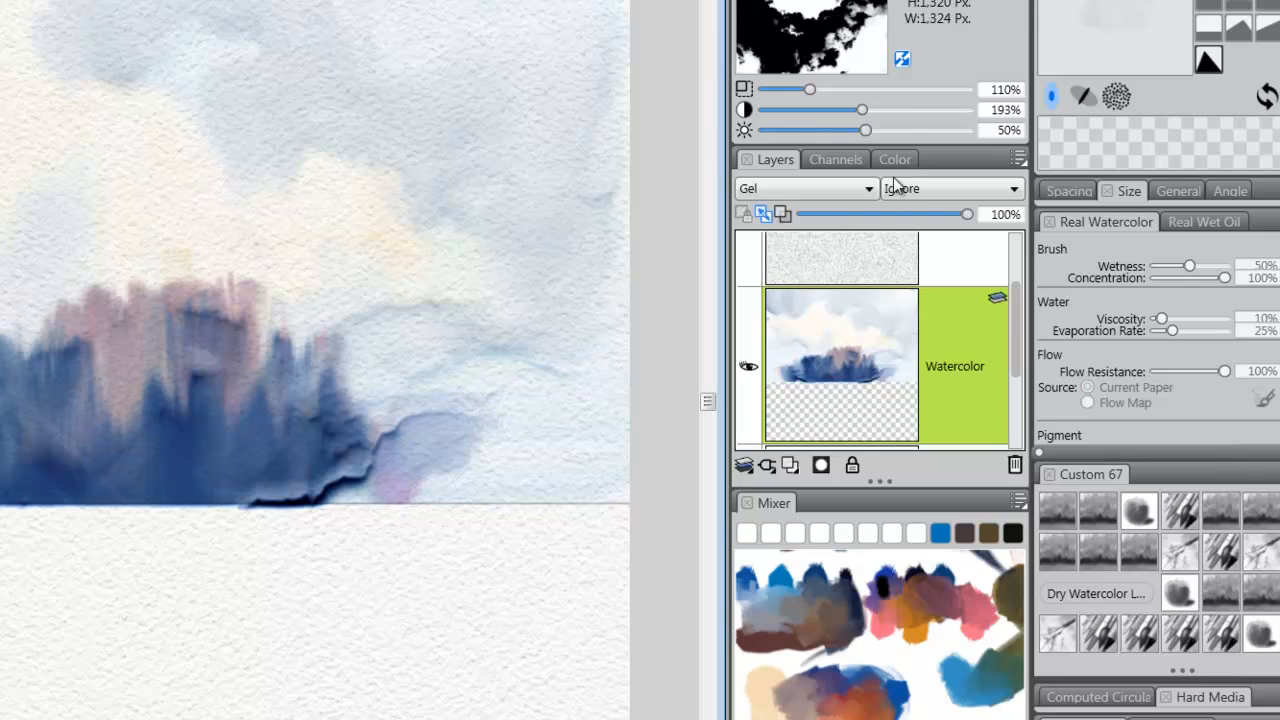
Step: Show the Color panel's colour wheel in place of the Layers list
{"action": "left_click", "coordinate": [894, 159]}
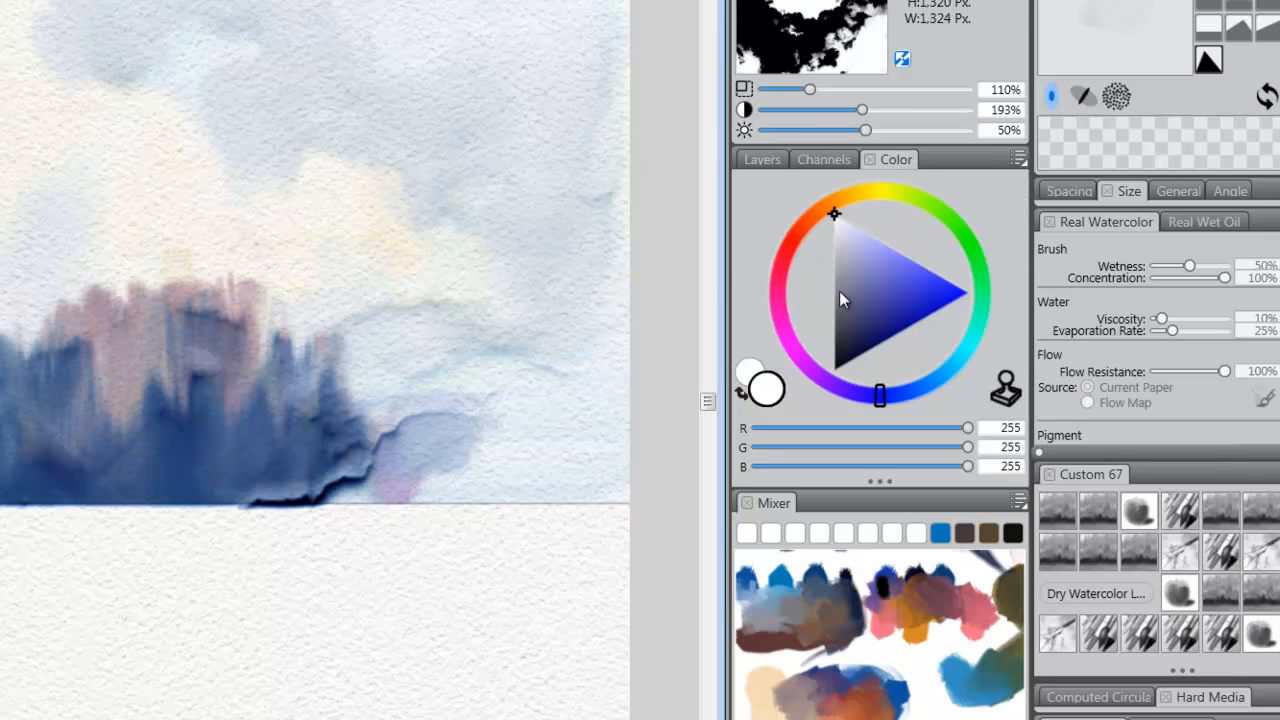